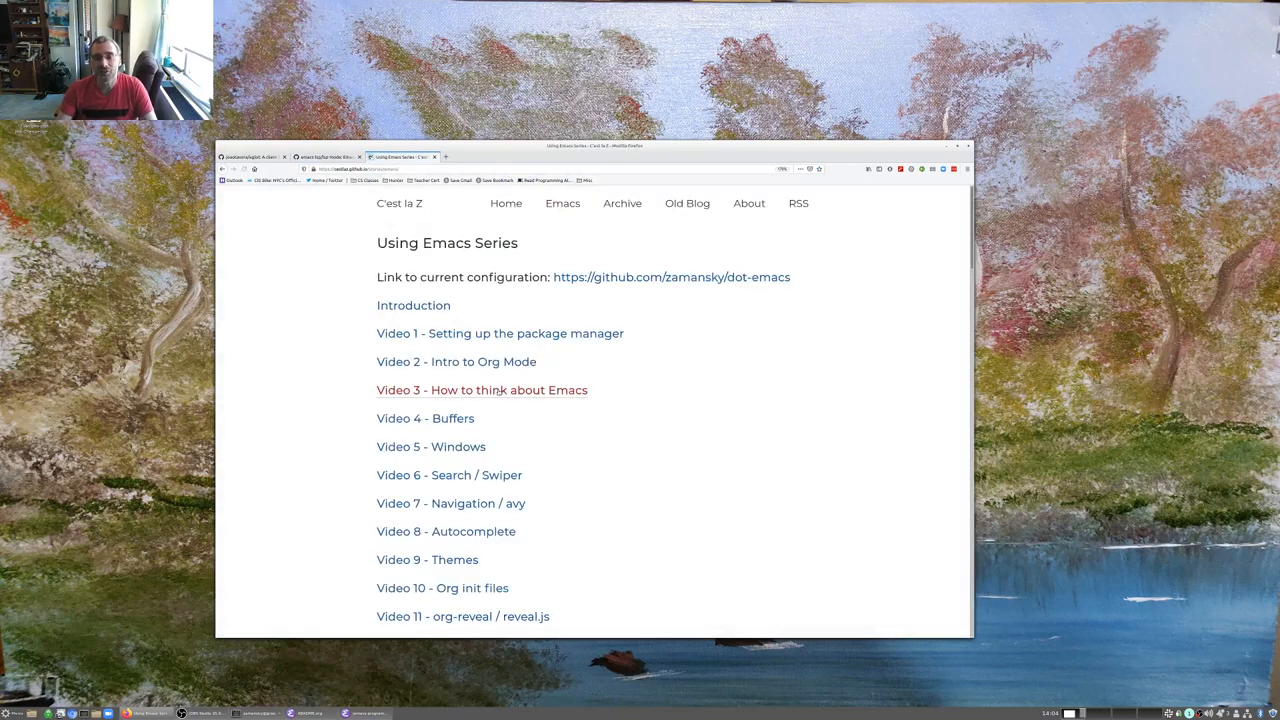
Scroll the Using Emacs Series list and open the 'Video 72 - customizing elfeed' post
scroll(down, 3)
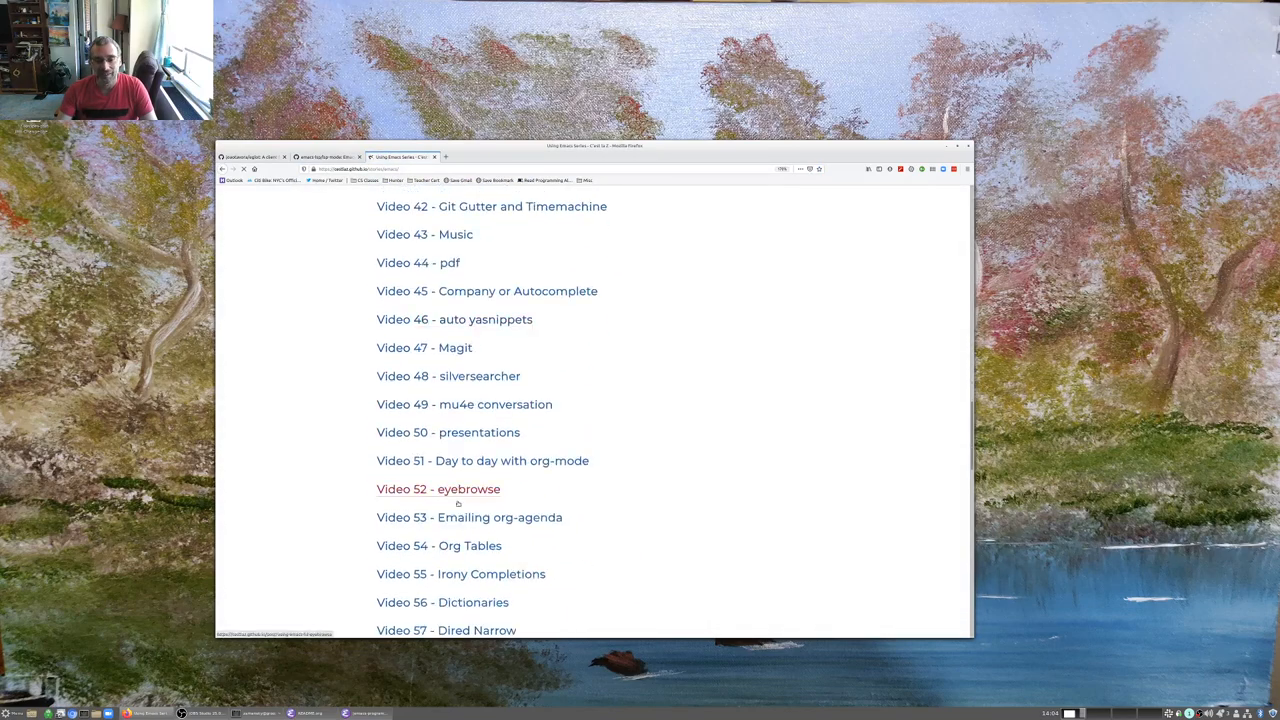
scroll(down, 3)
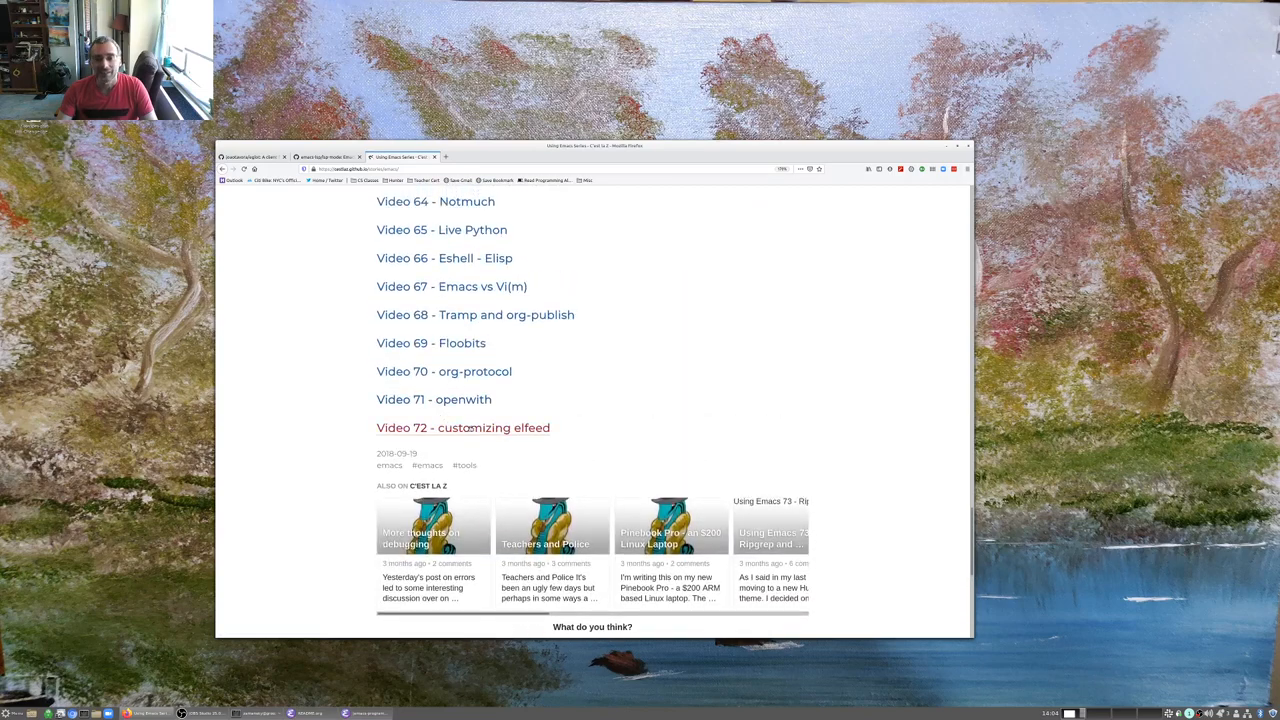
click(462, 428)
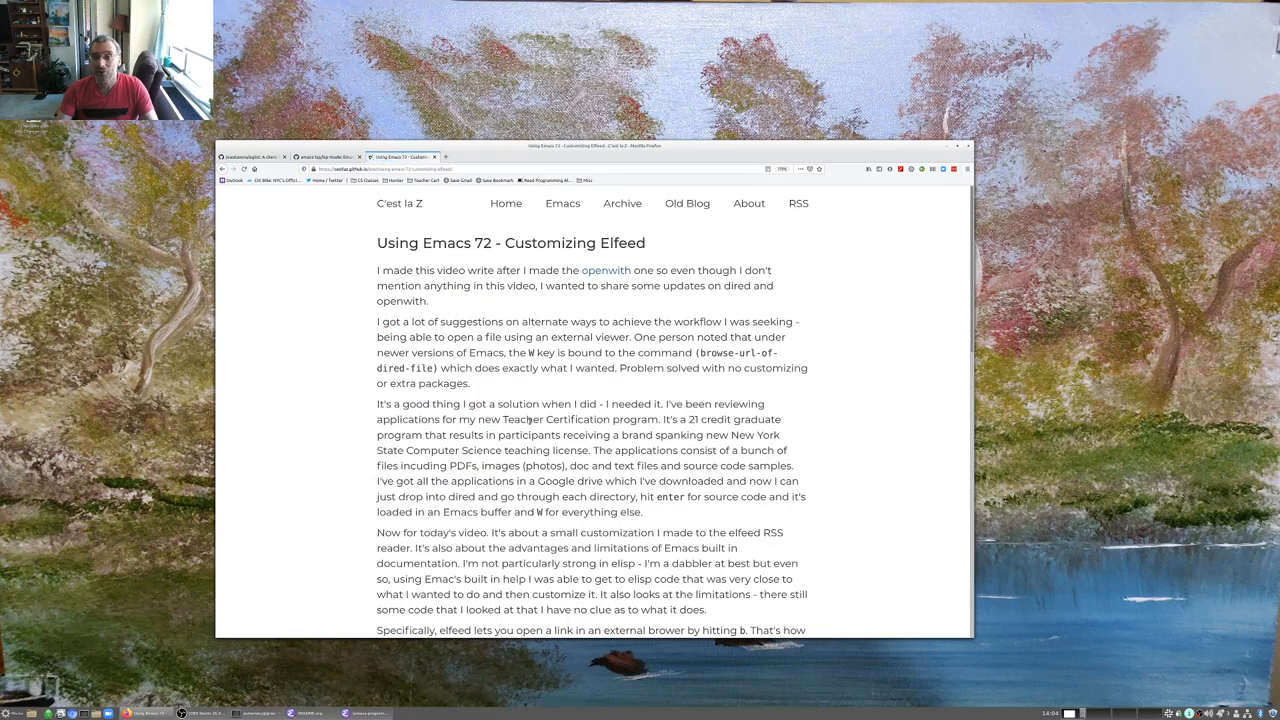
click(330, 156)
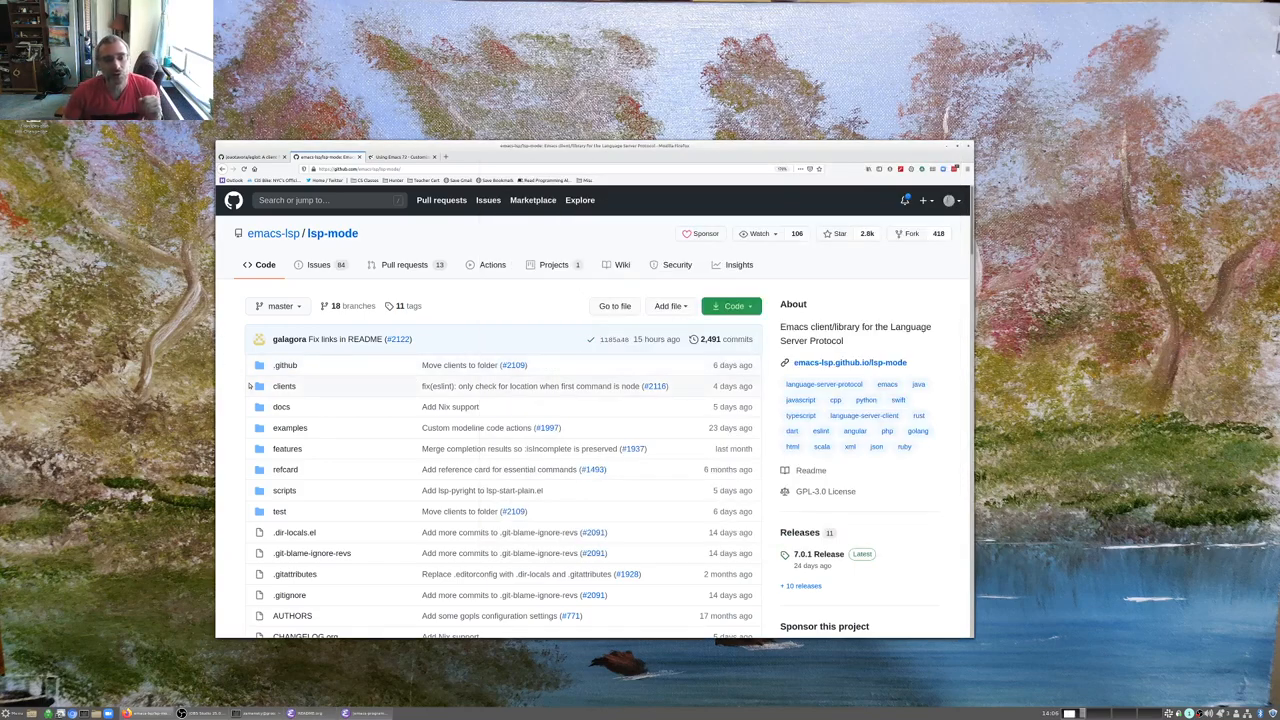
Scroll the lsp-mode repository page to bring the Language Server Protocol Support README into view
scroll(down, 3)
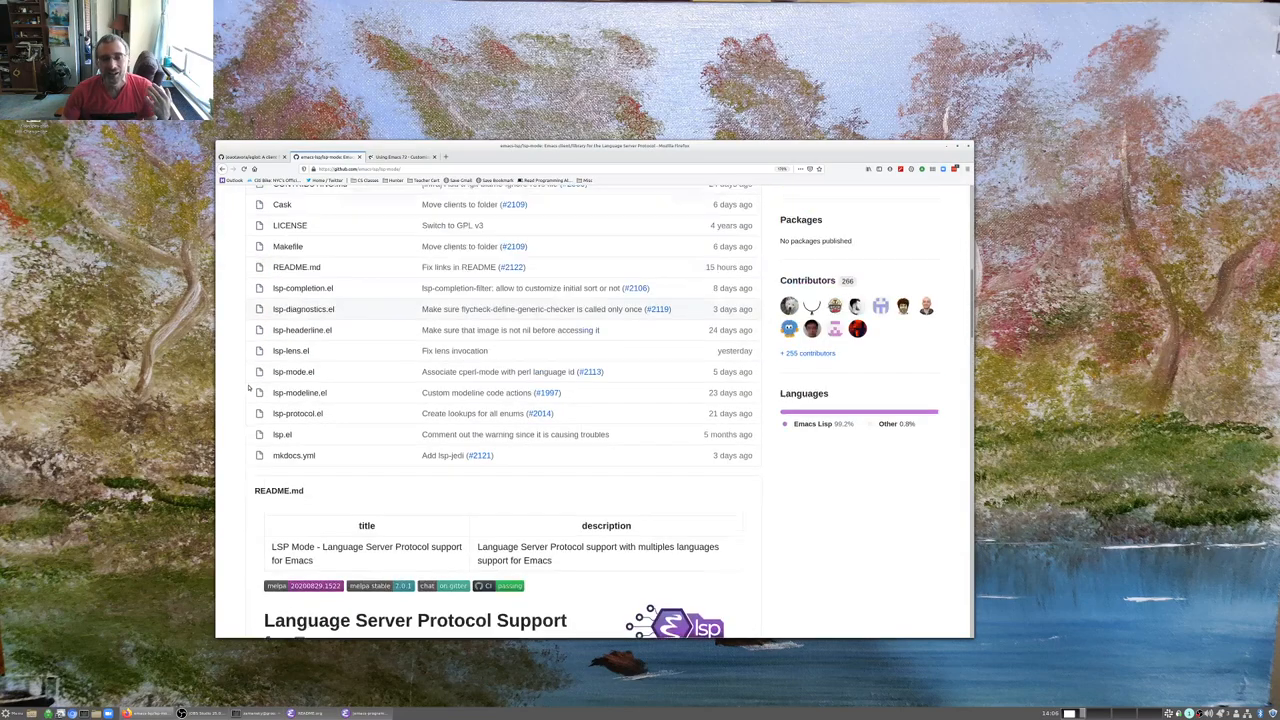
scroll(up, 3)
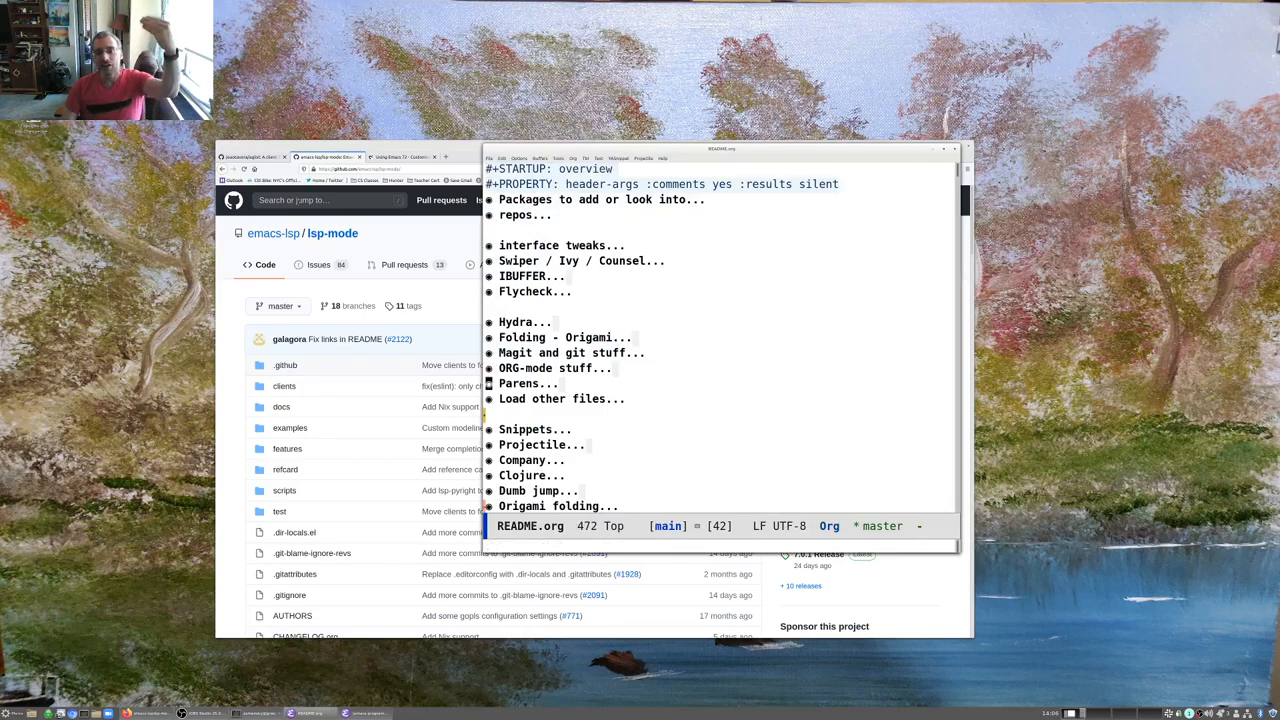
Scroll through README.org's folded headings such as Packages, Hydra, Snippets and Elfeed
scroll(down, 3)
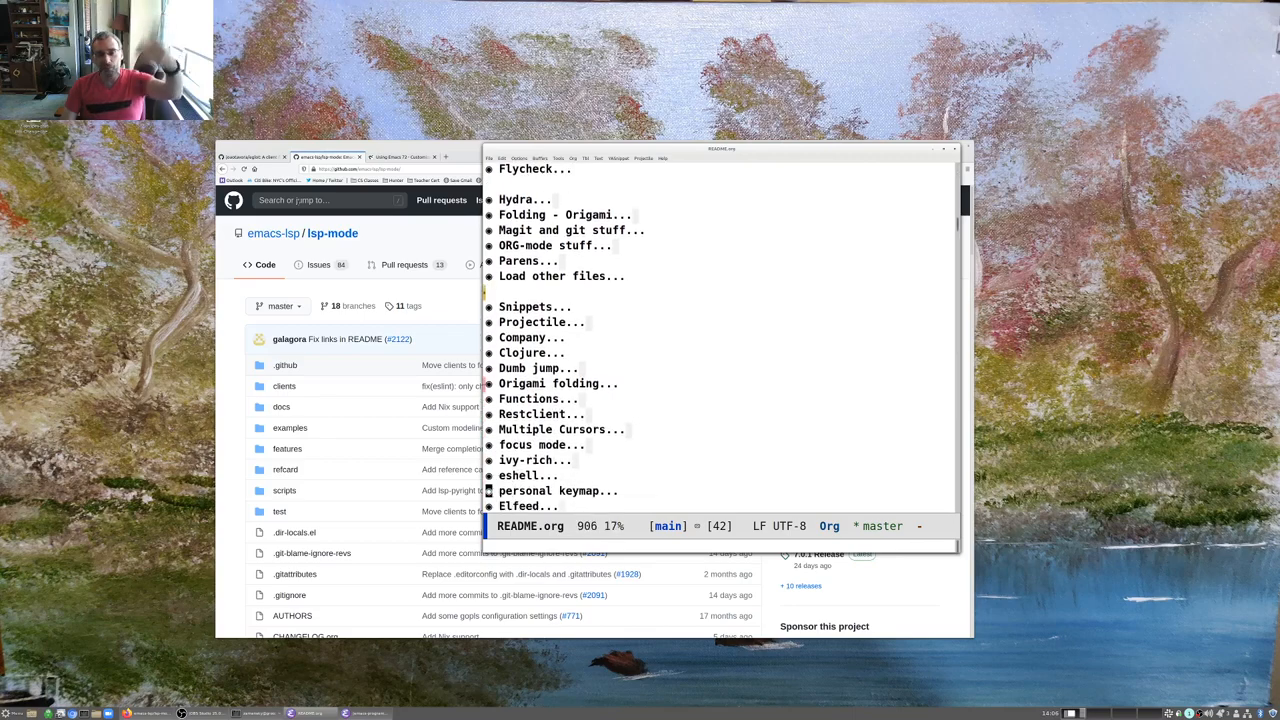
scroll(down, 3)
text(cd .emacs.d/)
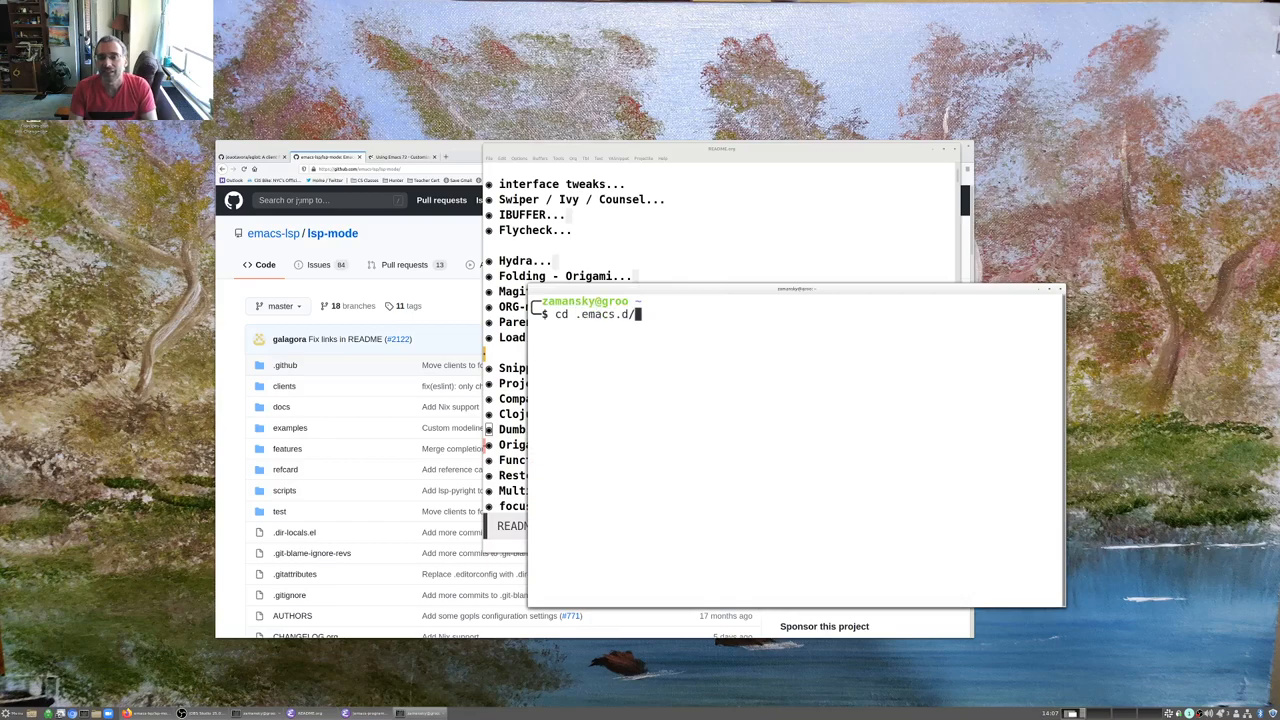
Change into the .emacs.d directory in the terminal before restarting Emacs
text(el)
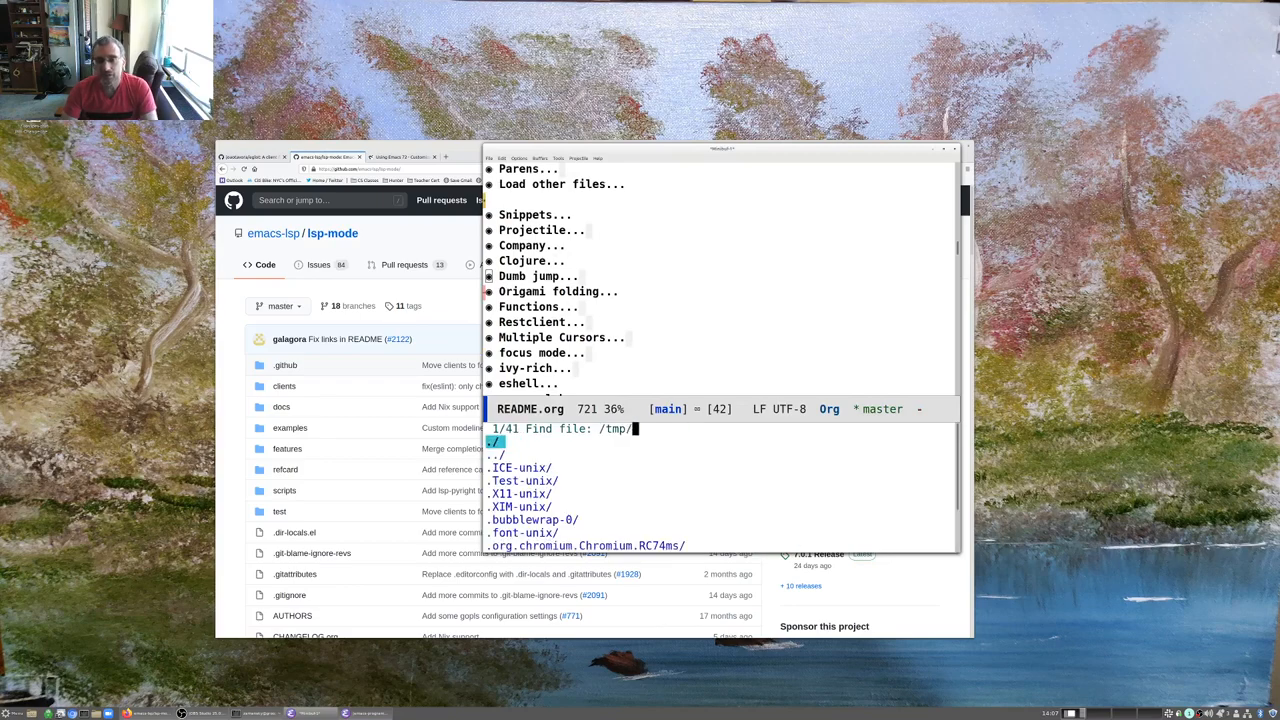
Create /tmp/Hello.java and start the jdtls language server with M-x lsp
text(z/Hello.)
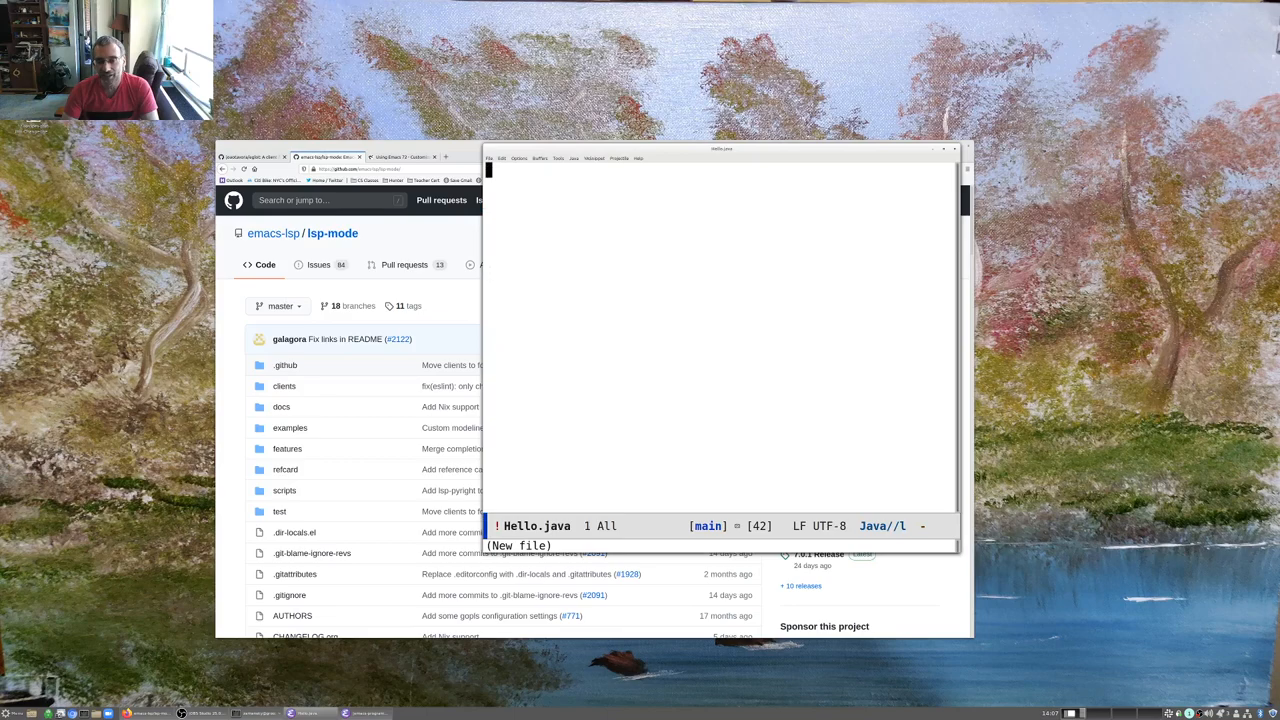
text(lsp)
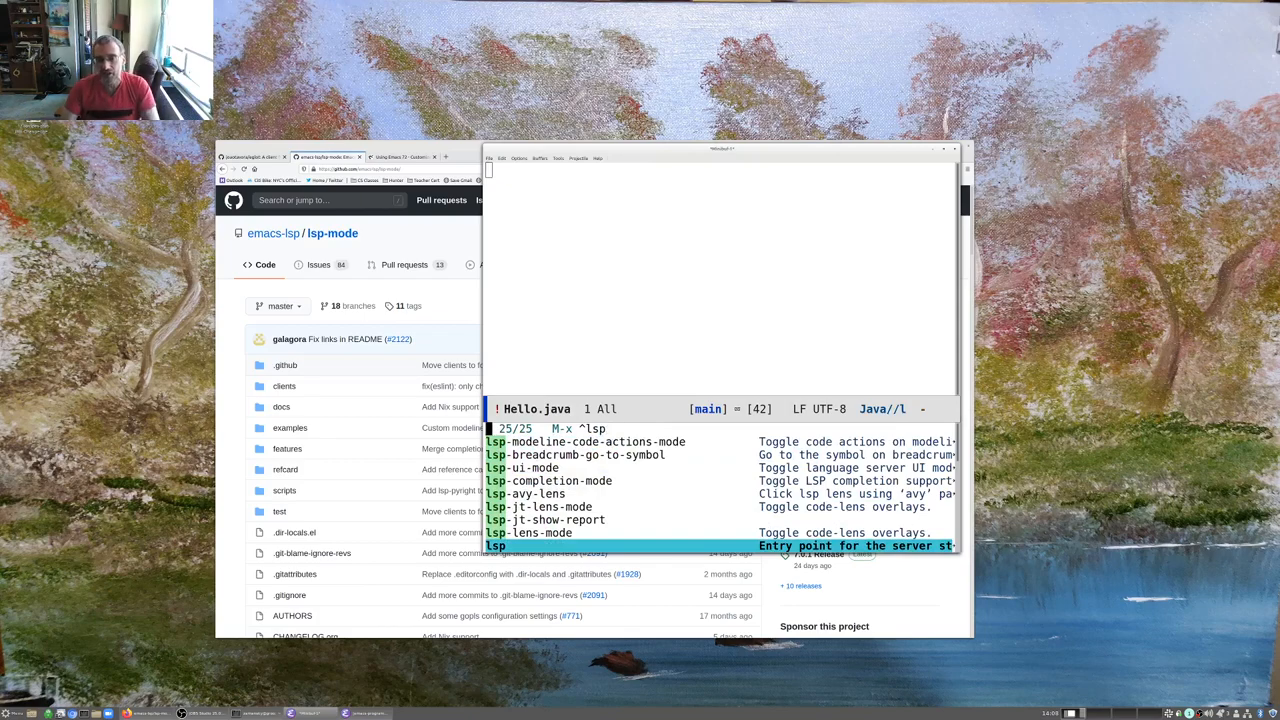
key(Return)
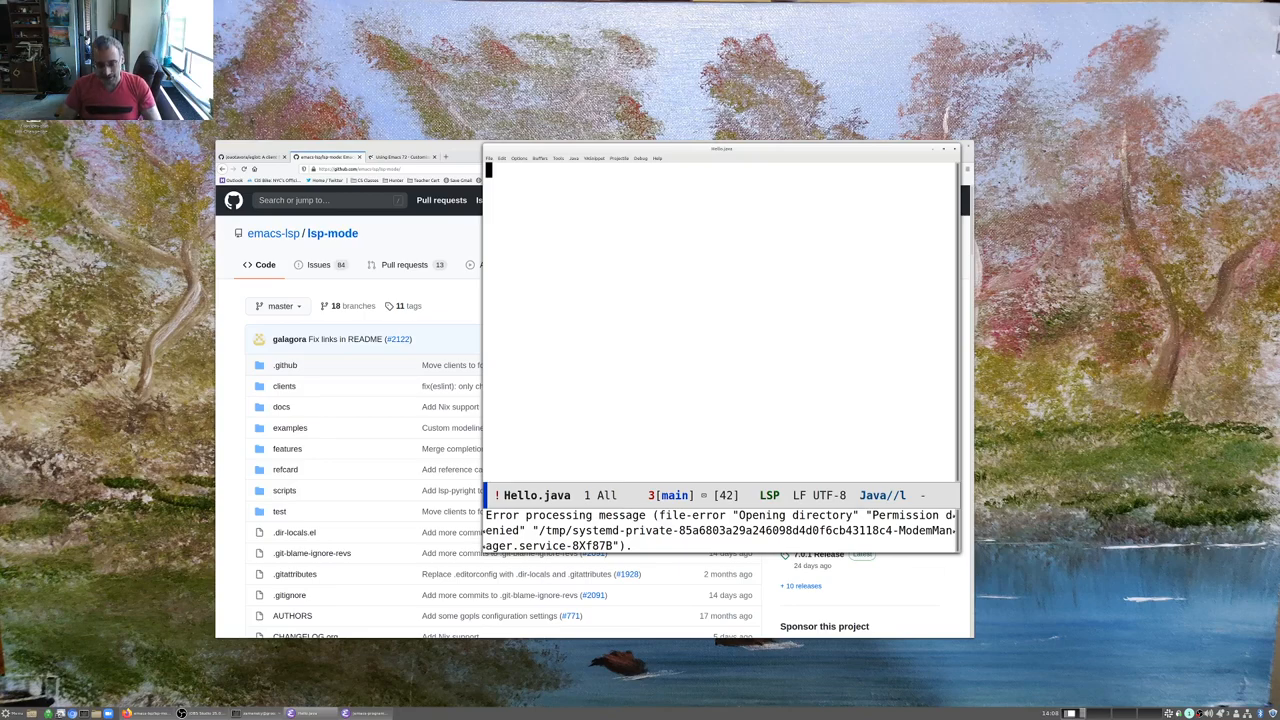
text(imnpo)
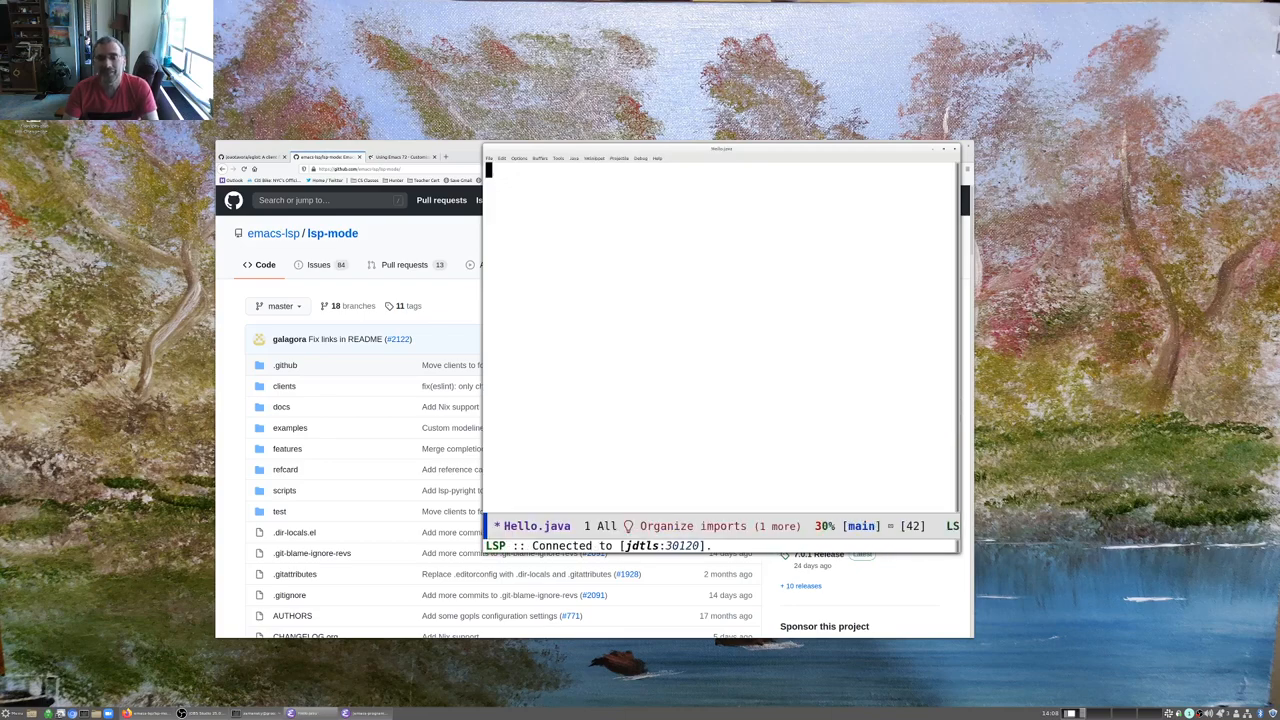
Add 'import java.io.*' and 'import java.util.*' to Hello.java
text(import java.)
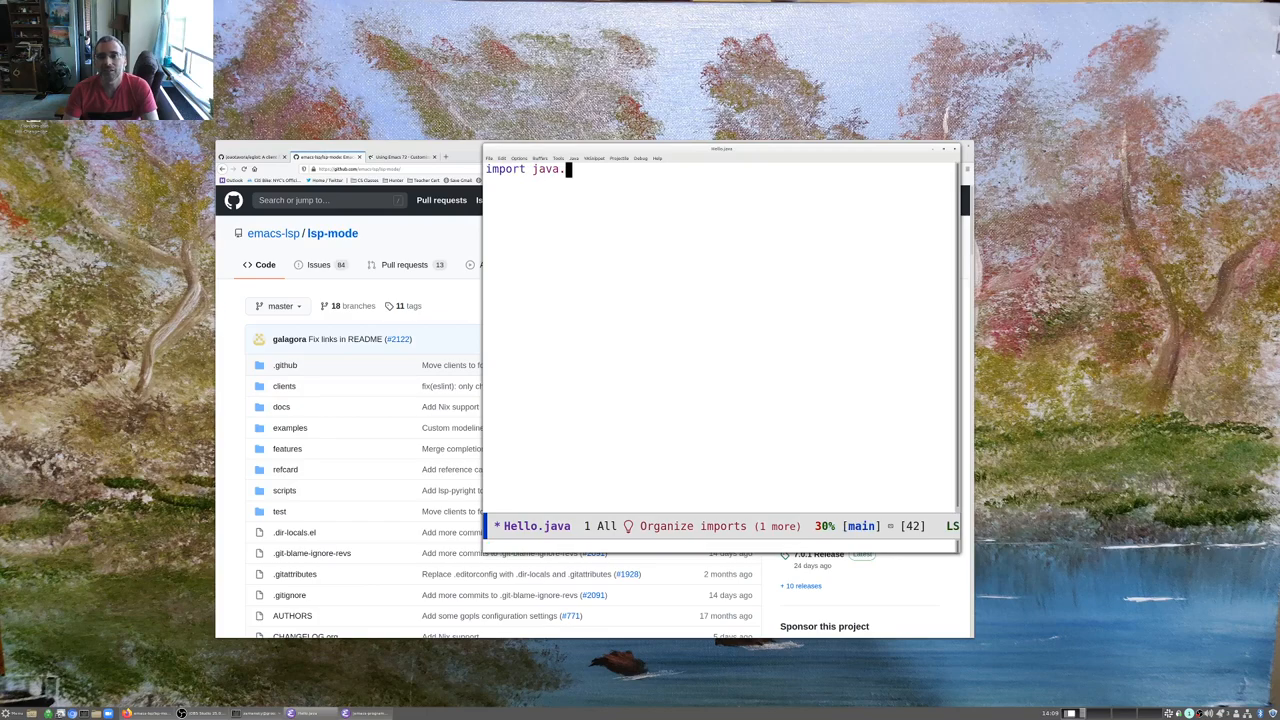
text(io.*)
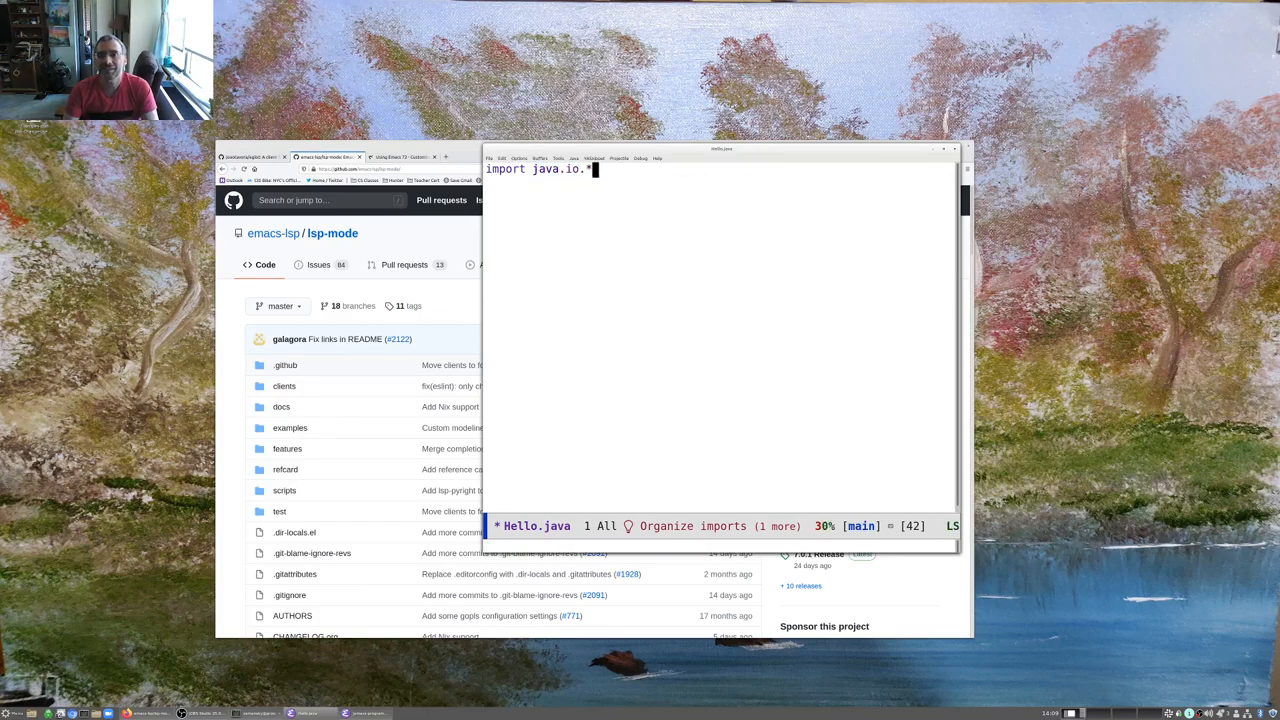
text(import)
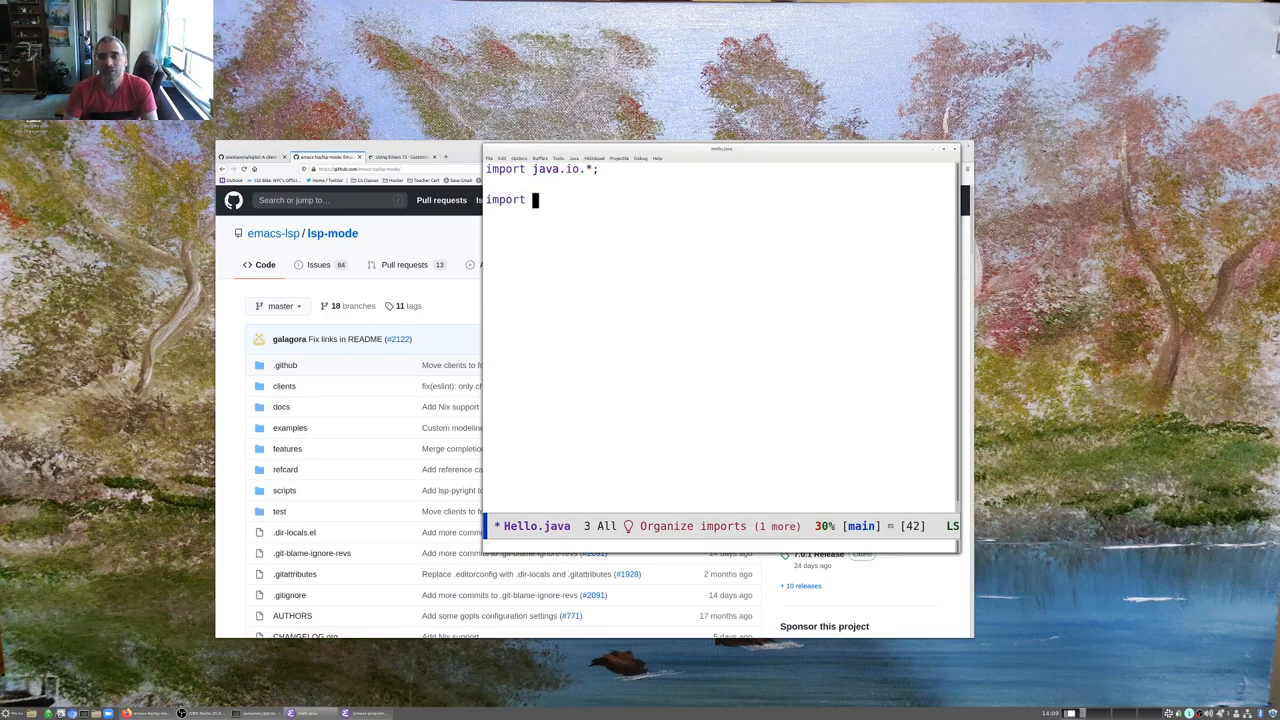
text(java.util.*;)
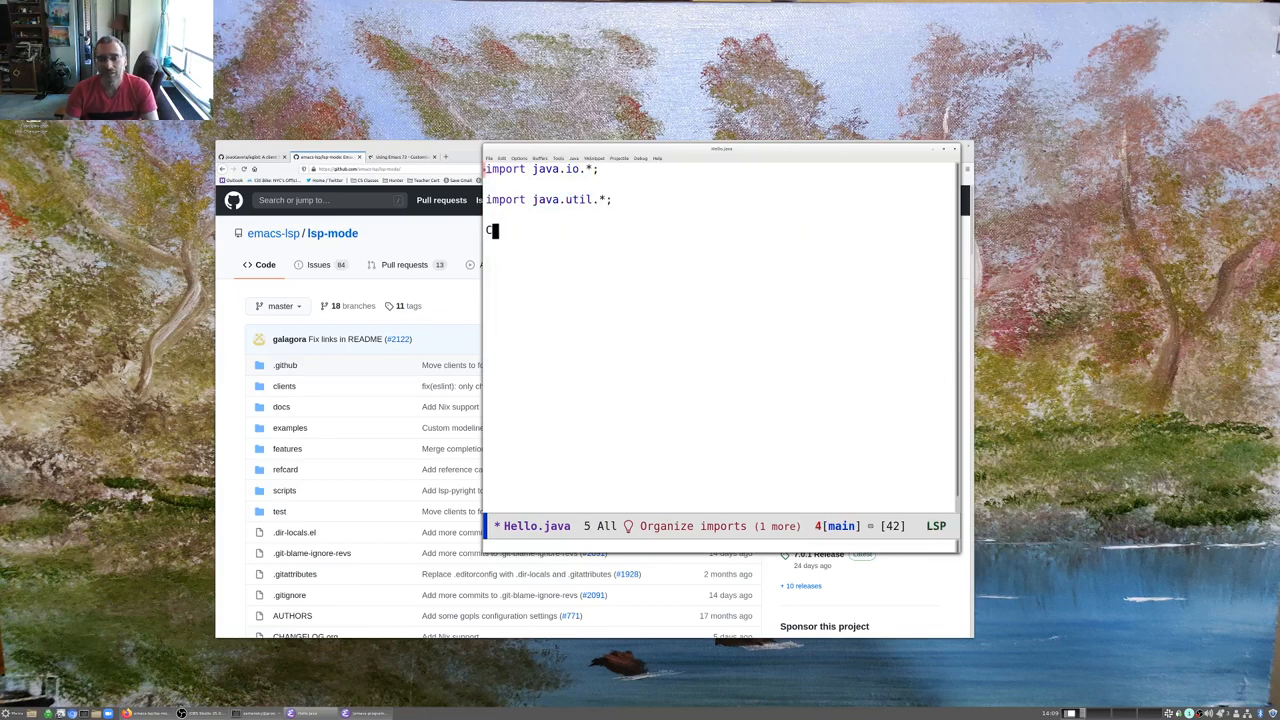
Define the public Hello class with a main method containing an int and a for loop over N
text(ublic class Hello{)
click(720, 244)
text(public static void main(String[] args) {)
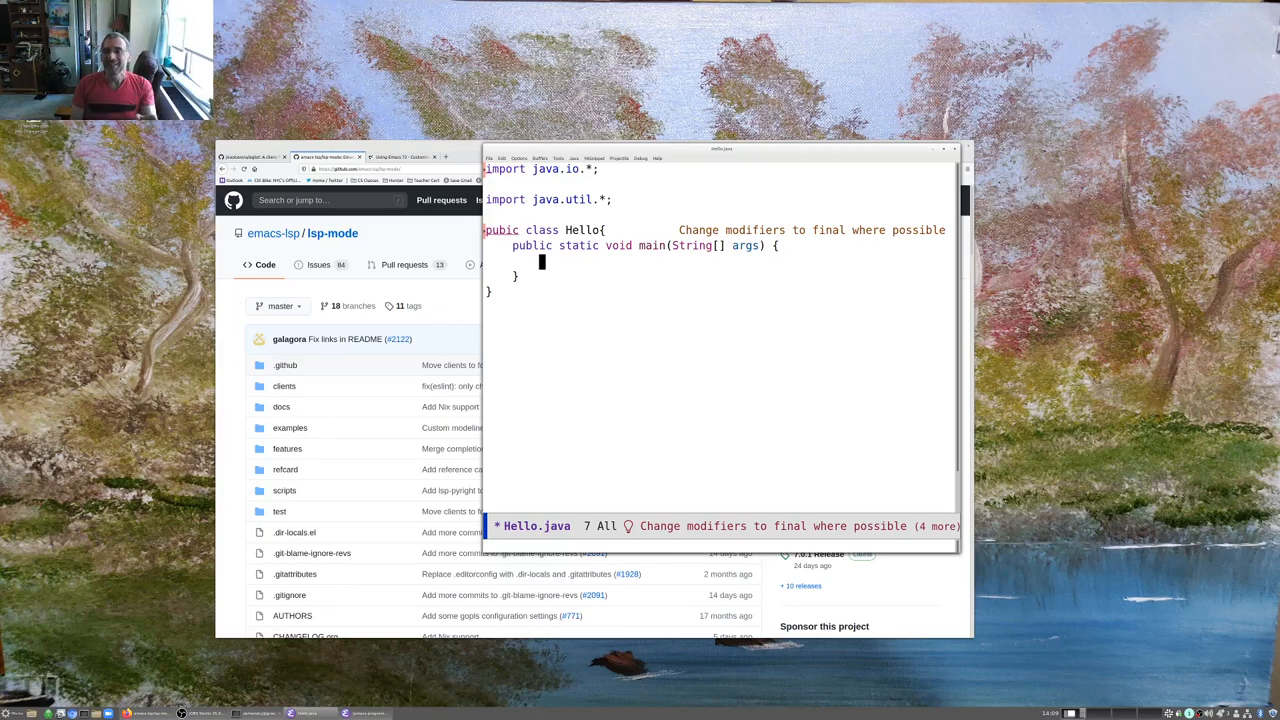
text(int able;)
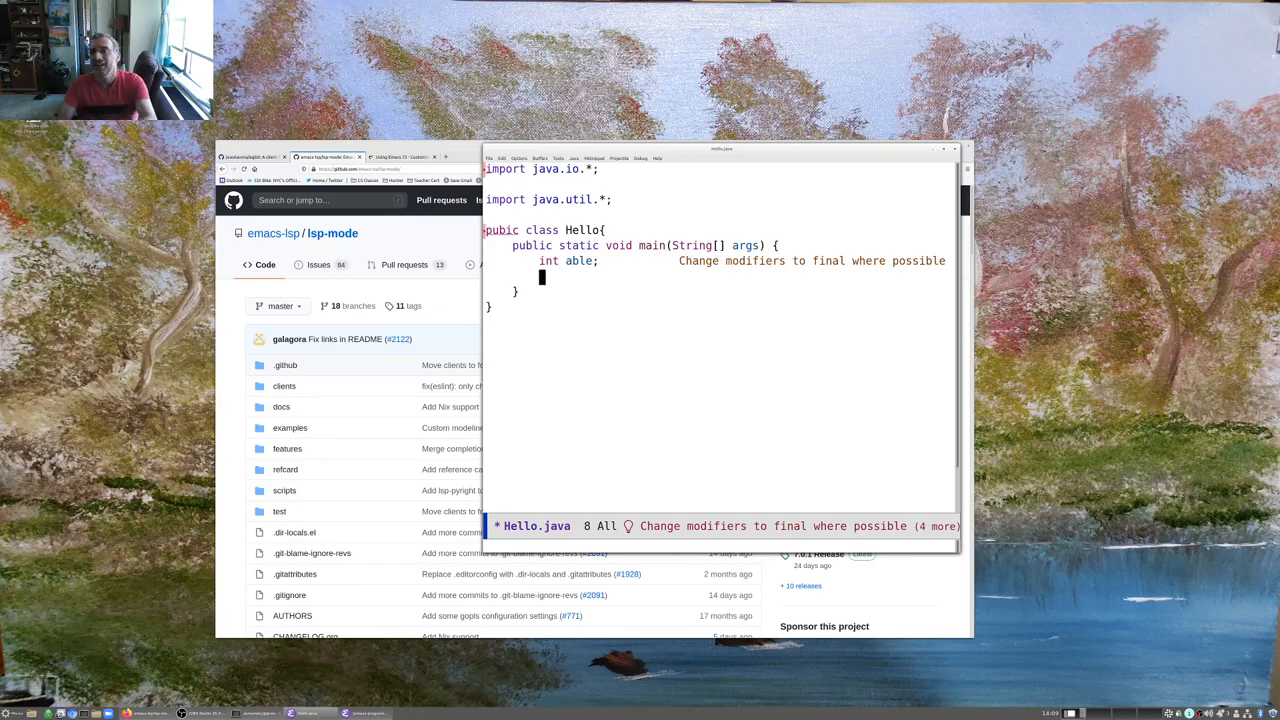
text(for (int i = 0; i < N; i++) {)
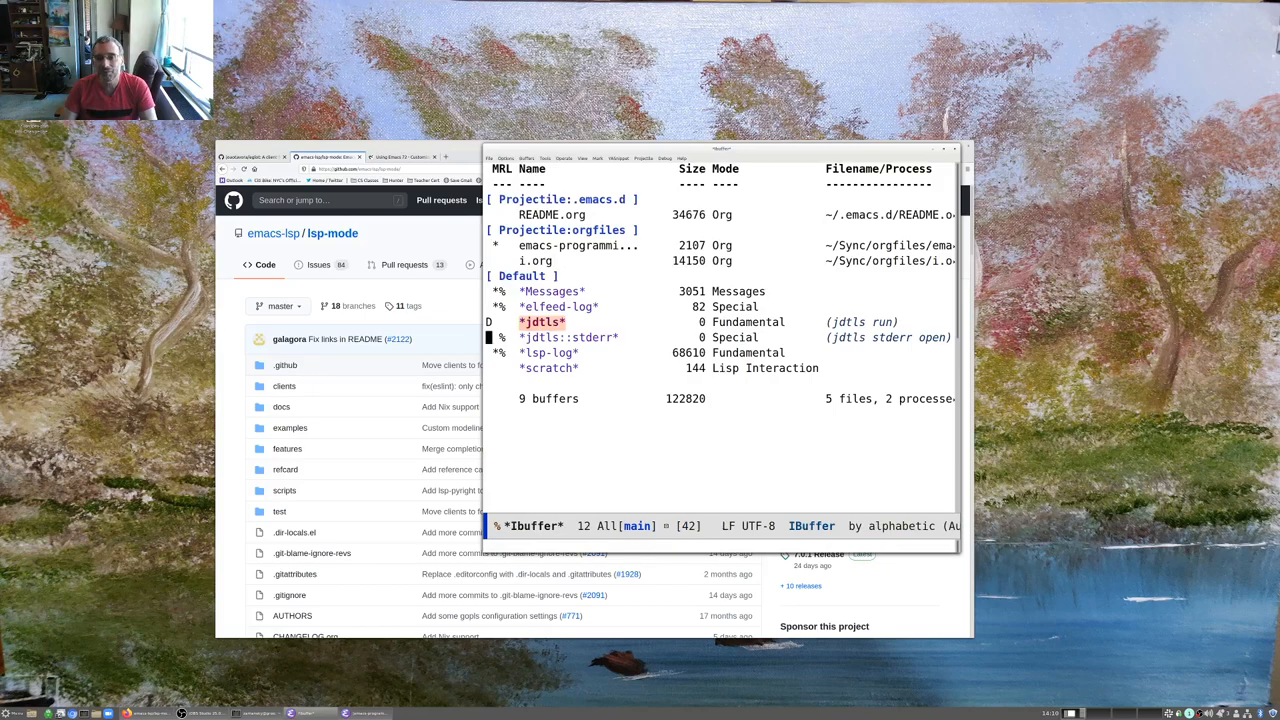
Answer the 'restart jdtls?' prompt and return to the README.org buffer
key(x)
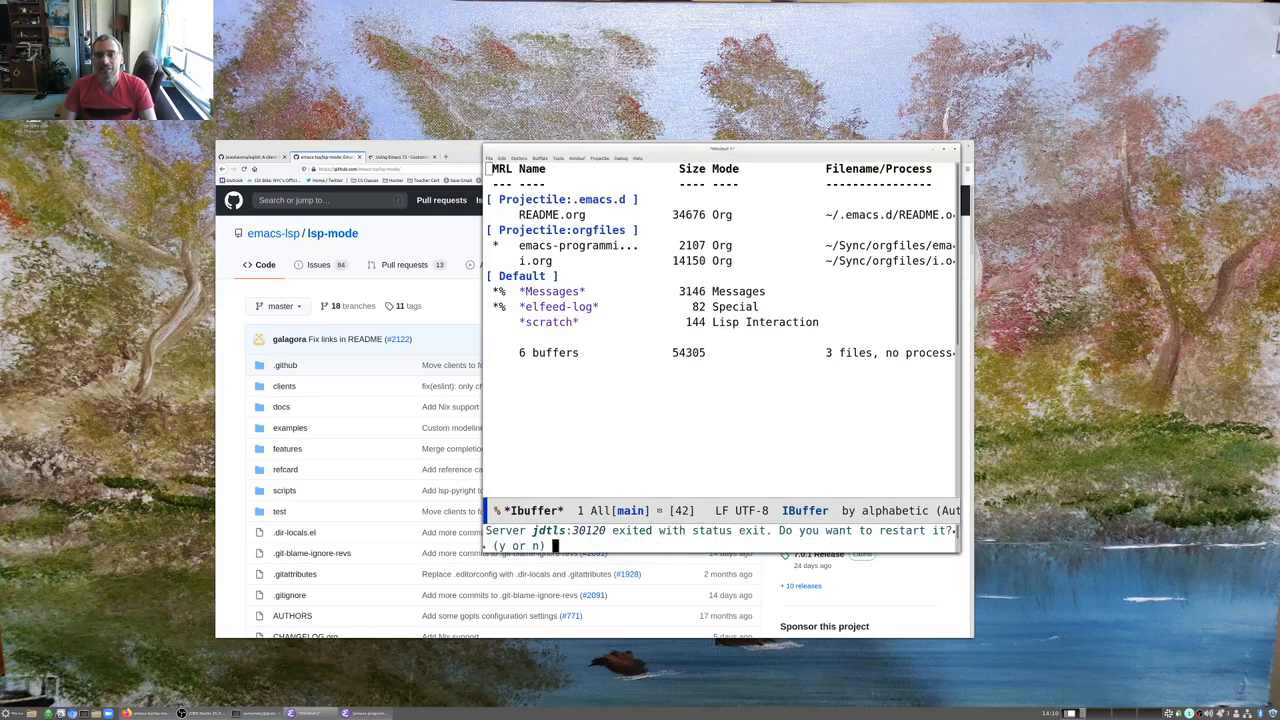
key(Up)
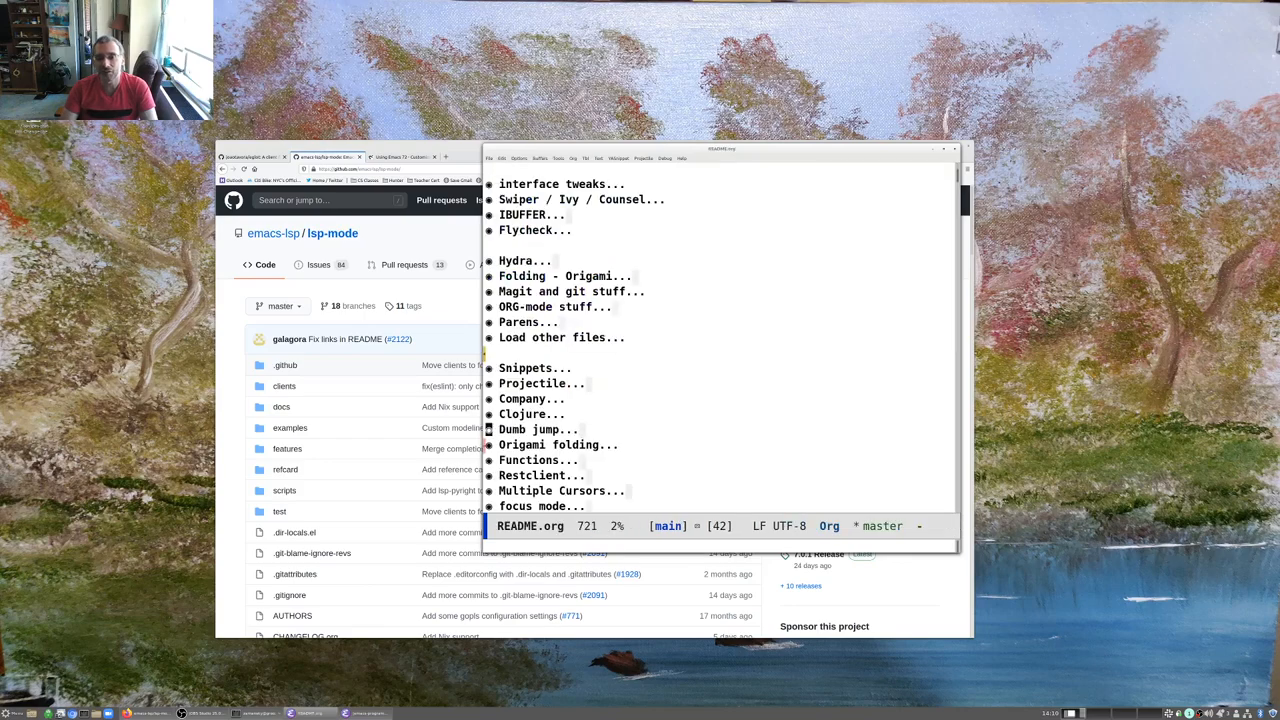
scroll(down, 3)
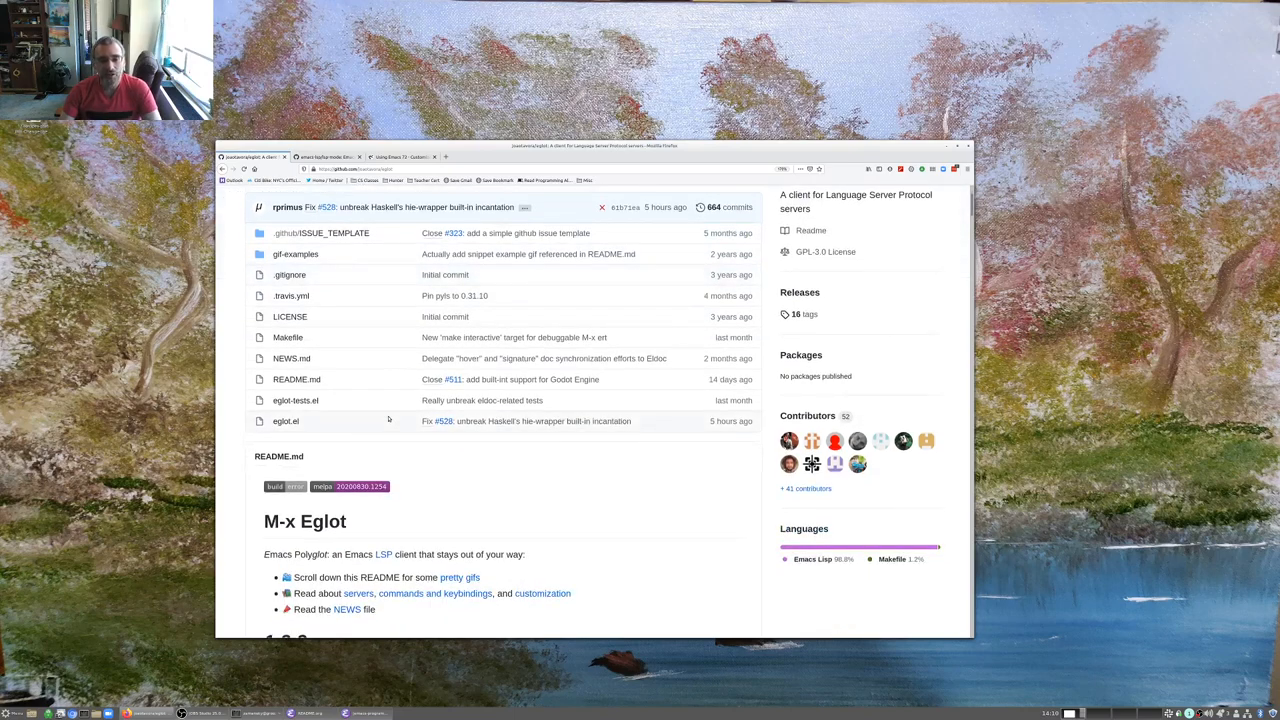
mouse_move(394, 460)
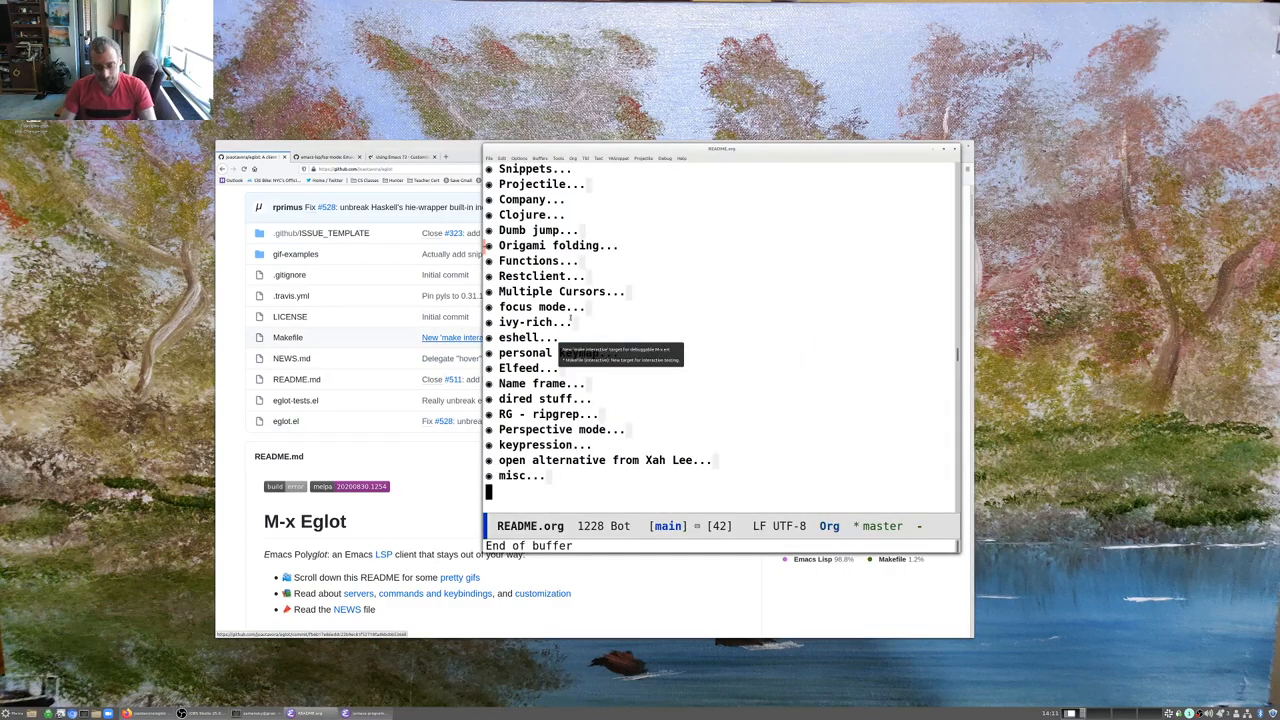
Add a '* eglot - C++, Python, Java' heading with a #+begin_src emacs-lisp block at the end of README.org
text(eglot - C)
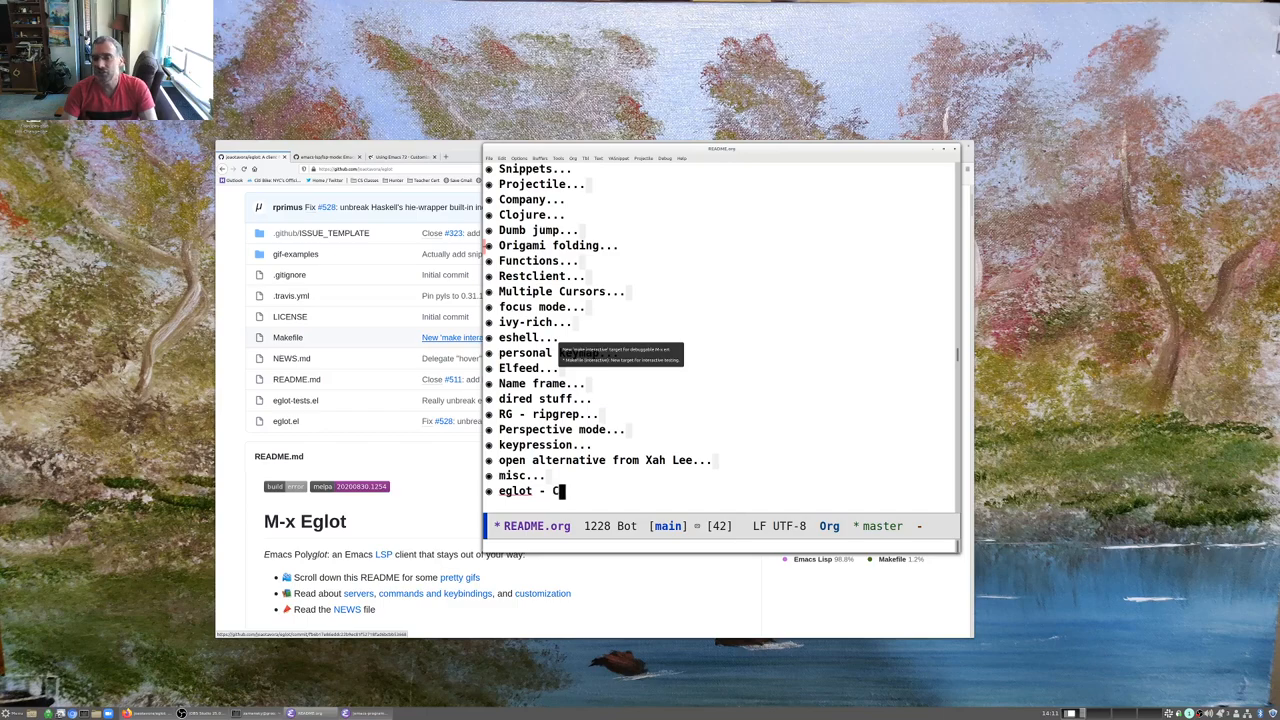
text(++, Python, Java)
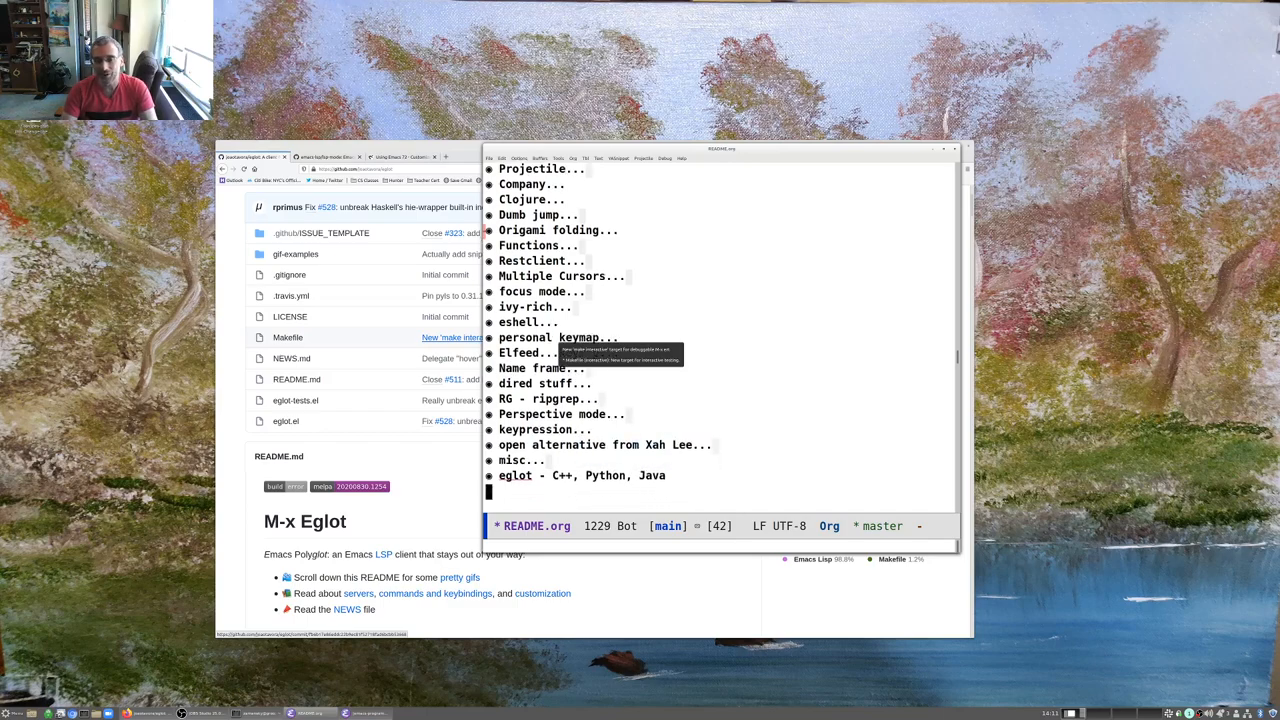
text(#+begin_src emacs-lisp)
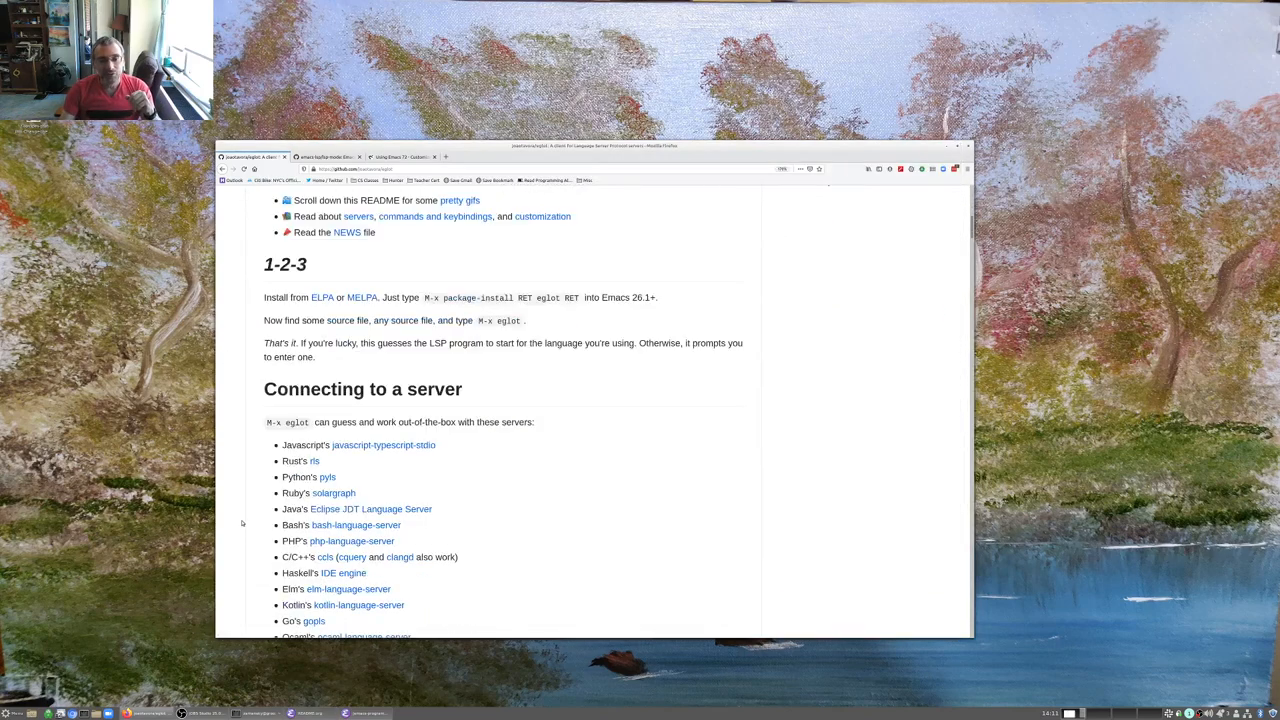
Scroll the eglot README to the 'Connecting to a server' list showing clangd for C/C++
scroll(down, 3)
text(dpkg -l)
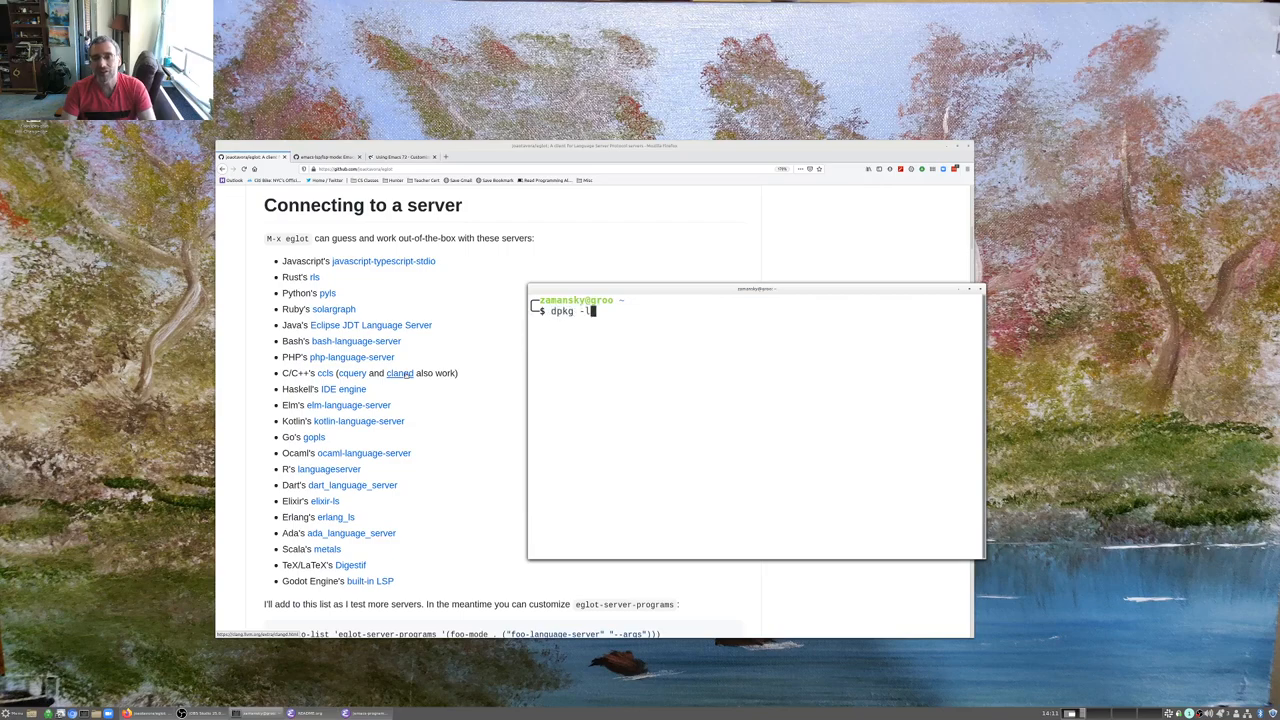
Run 'dpkg -l | grep clang' to list installed clang packages
text(| gep clang)
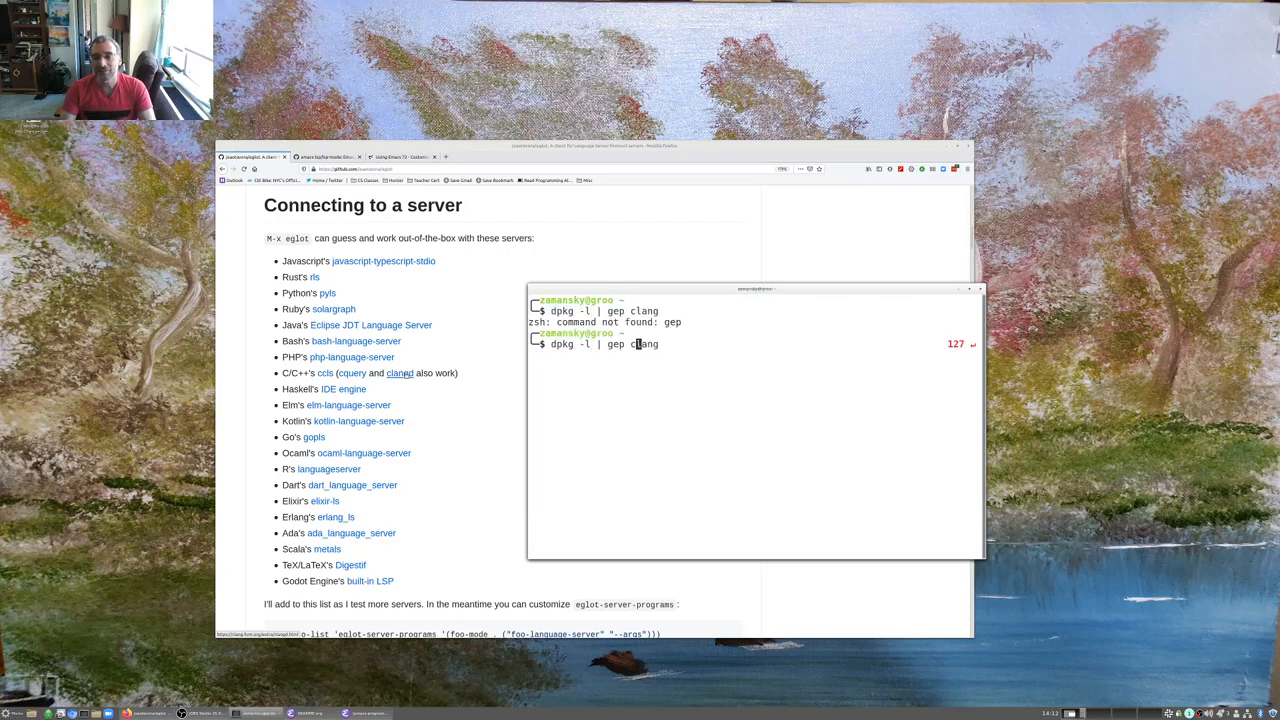
key(Return)
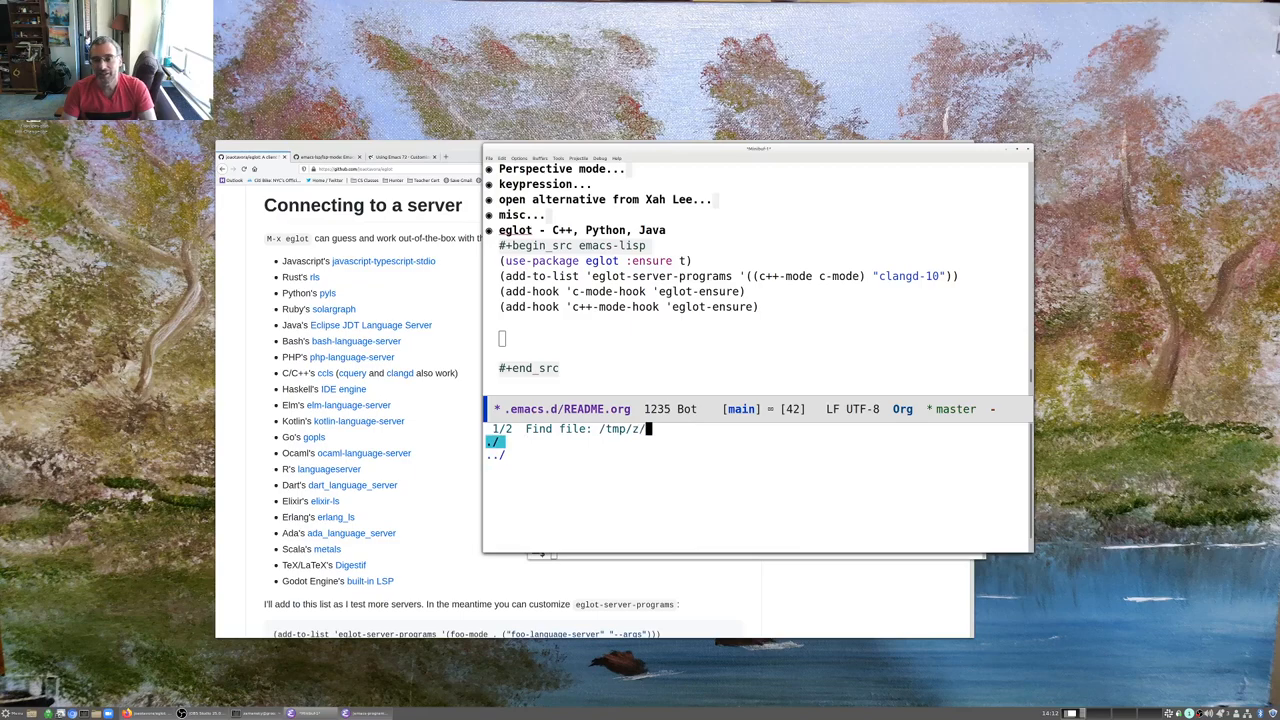
Create /tmp/z/Hello.cpp, let Eglot connect to clangd, and add #include <iostream>
key(Return)
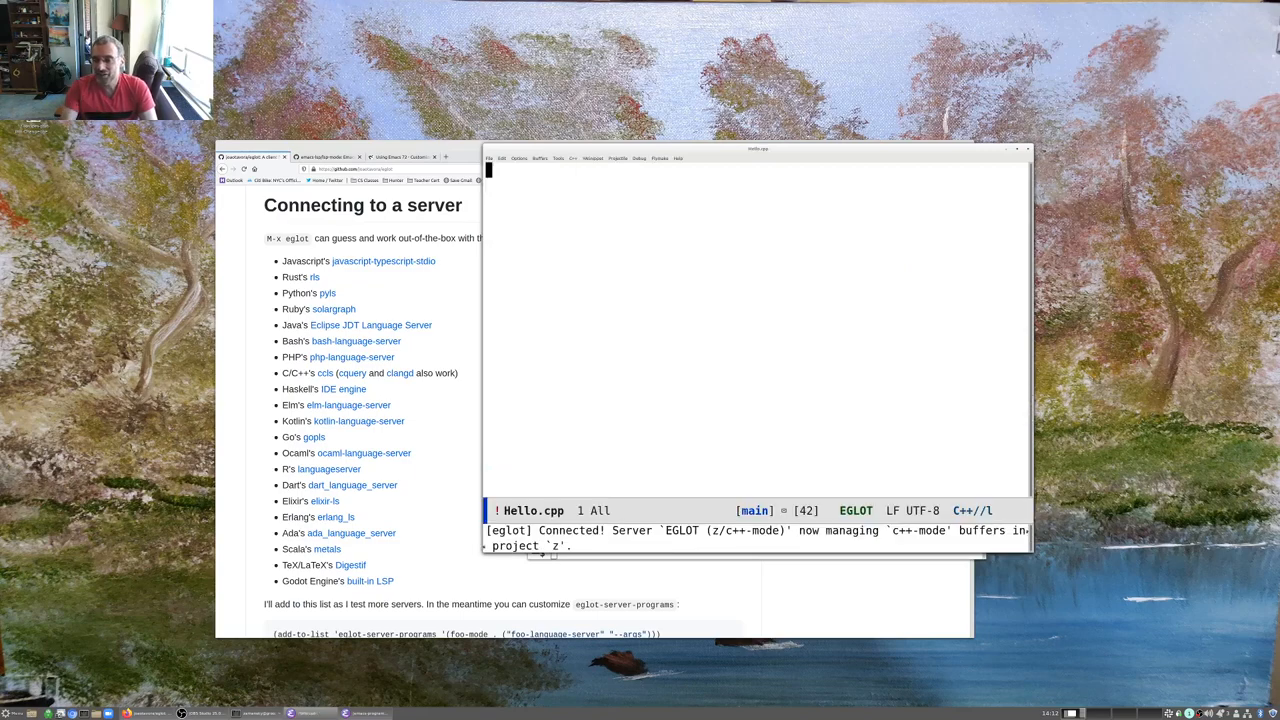
text(#include <iostream>)
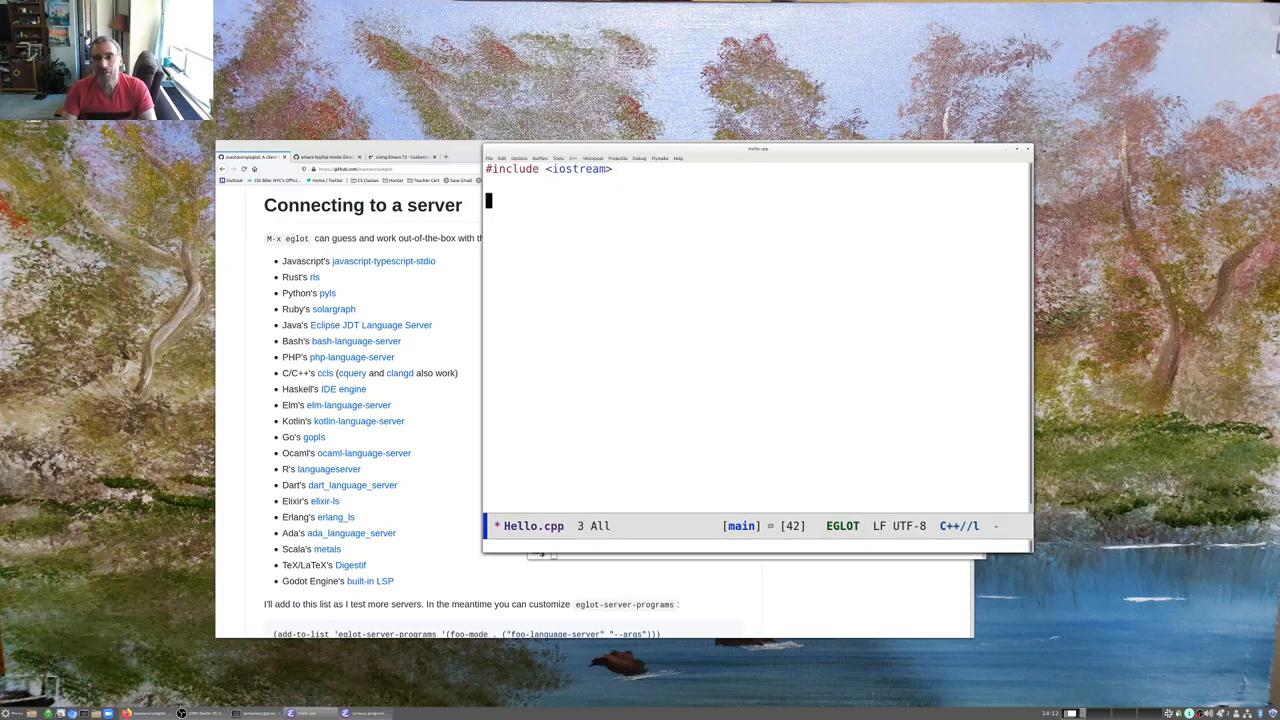
text(#includ)
text(able = 10;)
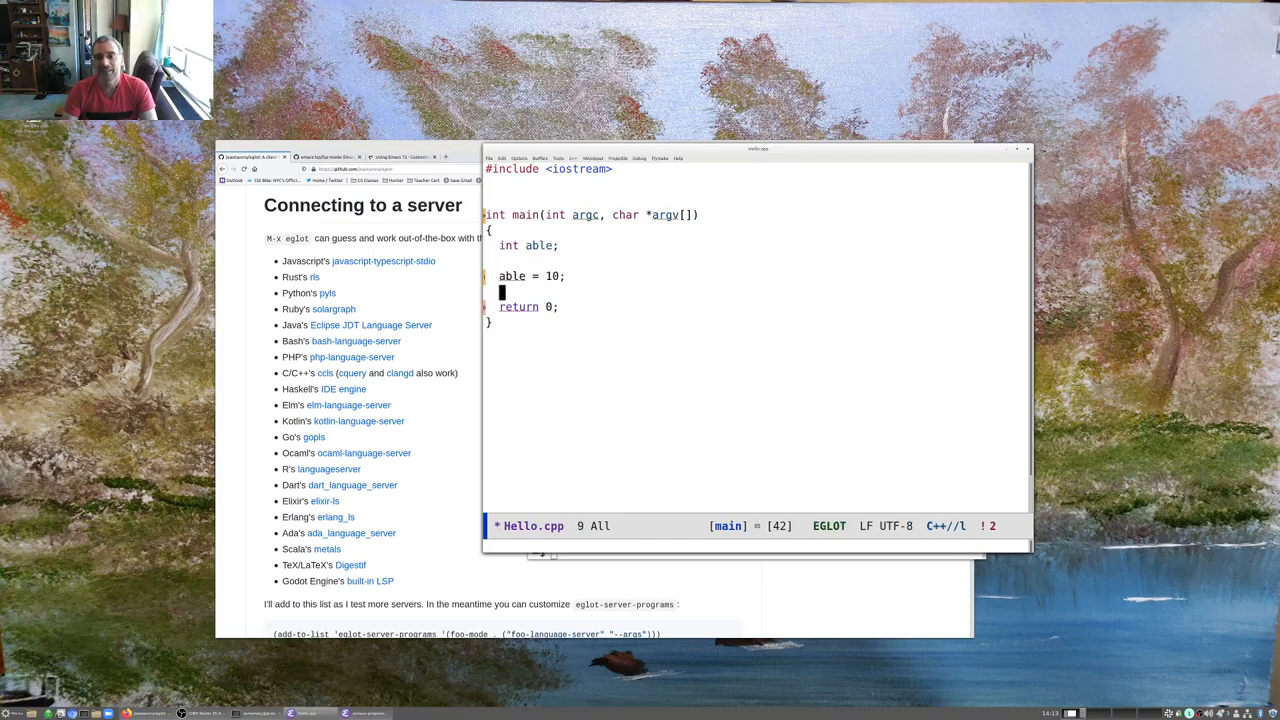
Write main with int able = 10, double baker = 20 and baker = baker + able
text(doble baker = 20)
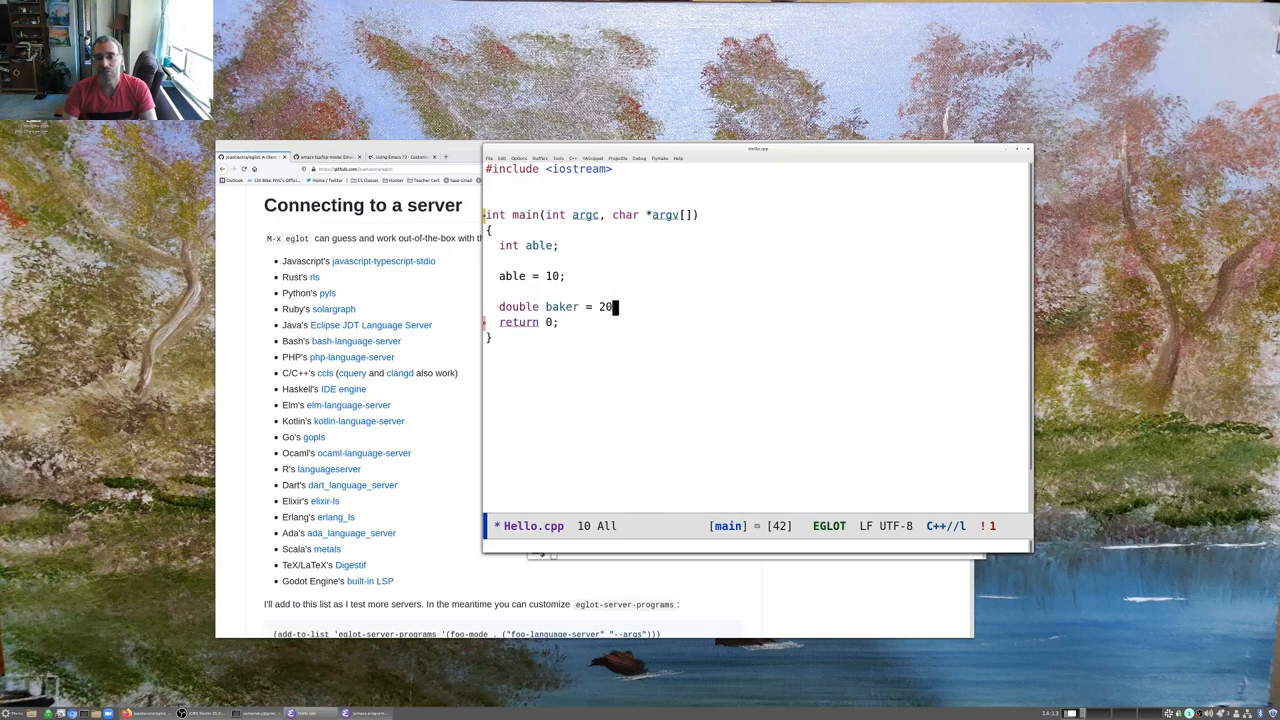
text(baker = ba)
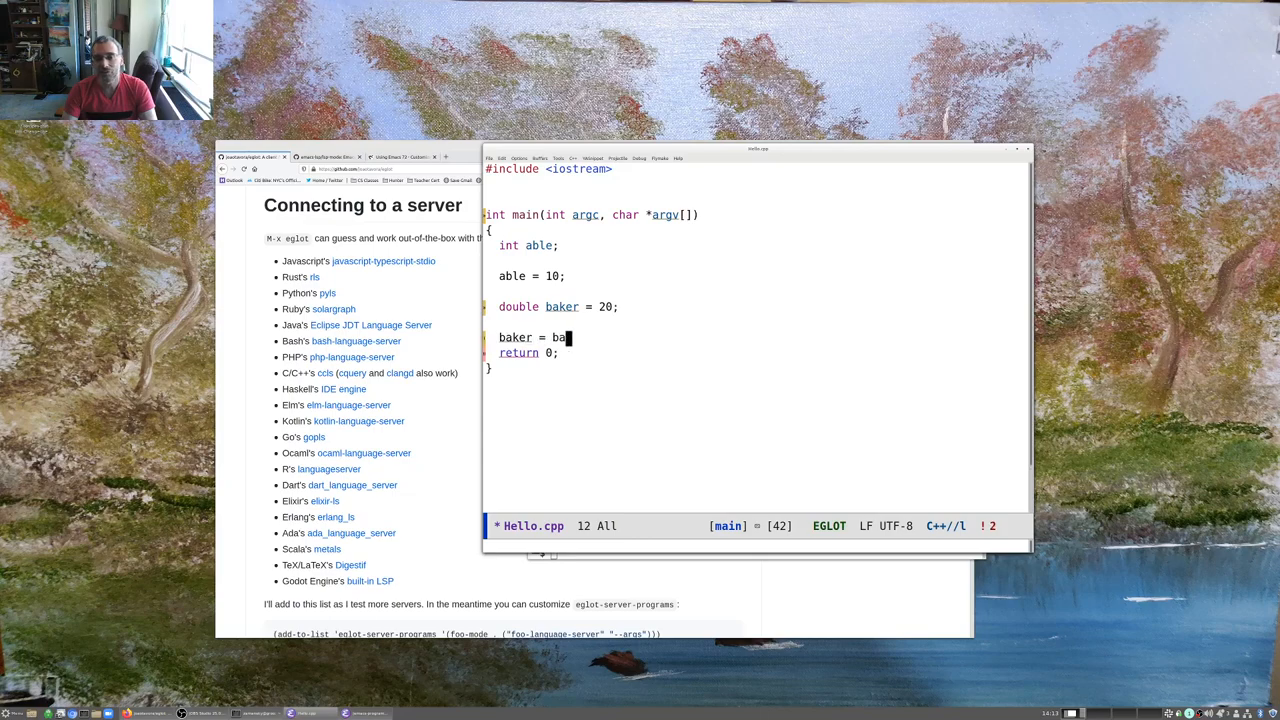
text(ker + able)
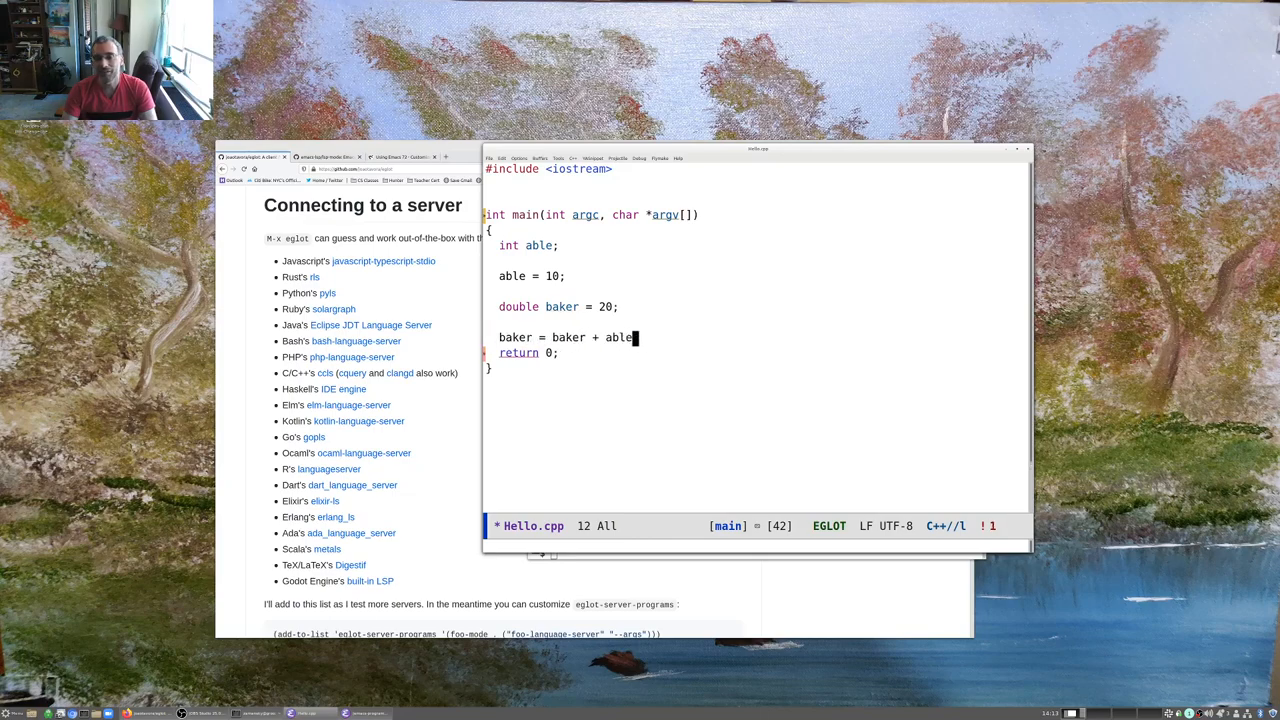
text(for)
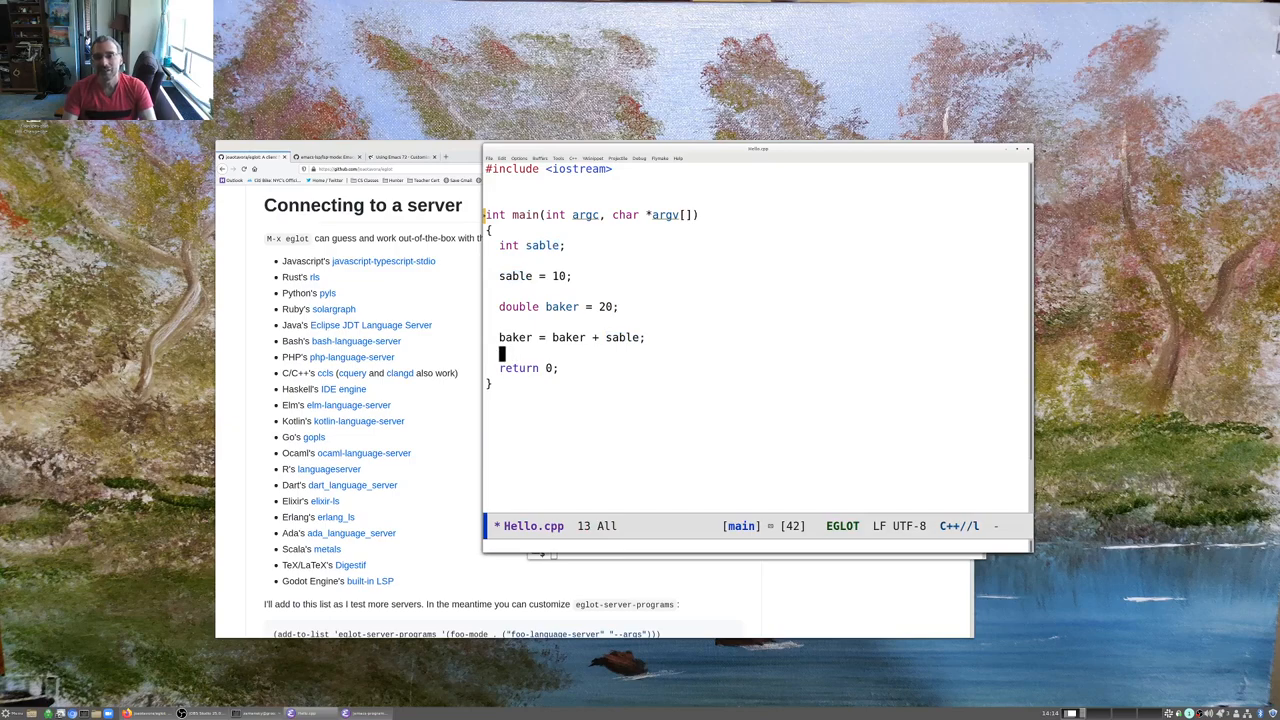
Rename able to sable via eglot-rename and begin another baker expression line
text(baker - ra)
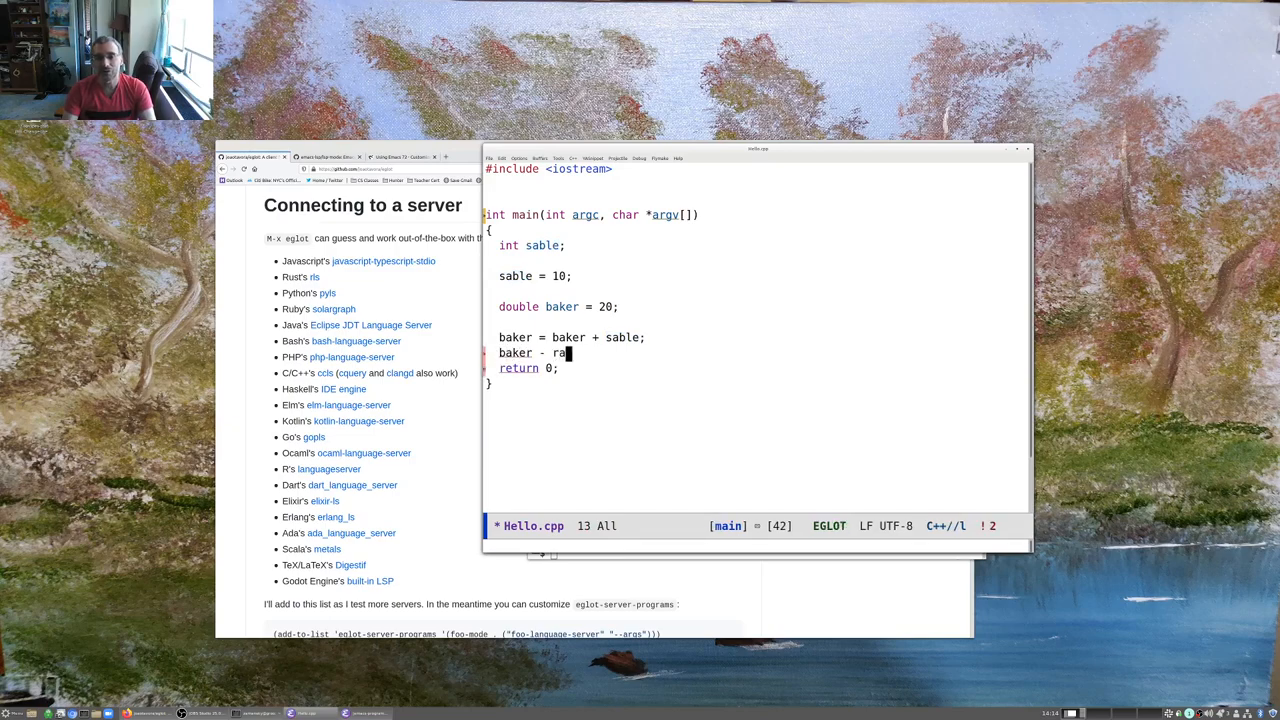
text(n)
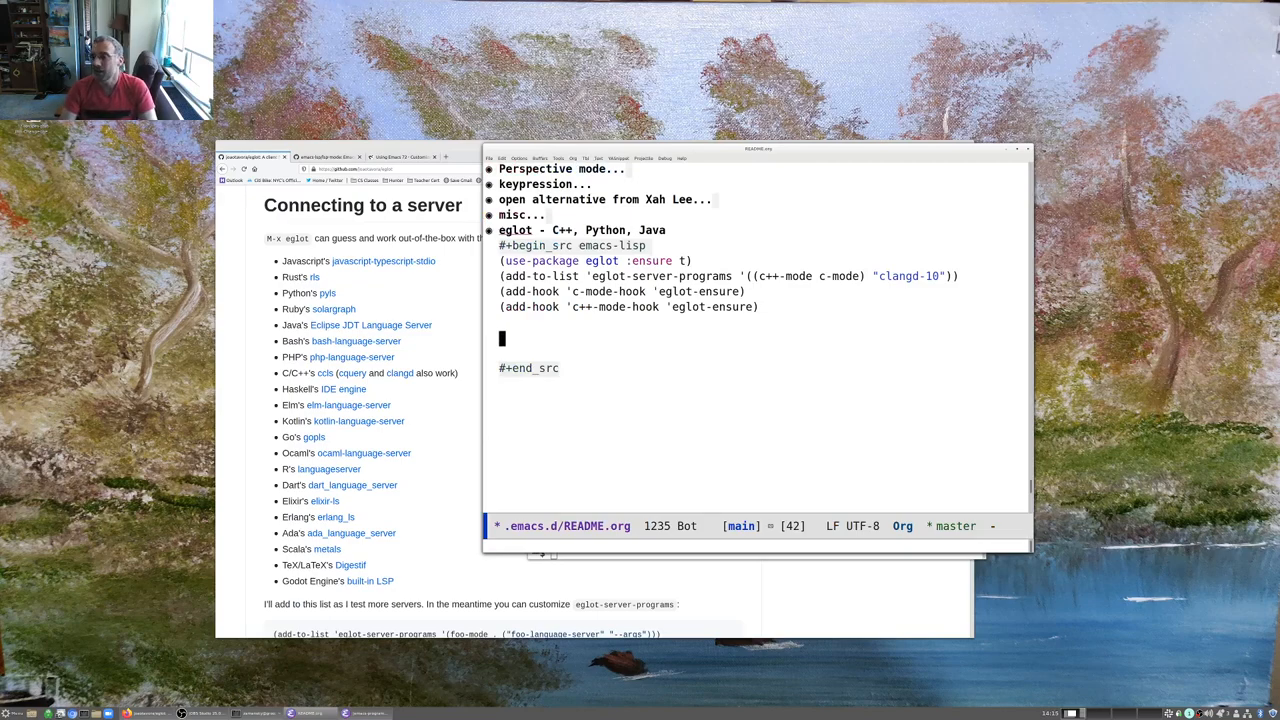
Add (add-hook 'python-mode-hook 'eglot-ensure) to the eglot block and visit /tmp/z/hello.py
text((asd)
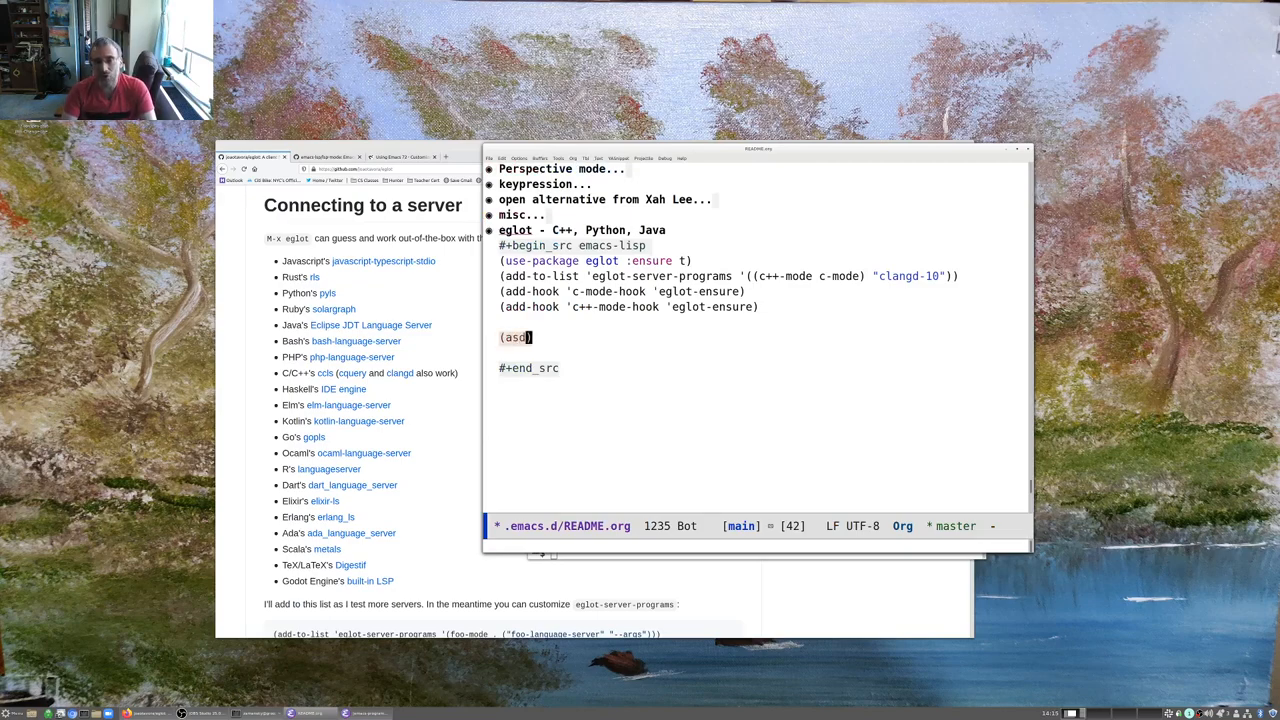
text(add-hook 'python-)
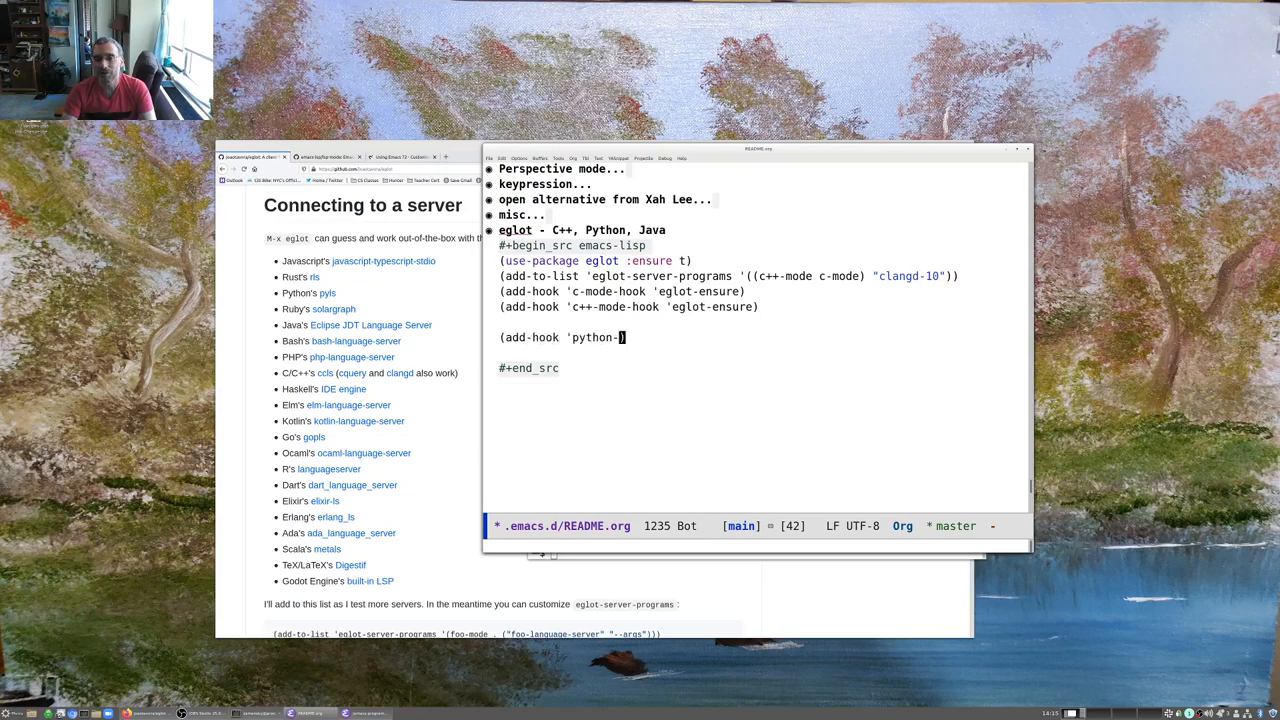
text(mode-hook 'eglot)
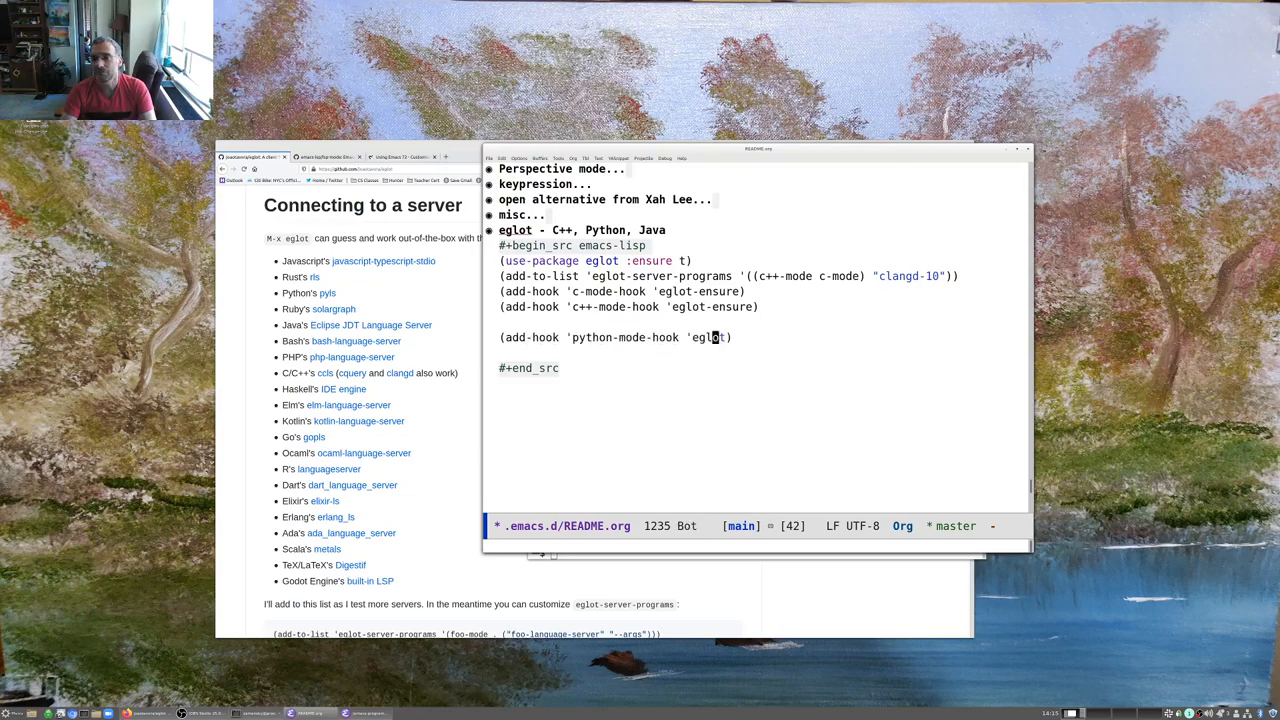
text(-ensure)
text(/tmp)
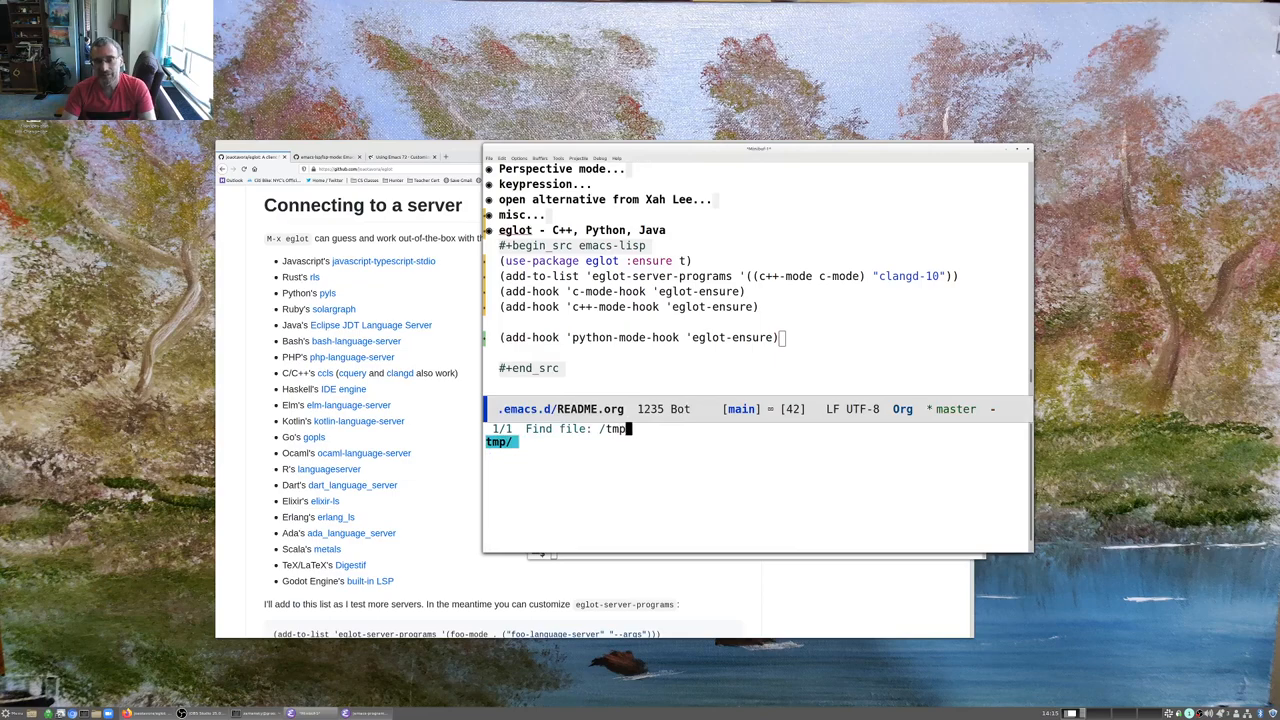
text(z/hello.)
text(import ran)
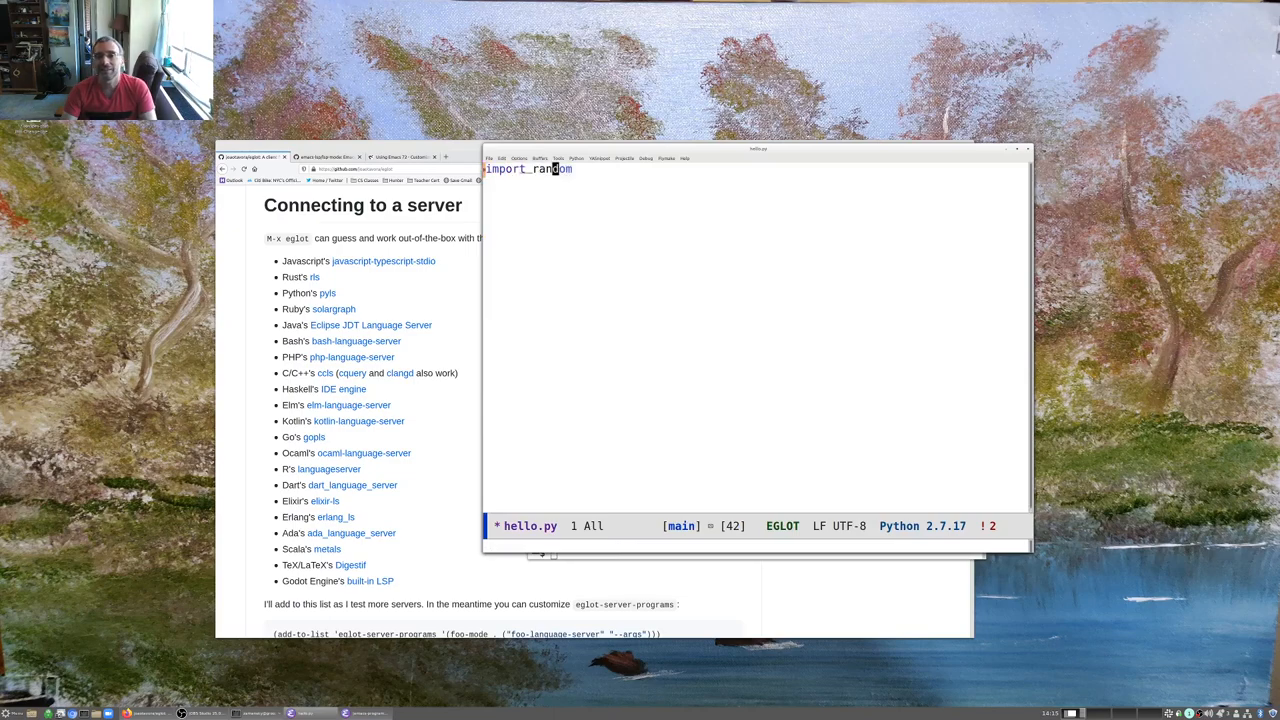
In hello.py write able = 10 + random.randrange(10,20) with Eglot completion and diagnostics
text(a =)
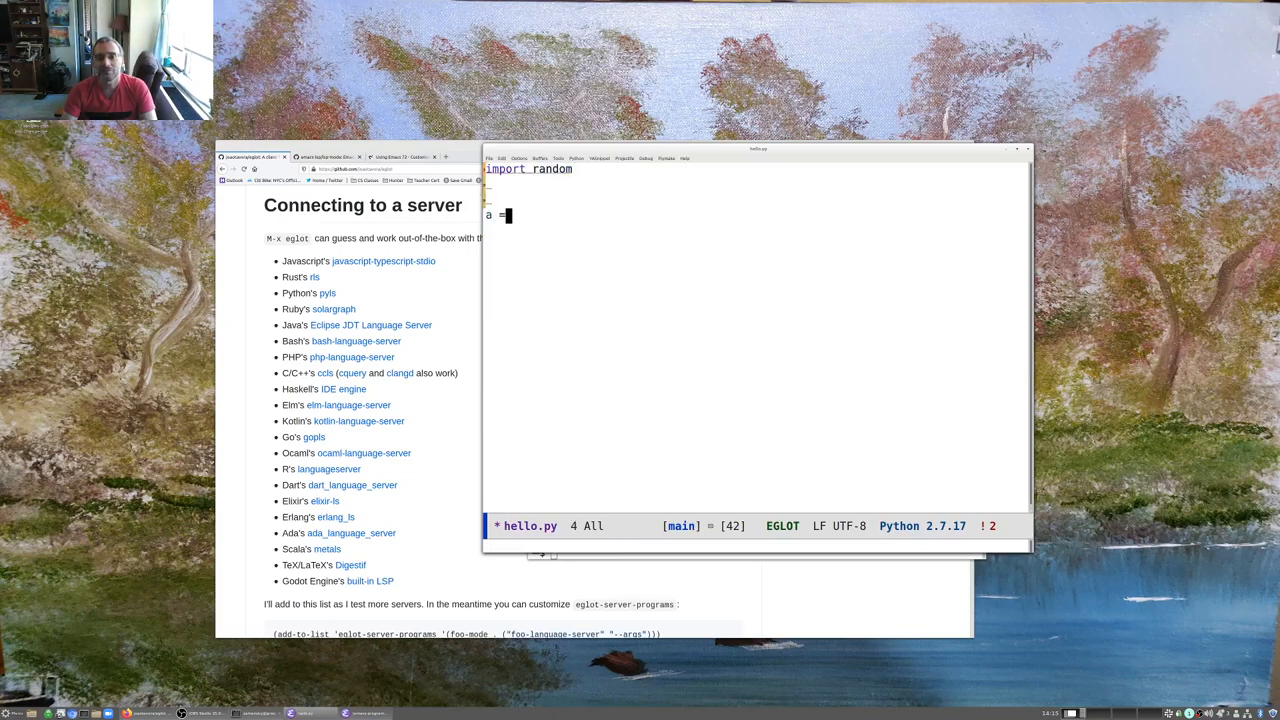
text(ble = 10)
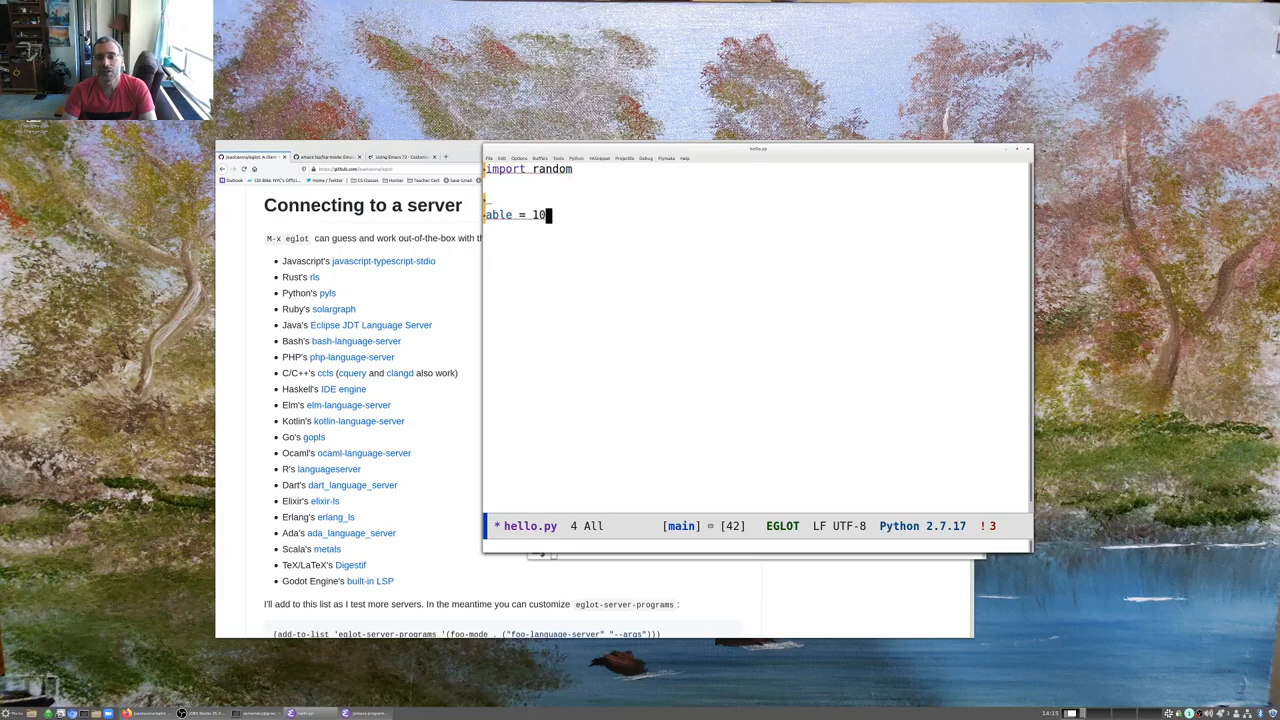
text(+ random.randrange)
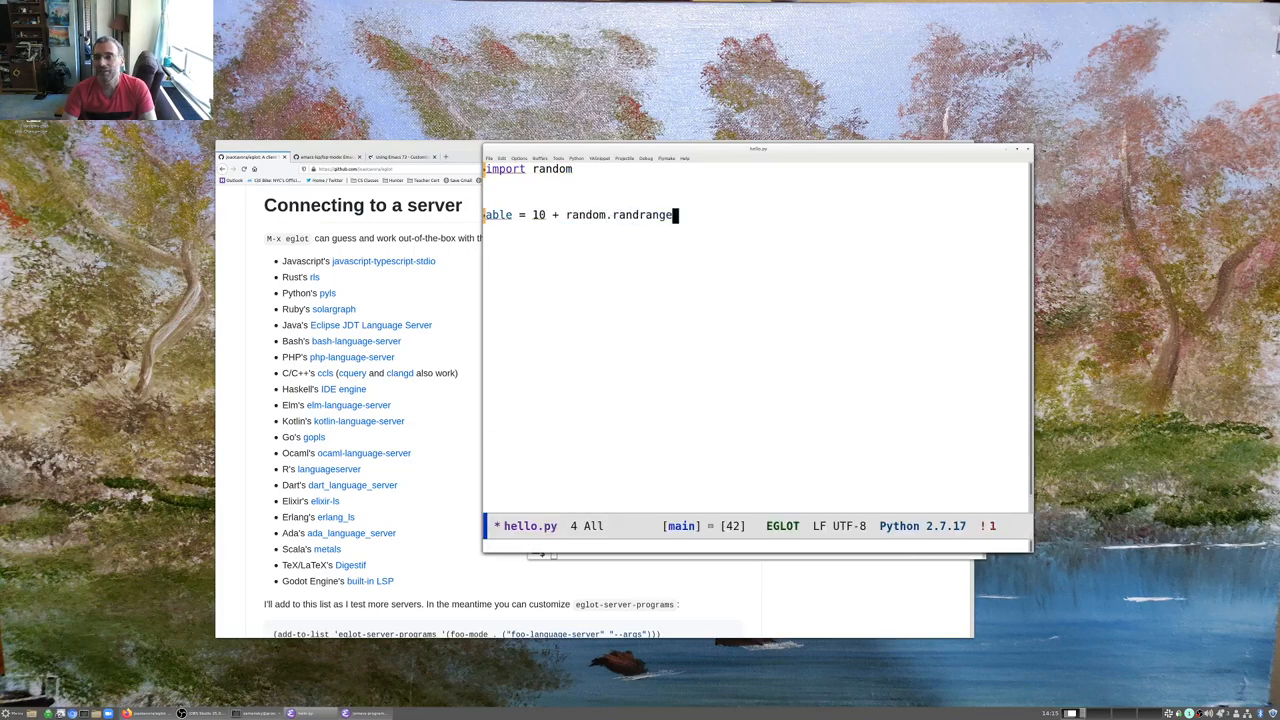
text(())
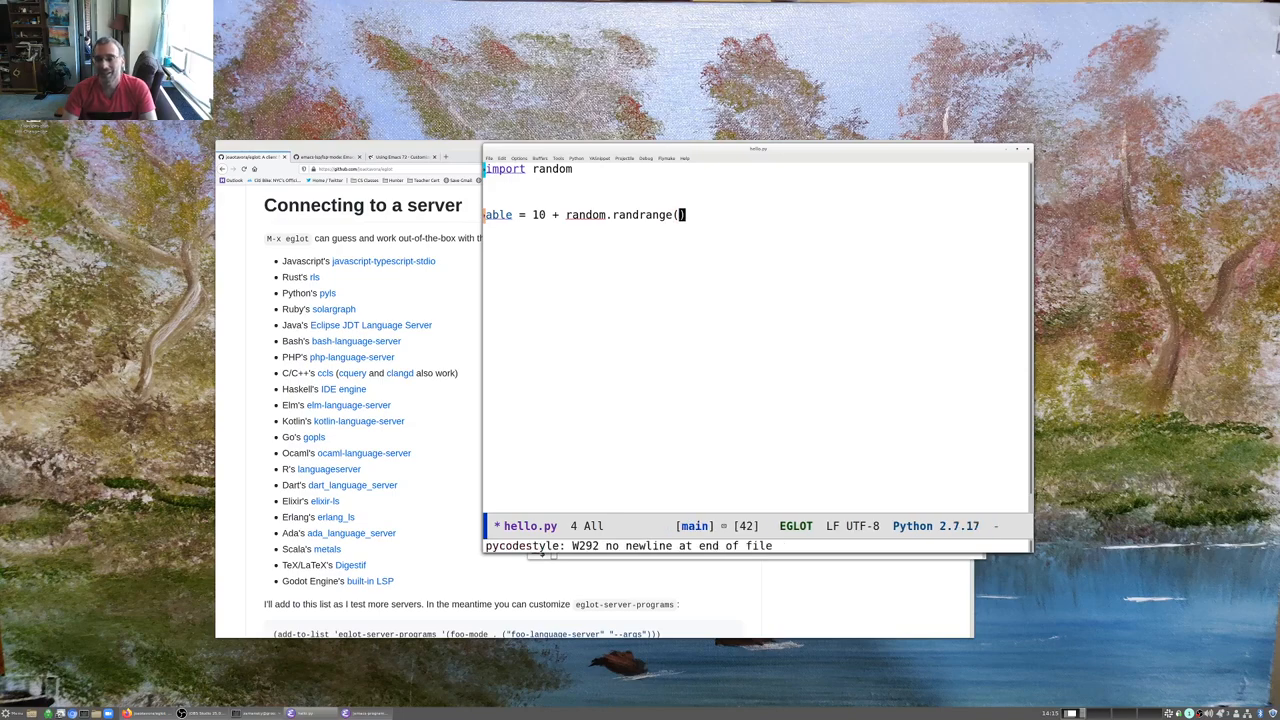
text(10,20)
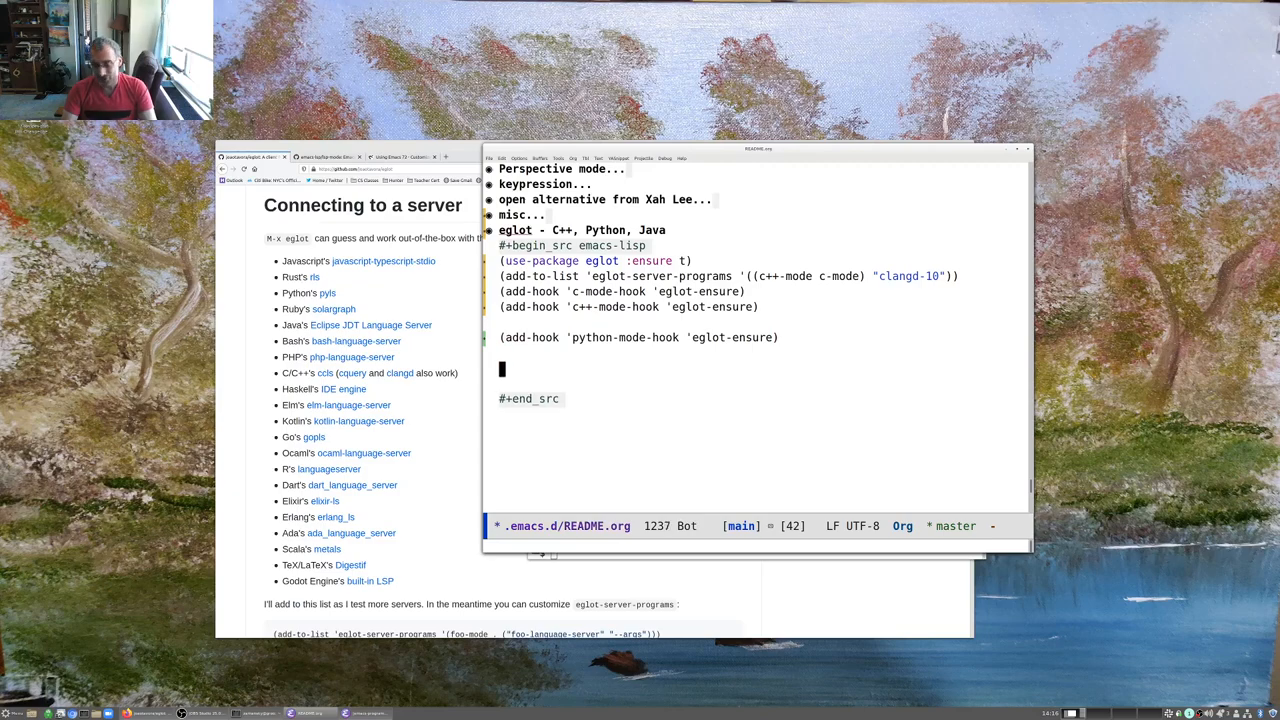
Add (add-hook 'java-mode-hook 'eglot-ensure) and visit /tmp/z/Hello.java, hitting the missing eclipse.jdt.ls jar error
text((add-hook)
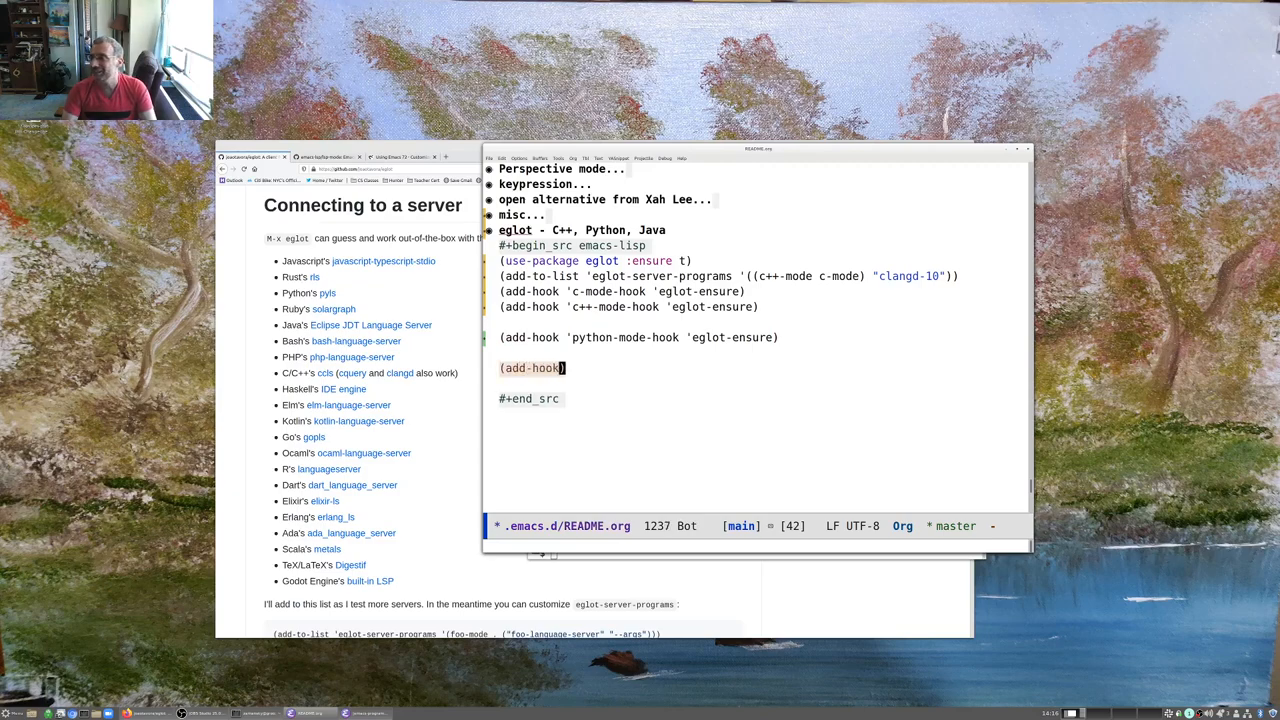
text('java-mode-hook 'eglot-ensure)
text(/tmp/z/hell)
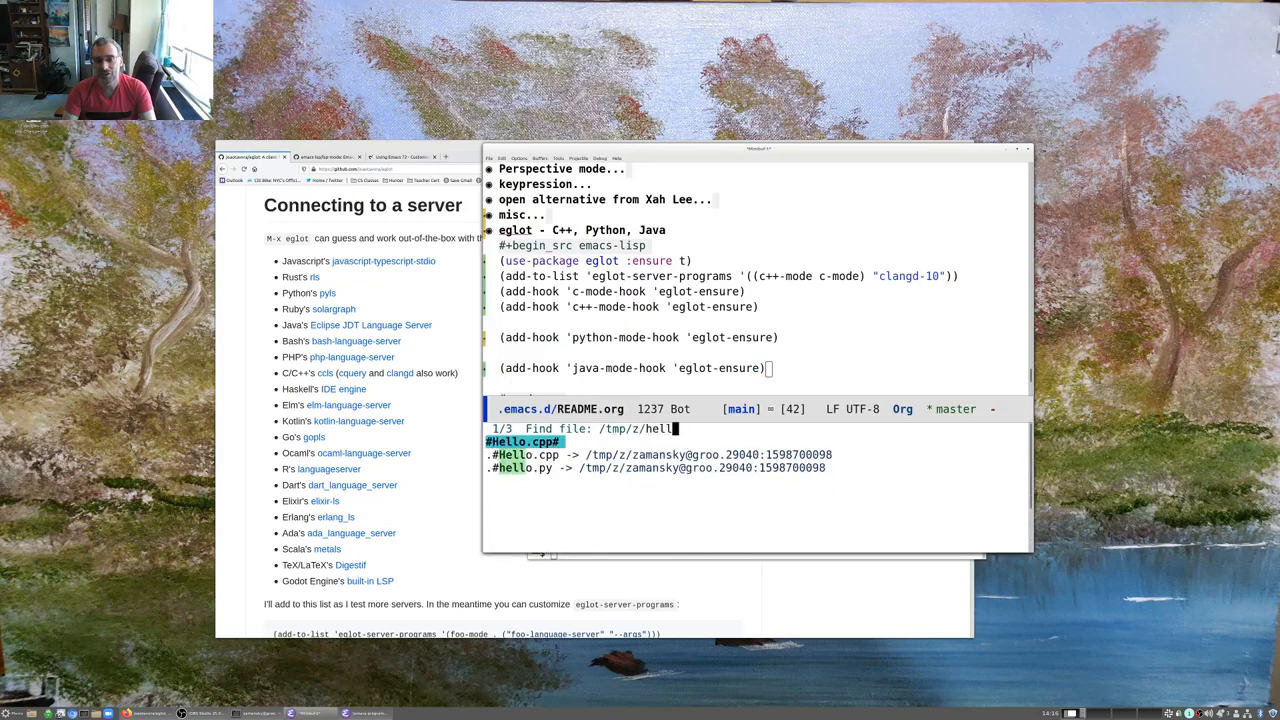
text(Hello.java)
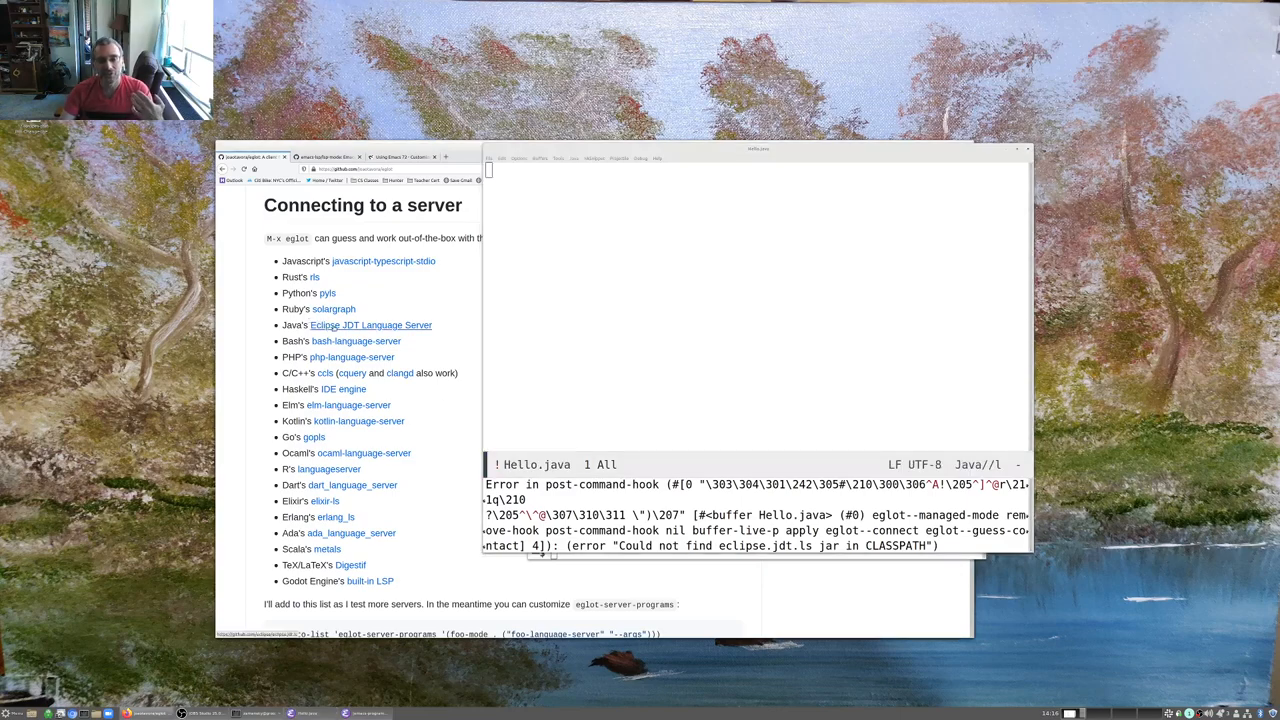
right_click(370, 324)
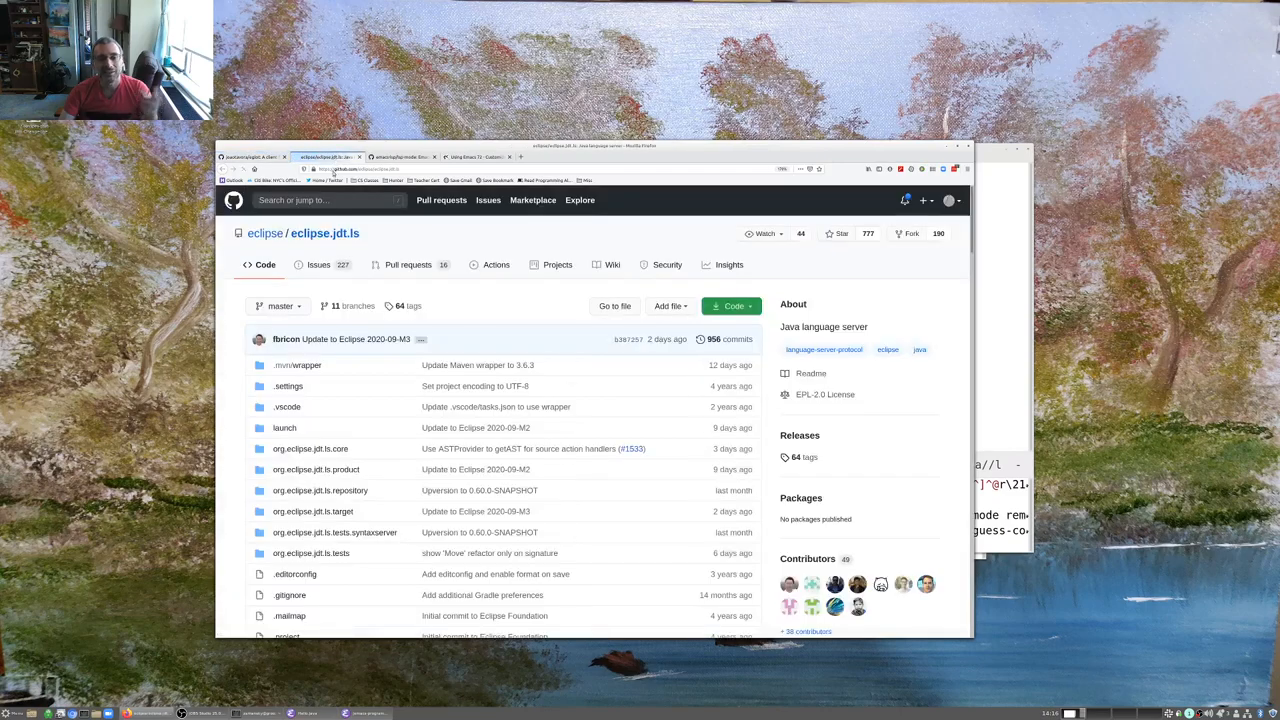
Scroll the eglot README to the server list to check the Java Eclipse JDT entry
scroll(down, 3)
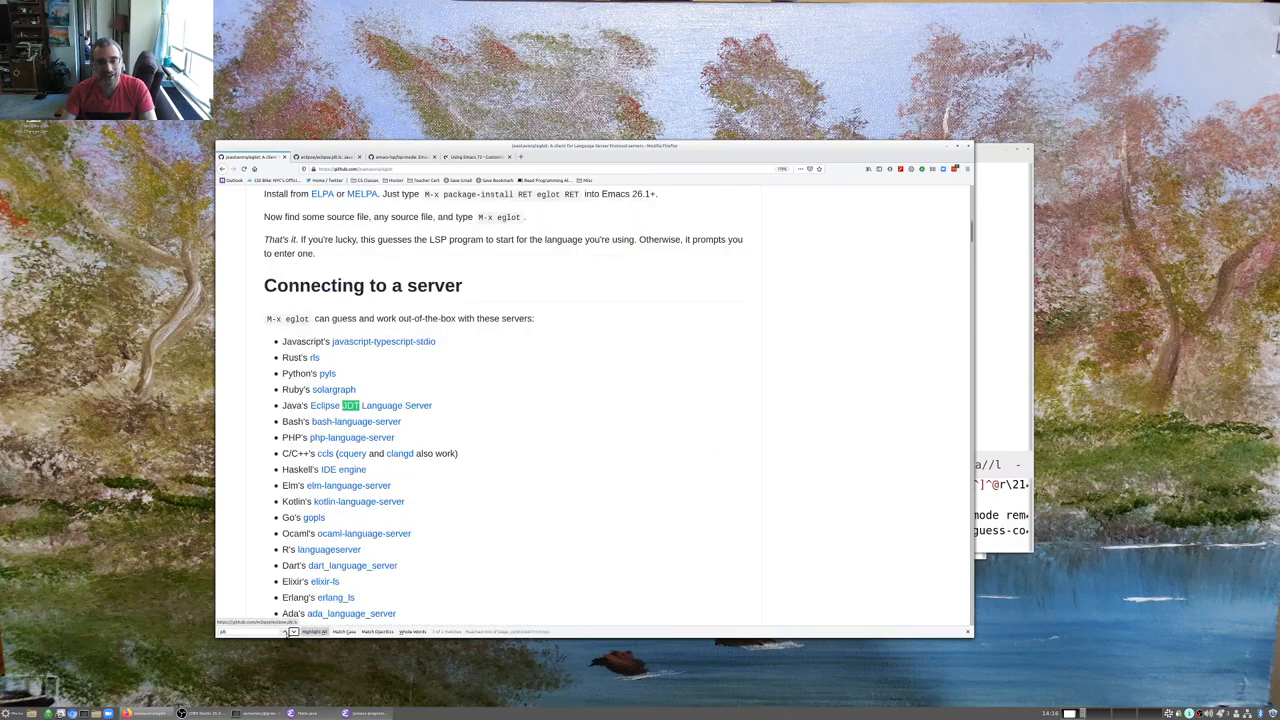
scroll(down, 3)
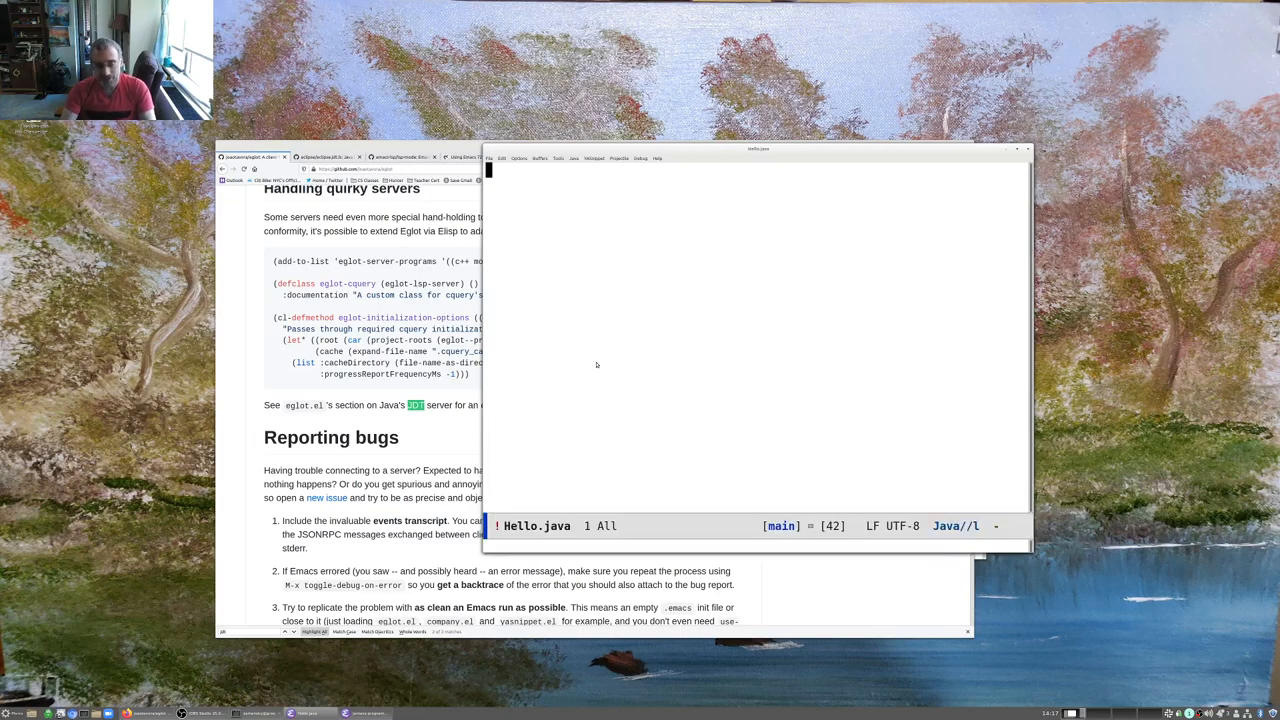
Start M-x eglot in Hello.java, reaching the 'Path to eclipse.jdt.ls directory' prompt
text(eglot)
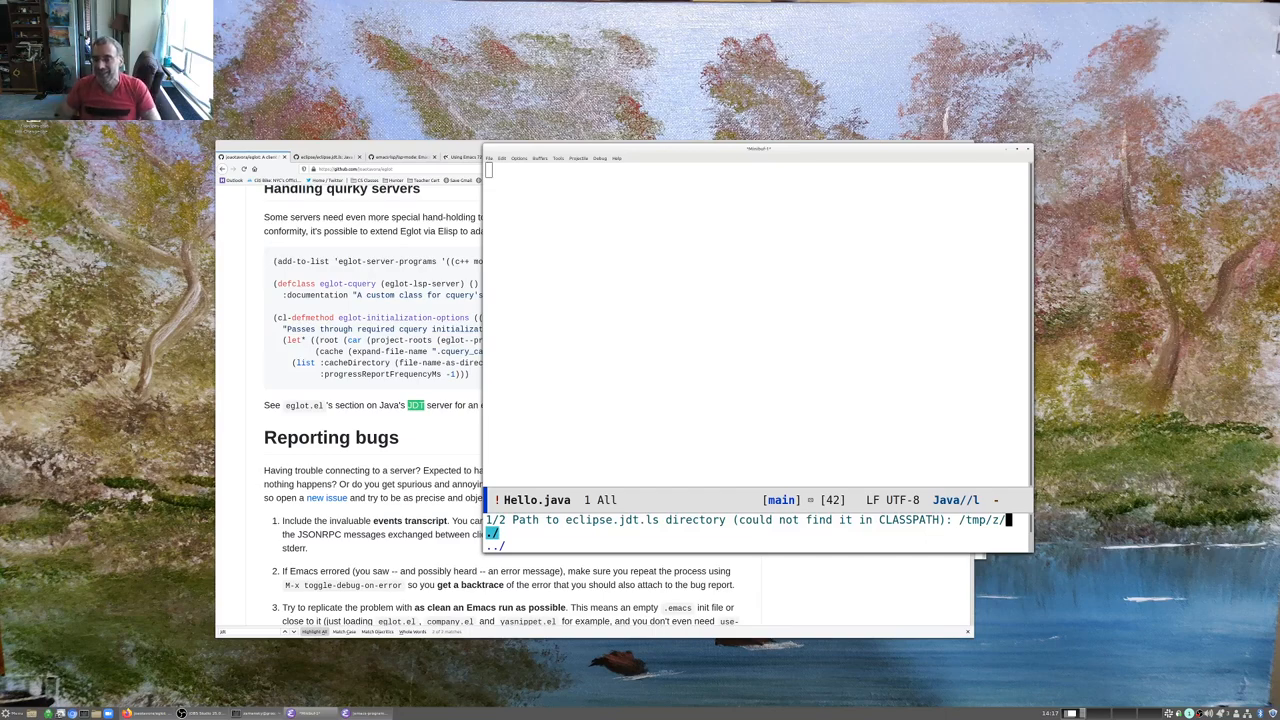
key(alt+Tab)
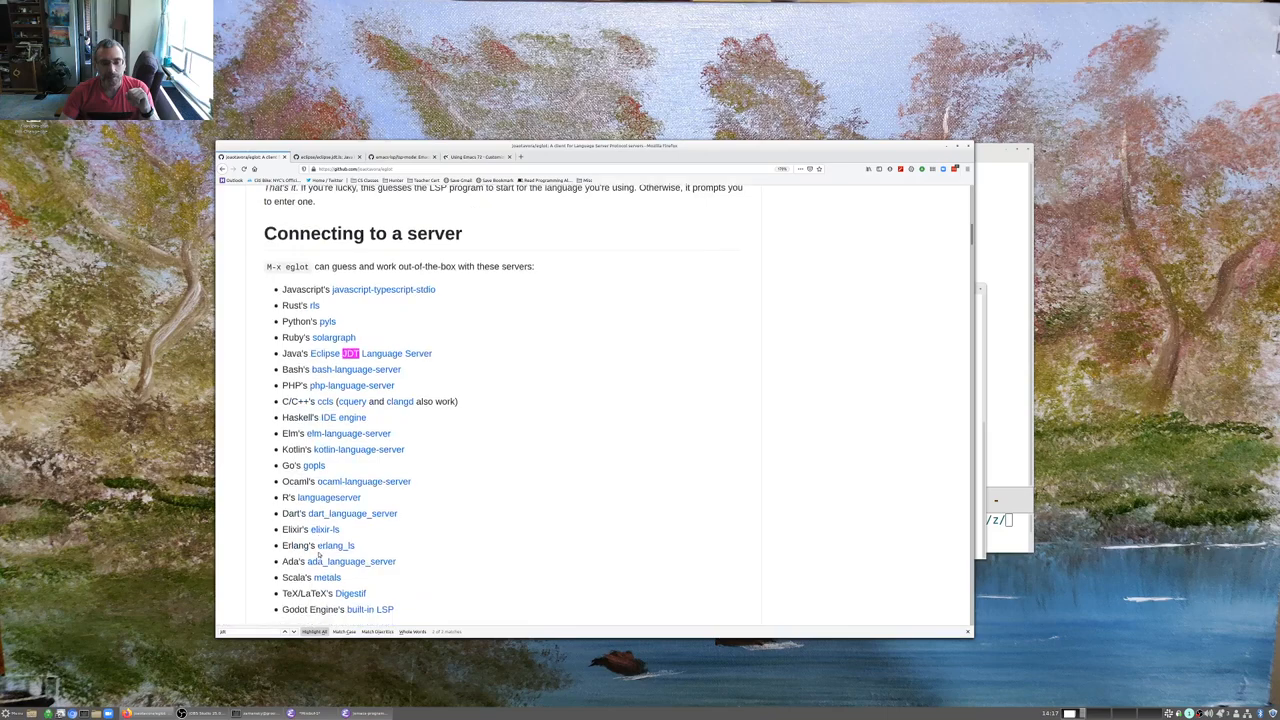
Follow the pyls link to the python-language-server repo and scroll to its Installation section
scroll(down, 3)
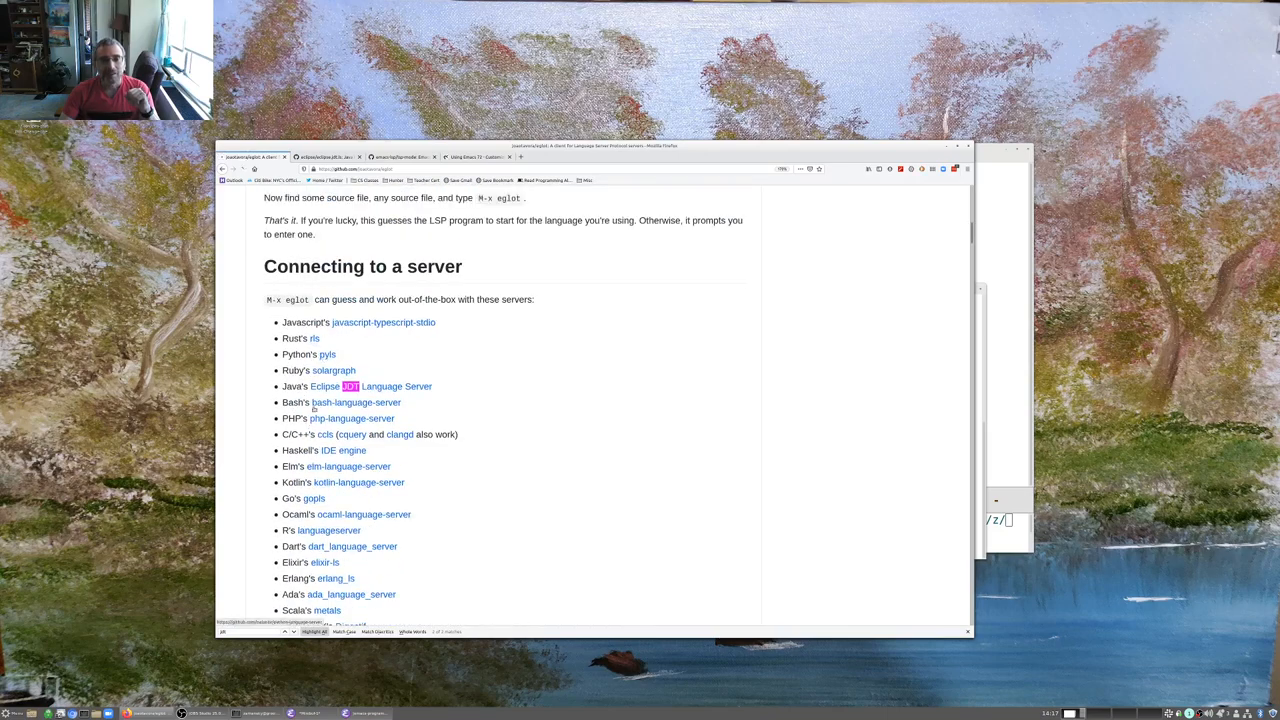
click(328, 354)
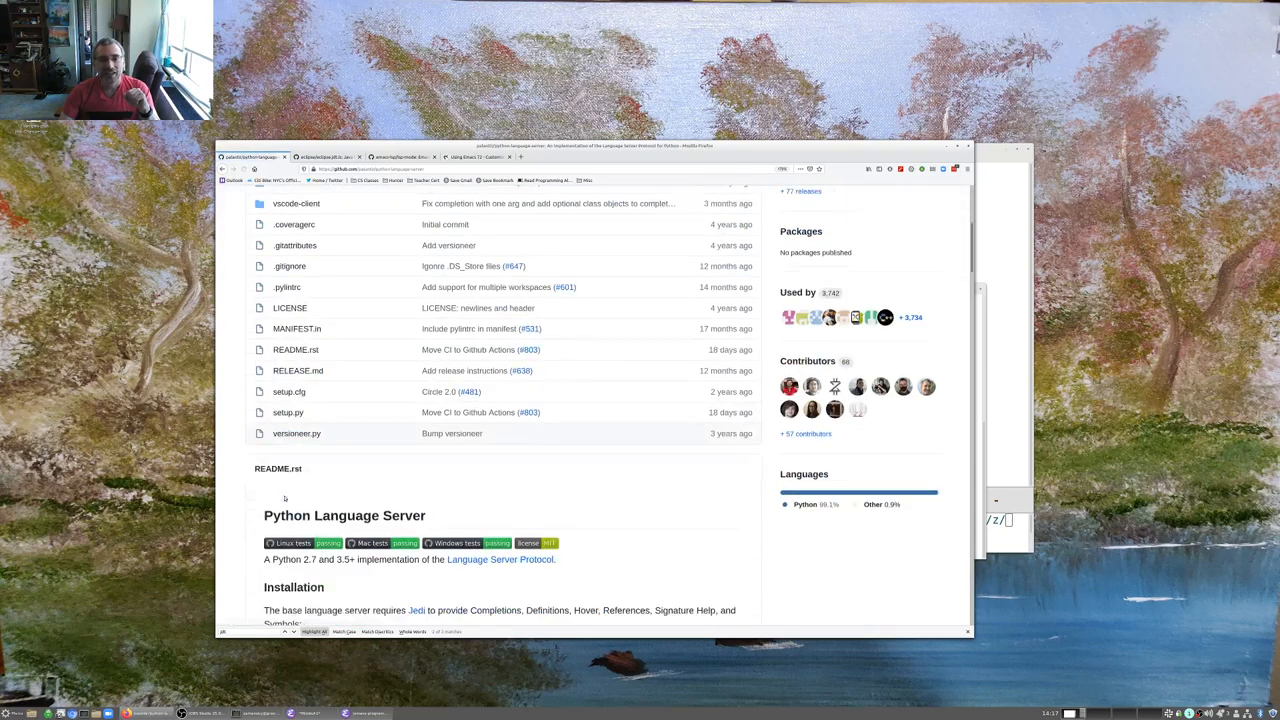
scroll(down, 3)
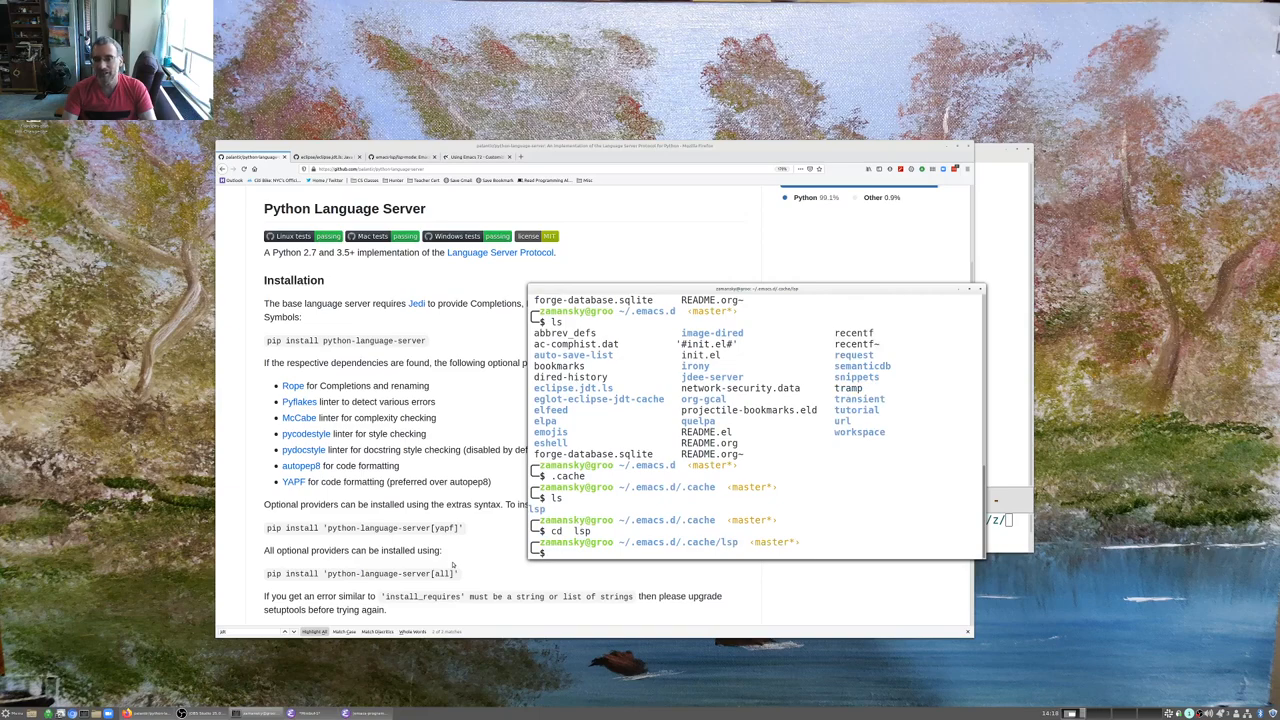
List ~/.emacs.d/.cache/lsp in the terminal to locate the eclipse.jdt.ls server directory
key(Return)
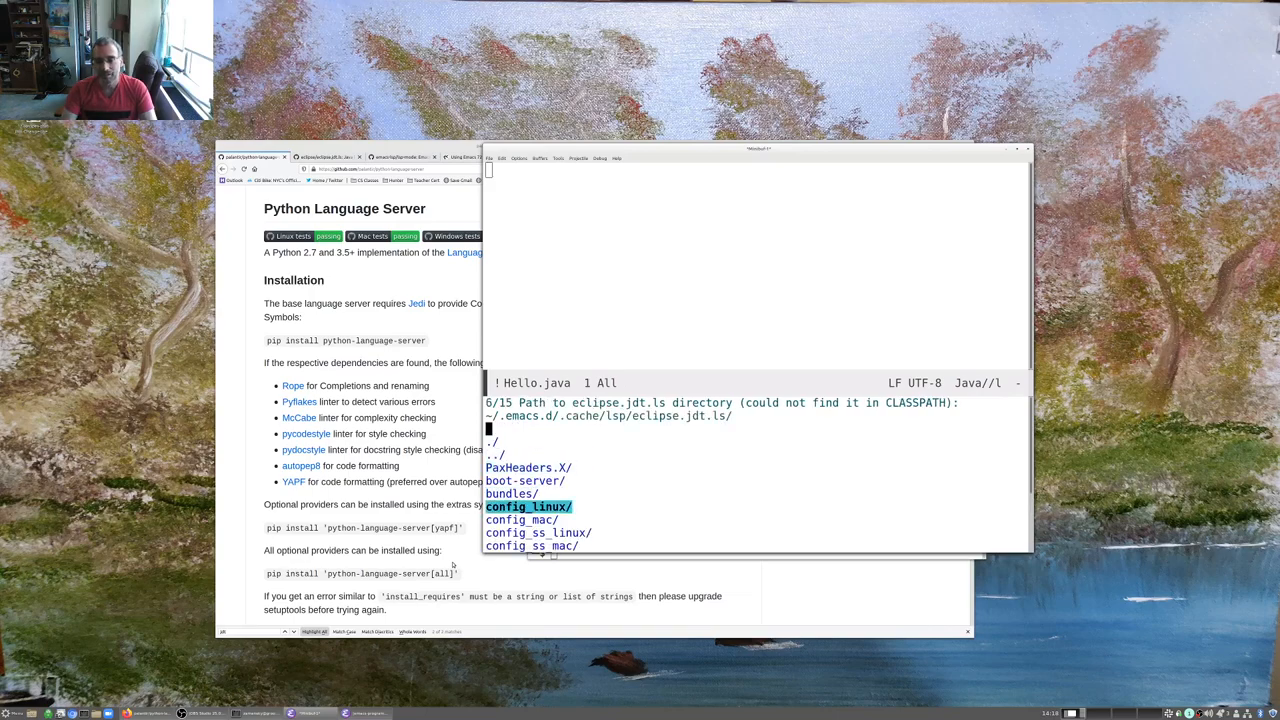
Accept the eclipse.jdt.ls path and answer y to add it to the CLASSPATH
key(Up)
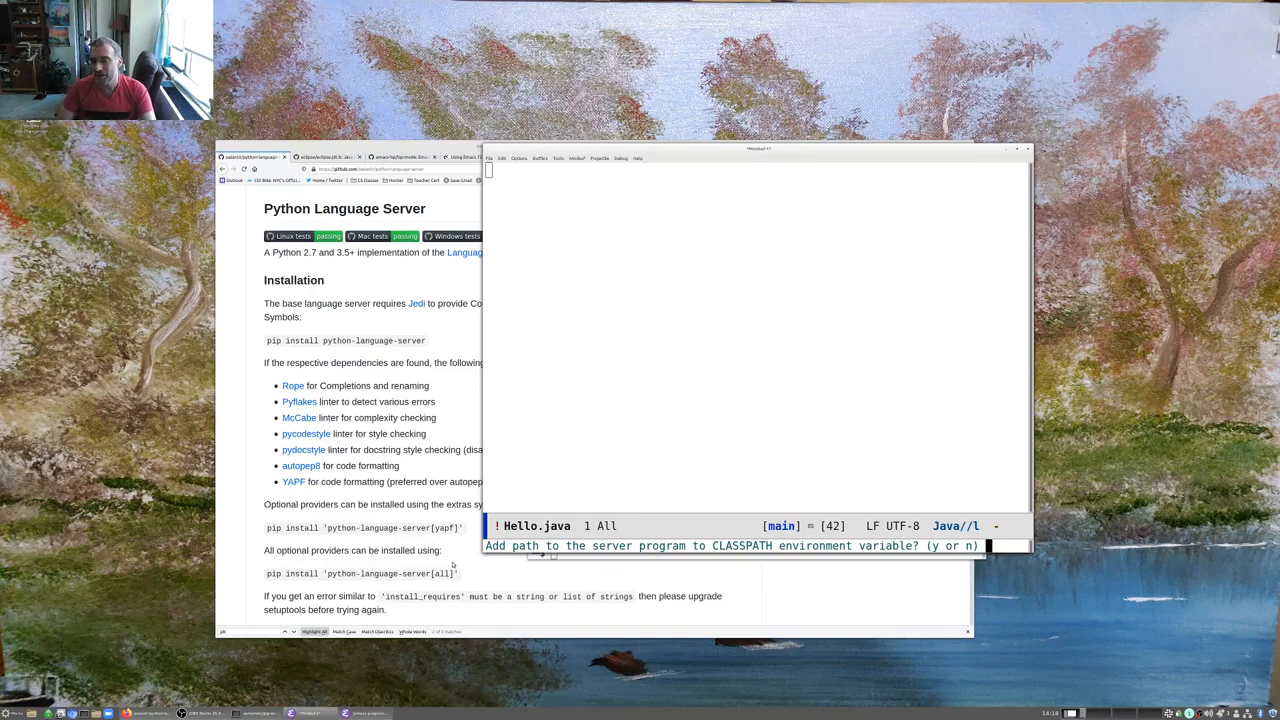
text(y)
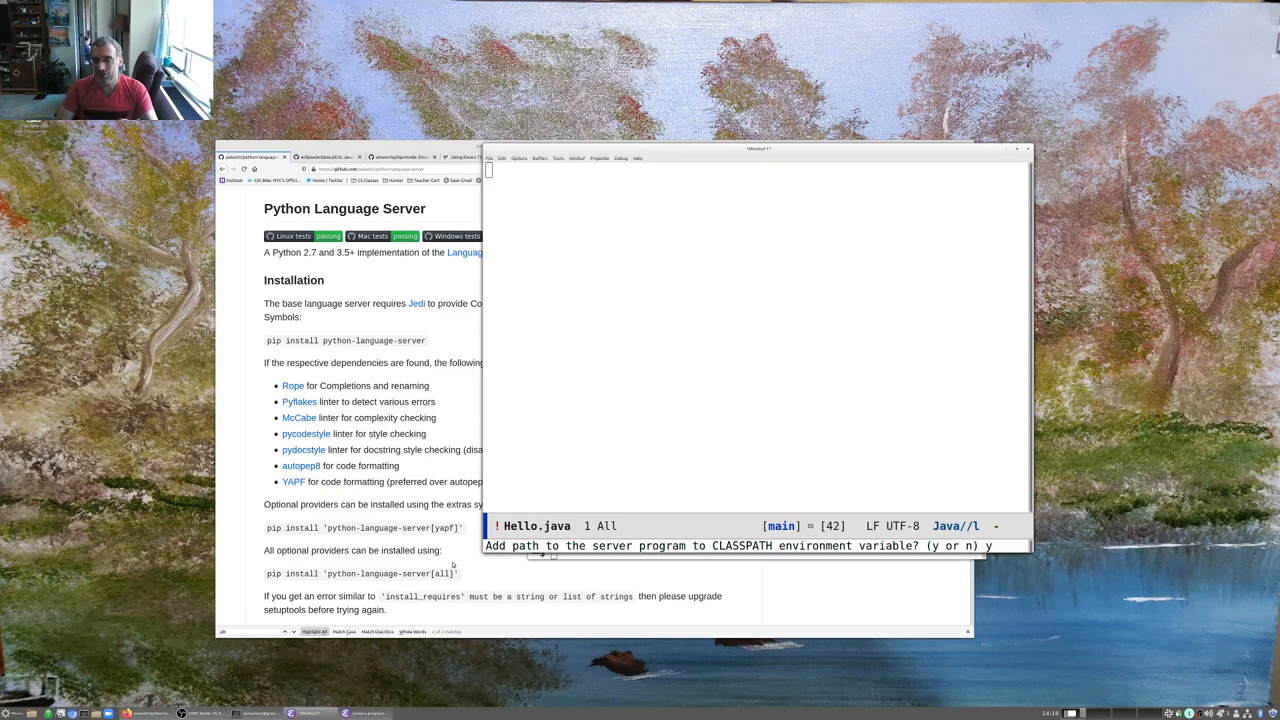
text(y)
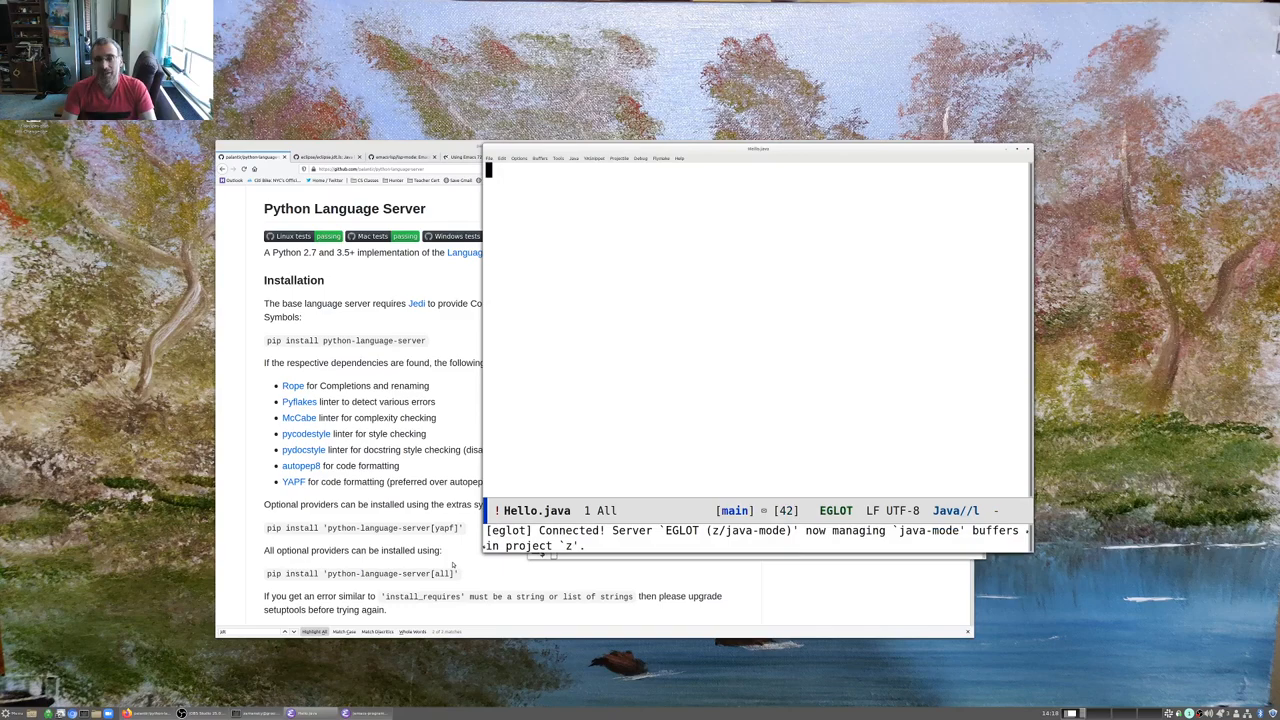
Add import java.io.*; and import java.util.*; lines to Hello.java using completion
text(import java.io)
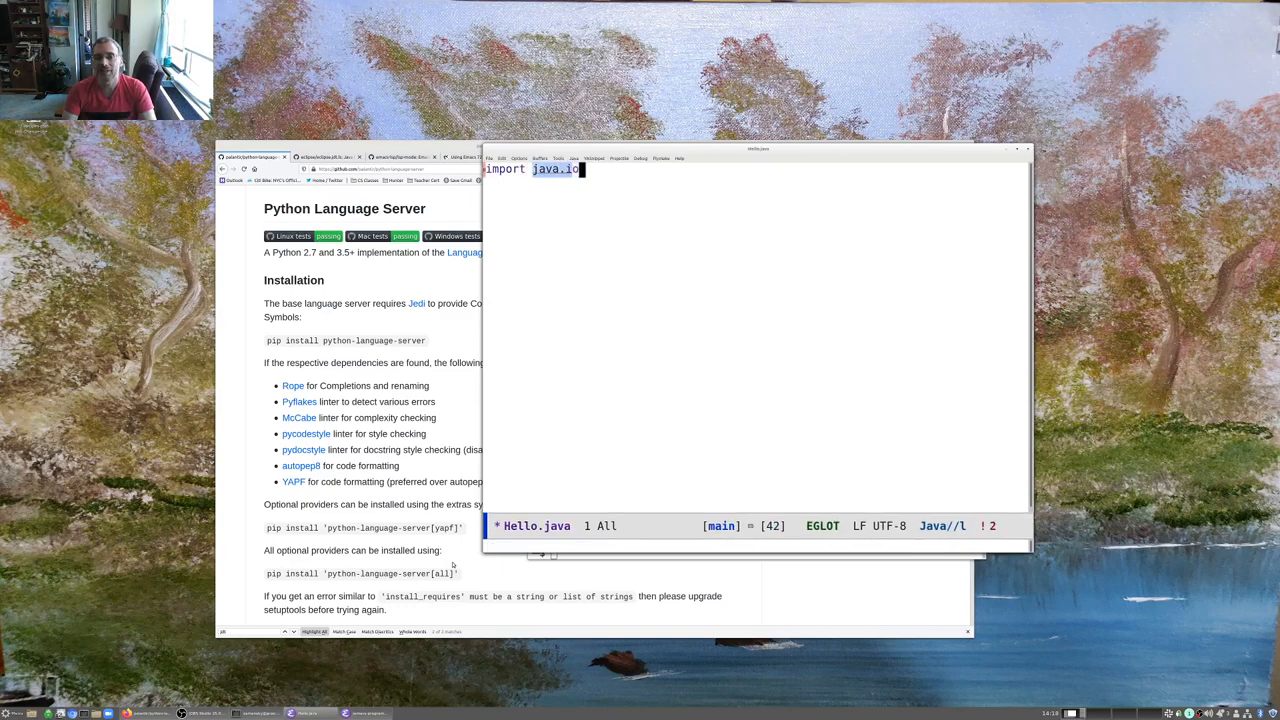
text(.)
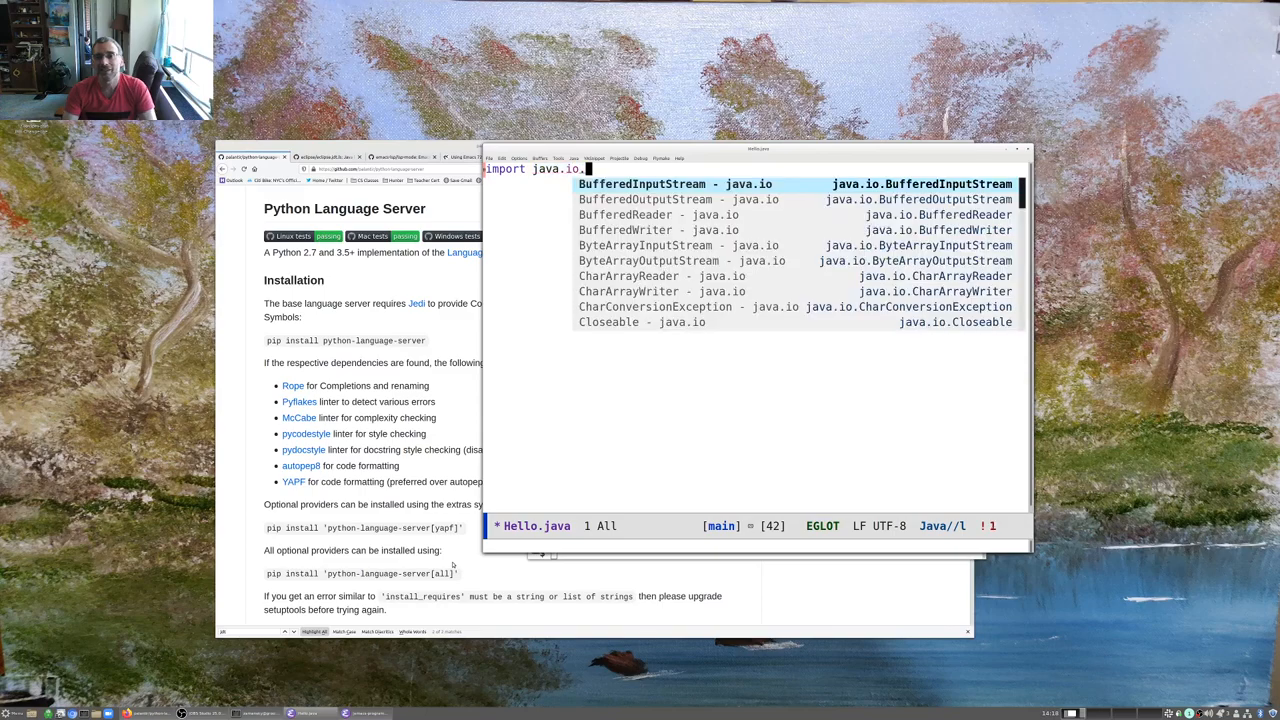
text(*;)
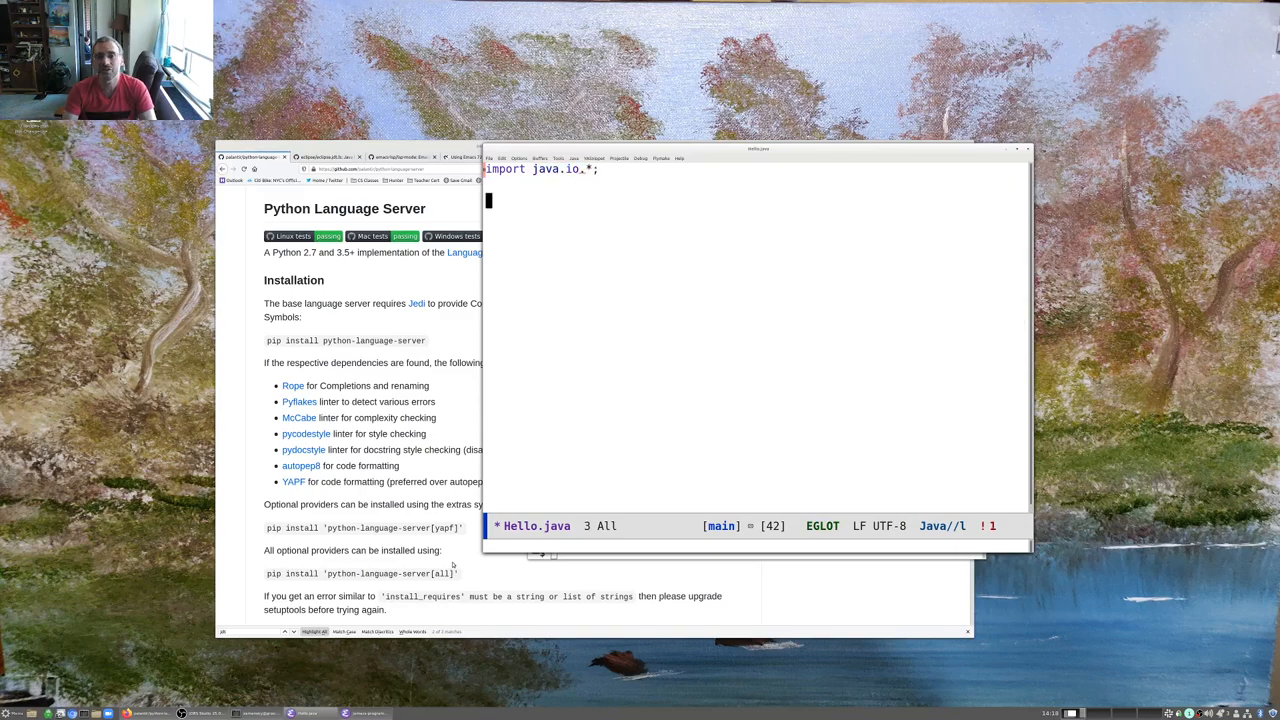
text(import java.util)
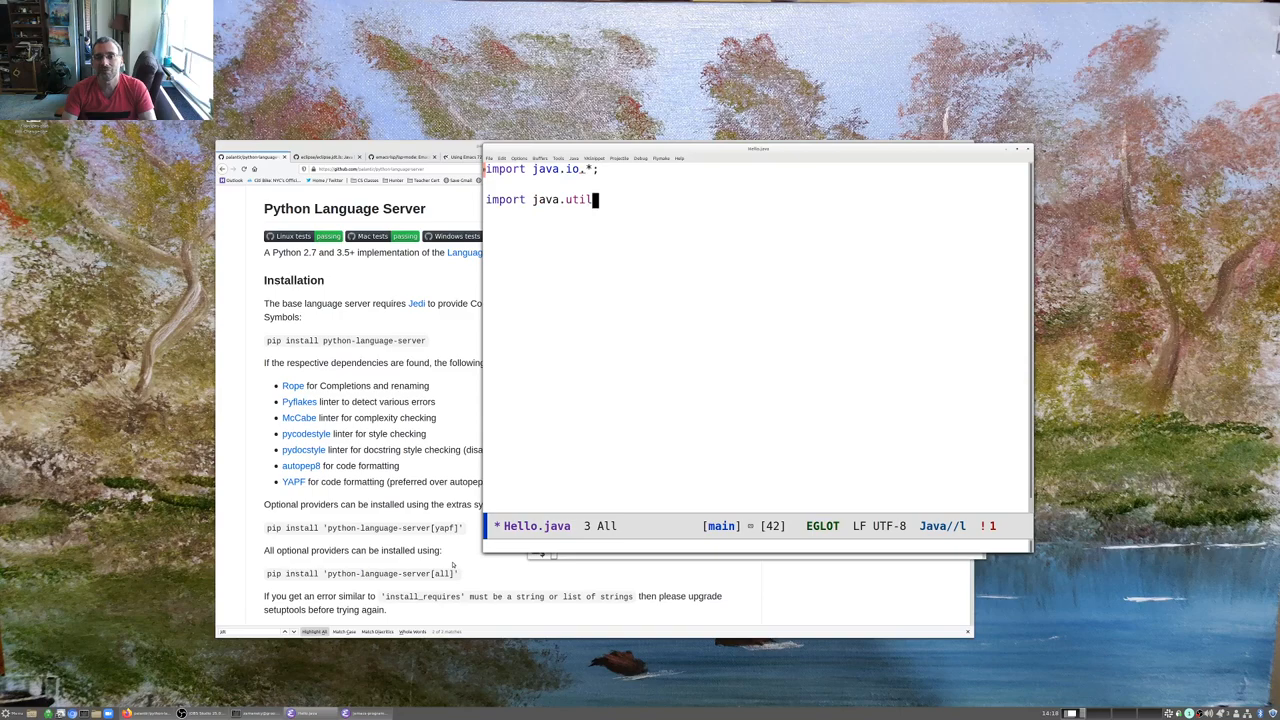
text(.*;)
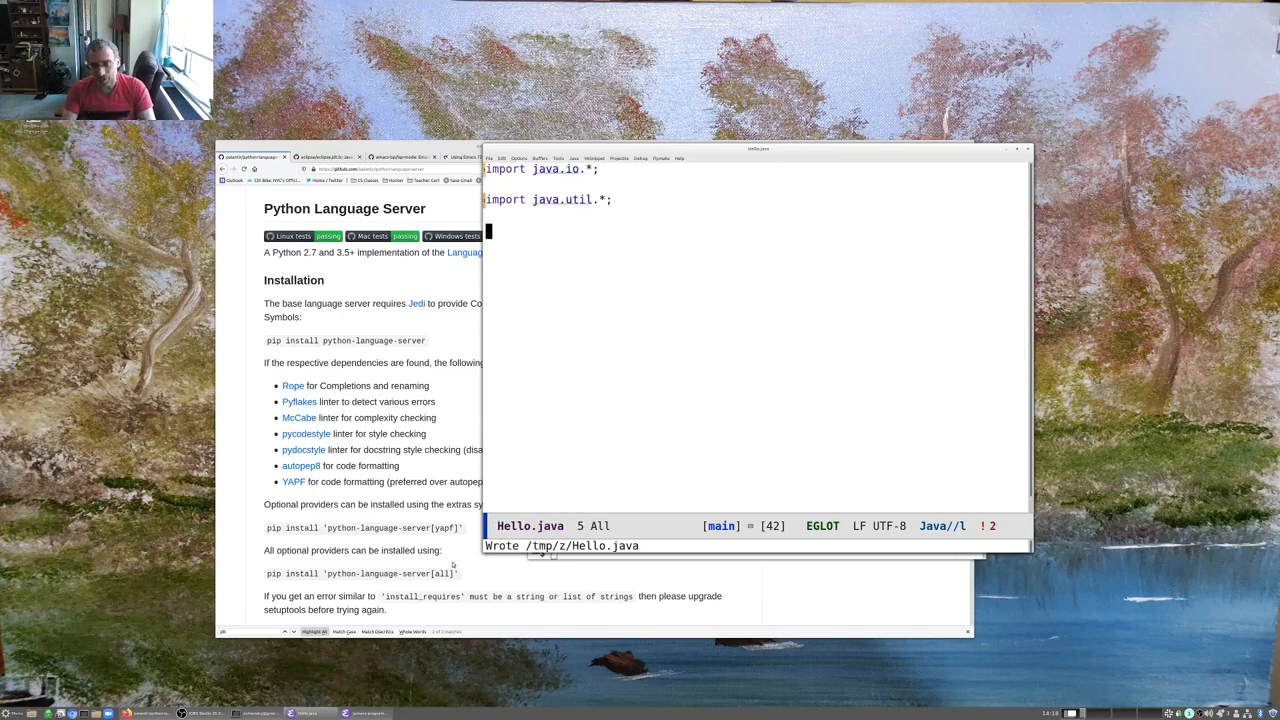
Switch to README.org and review the java-mode contact function and eglot-ensure hook
key(C-x b)
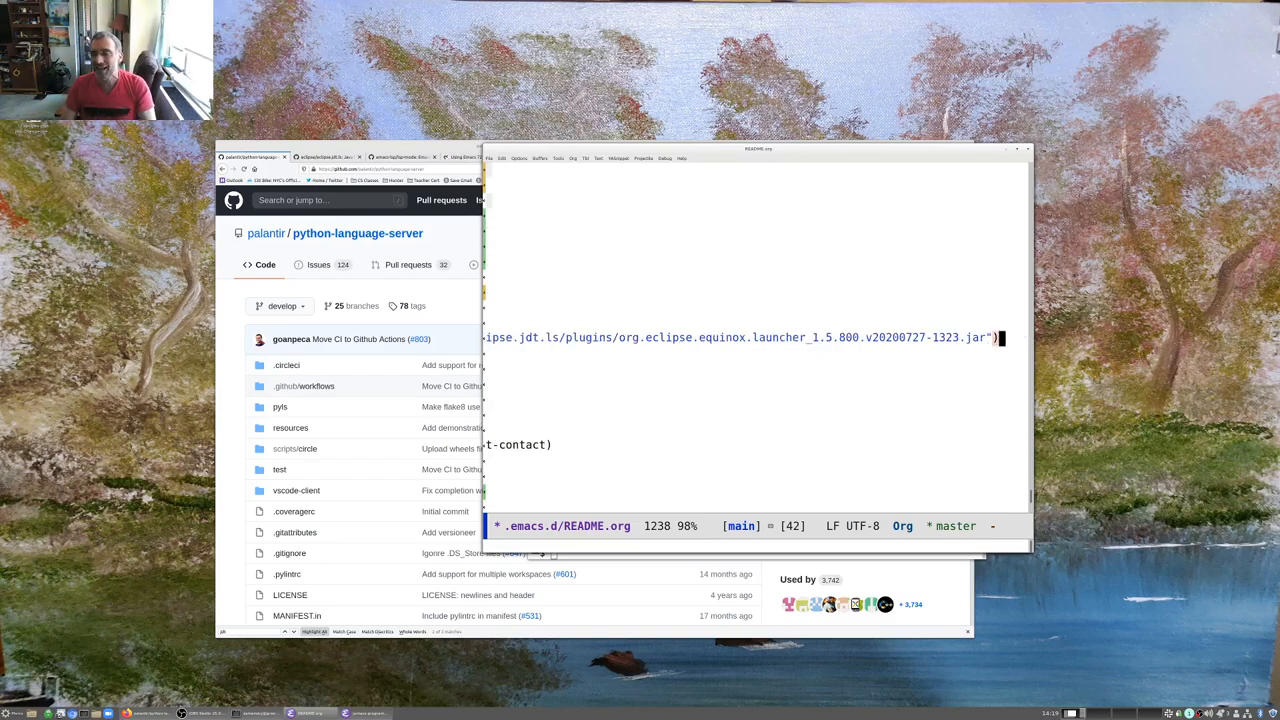
text(dired)
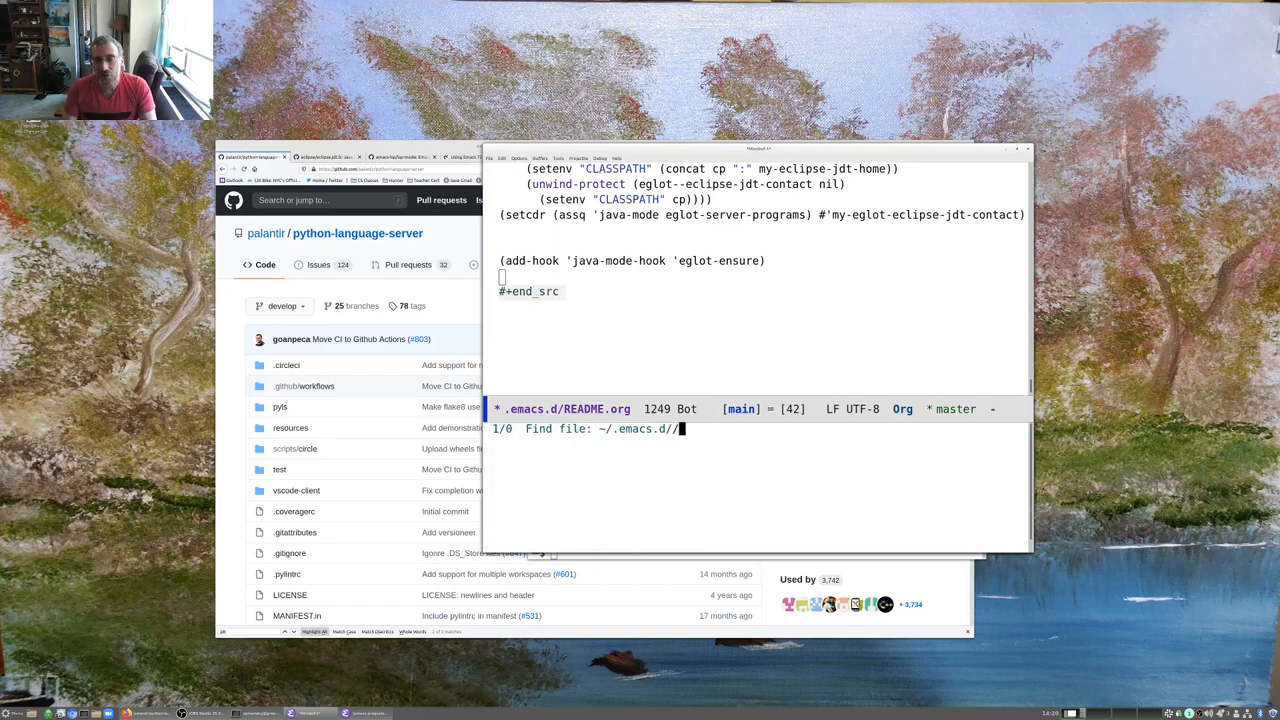
Visit /tmp/z/Hello.java and write public class Hello with a main(String[] args) method
text(/tmp/z/)
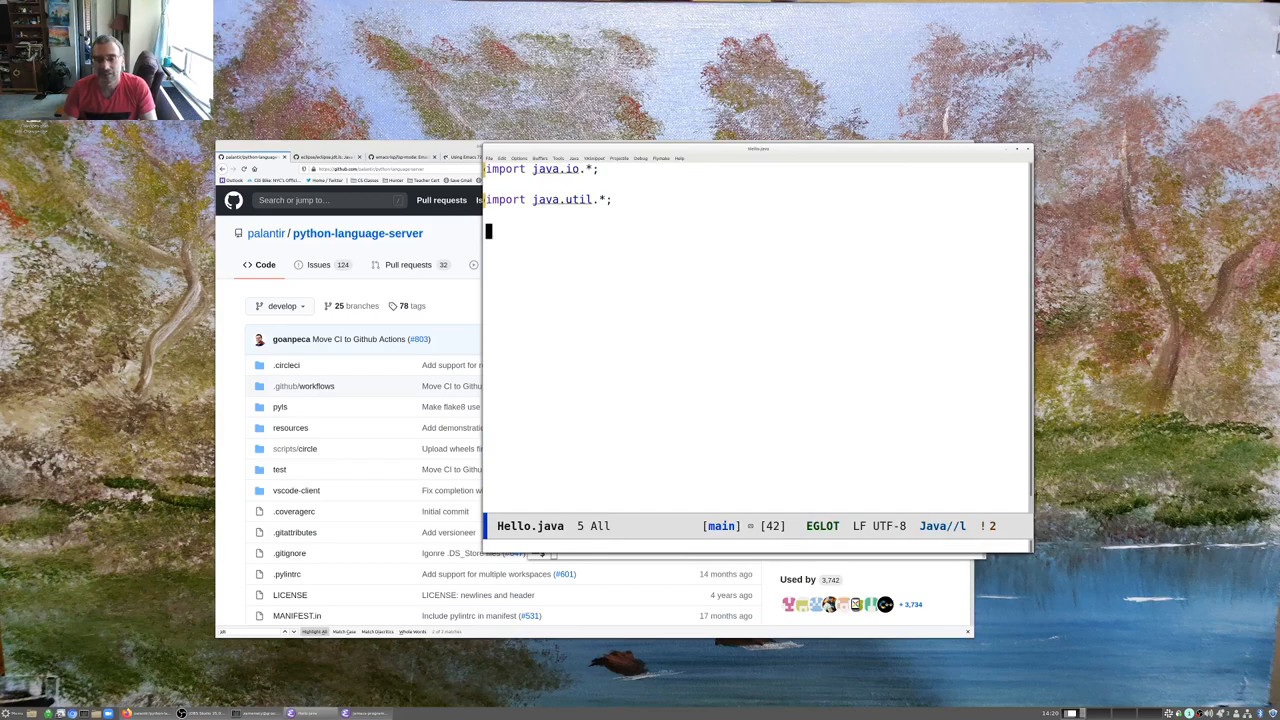
text(public clas)
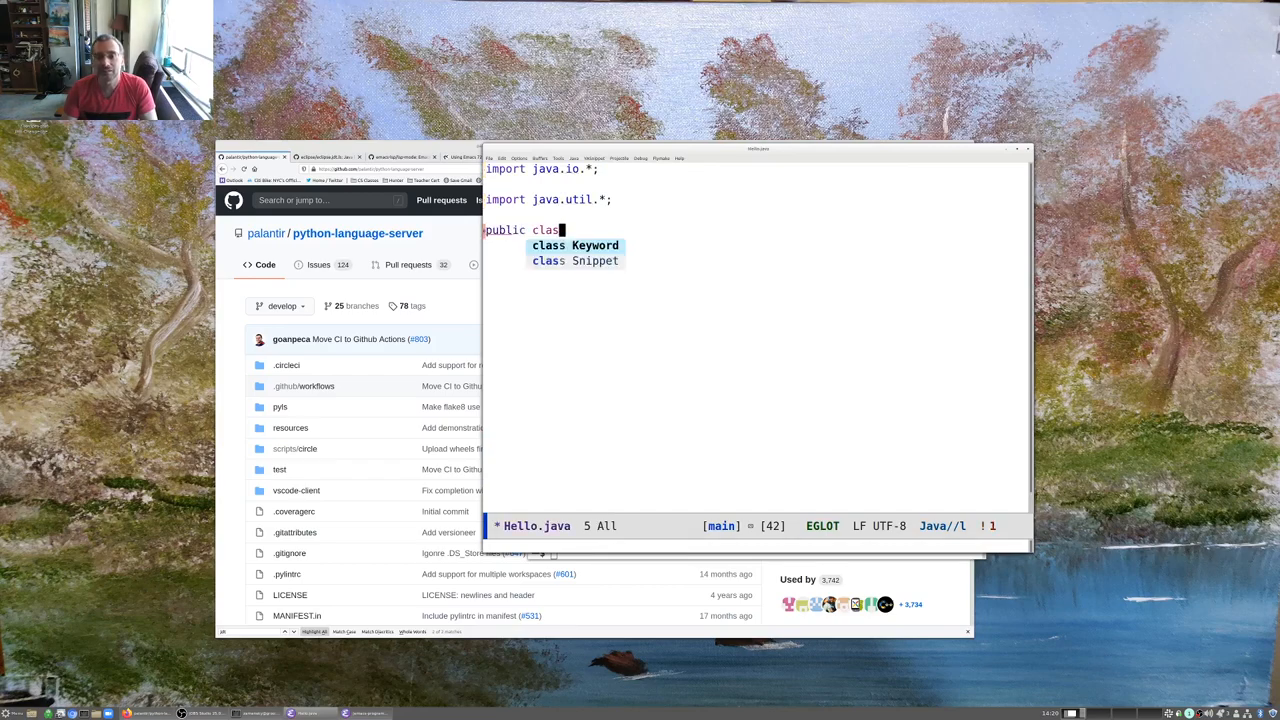
text(Hello{)
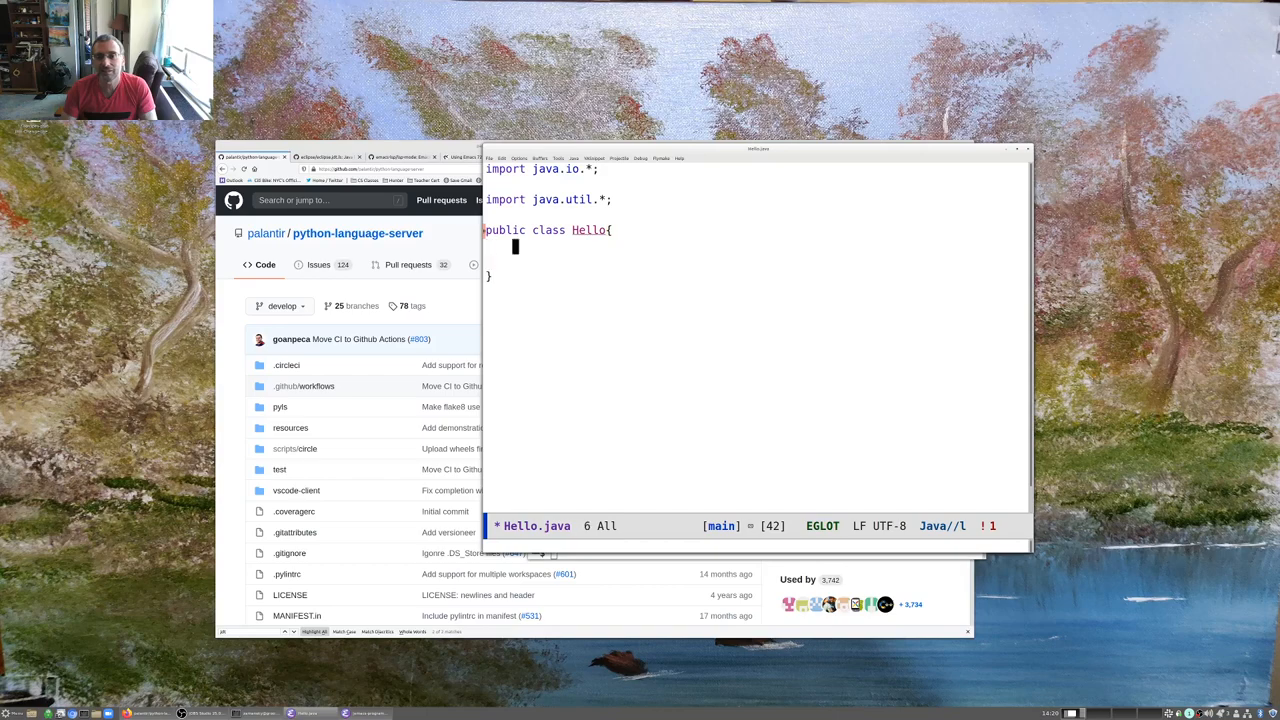
text(public static void main(String[] args) {)
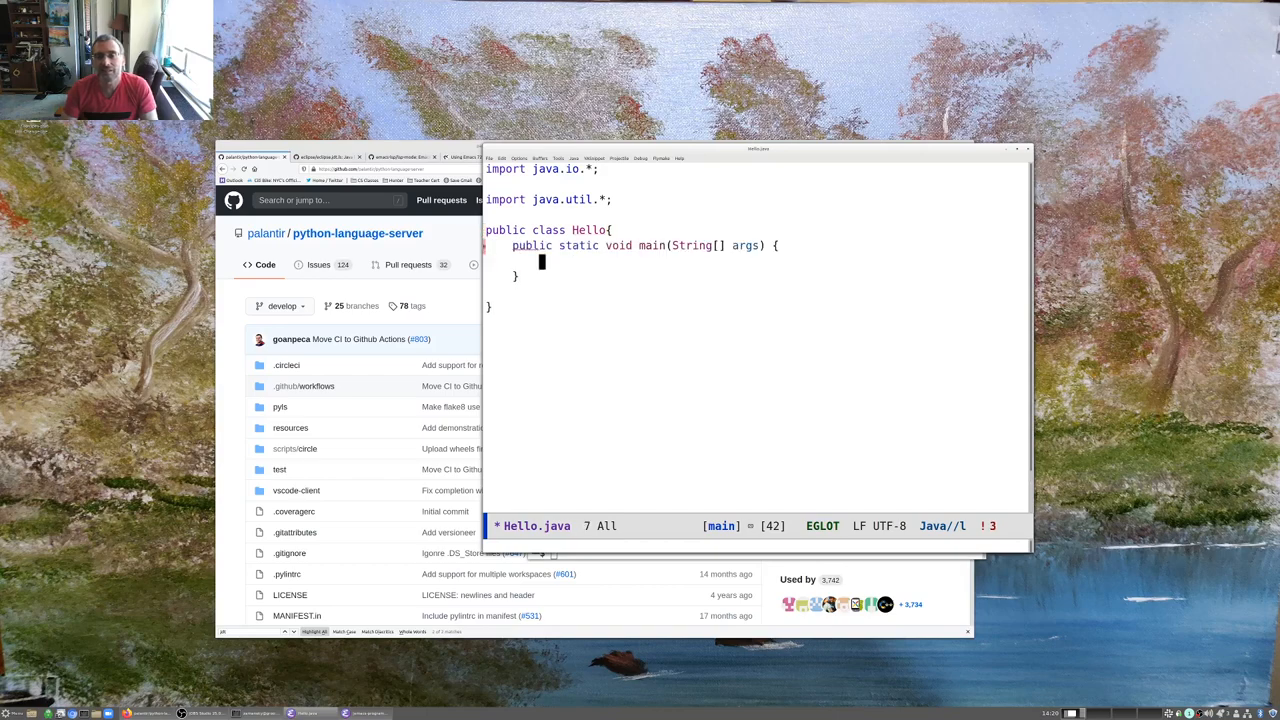
Inside main declare int able; and begin int baker = able
text(for)
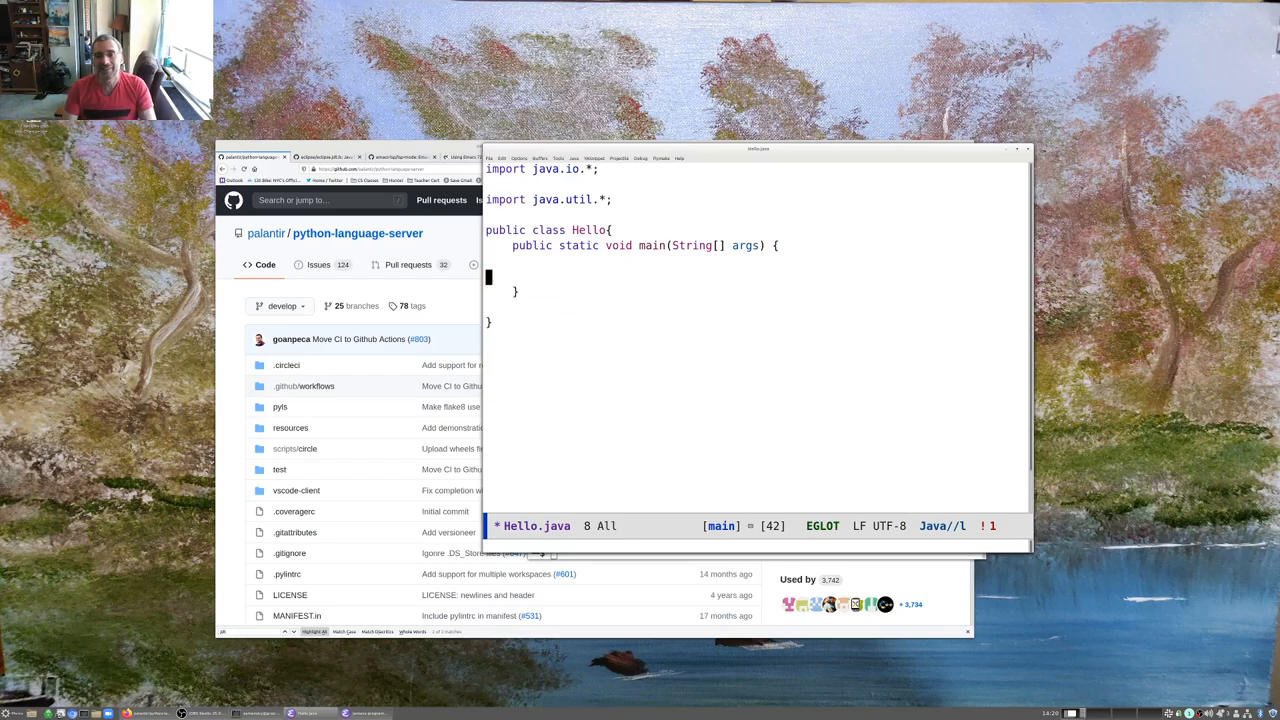
text(int able;)
text(able = 10;)
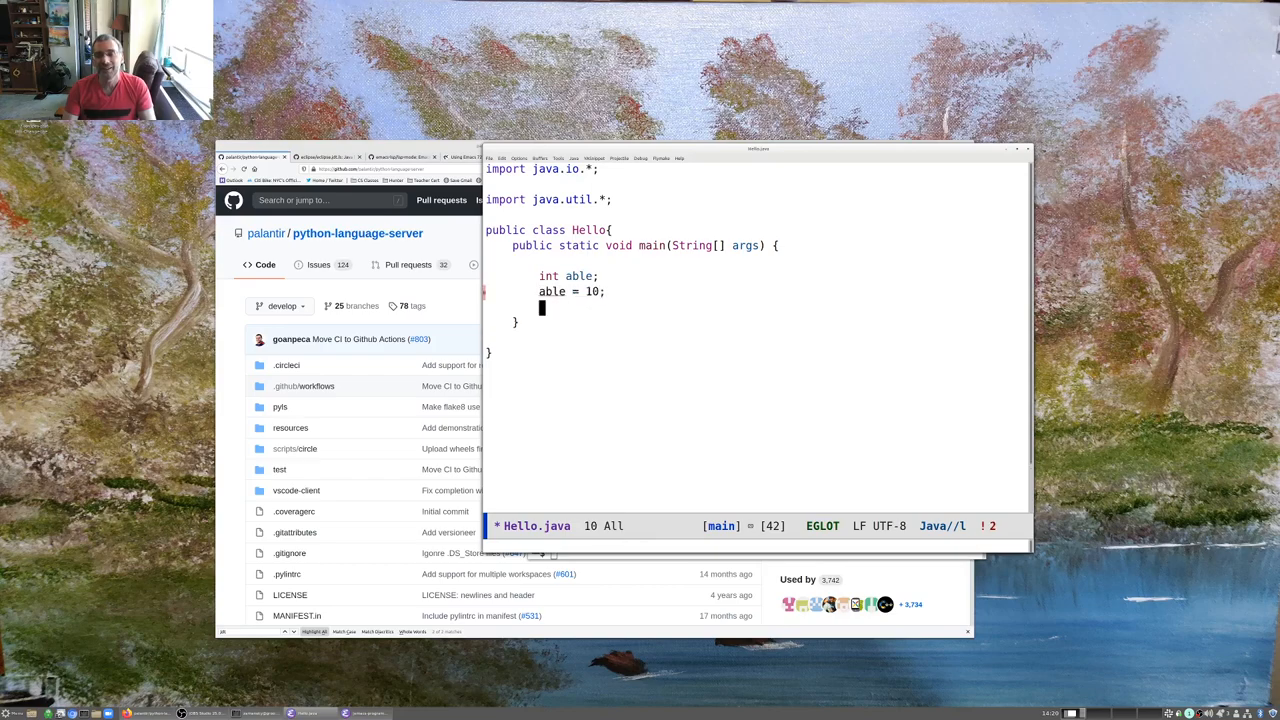
text(int baker = able)
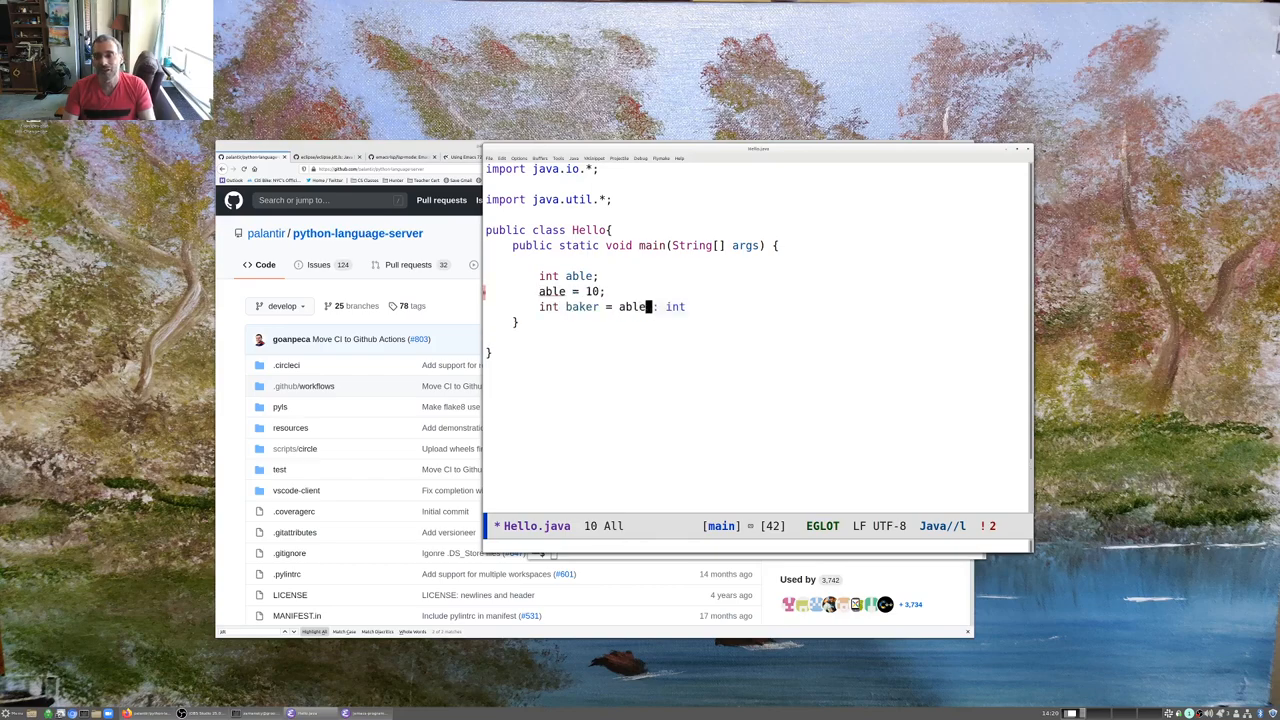